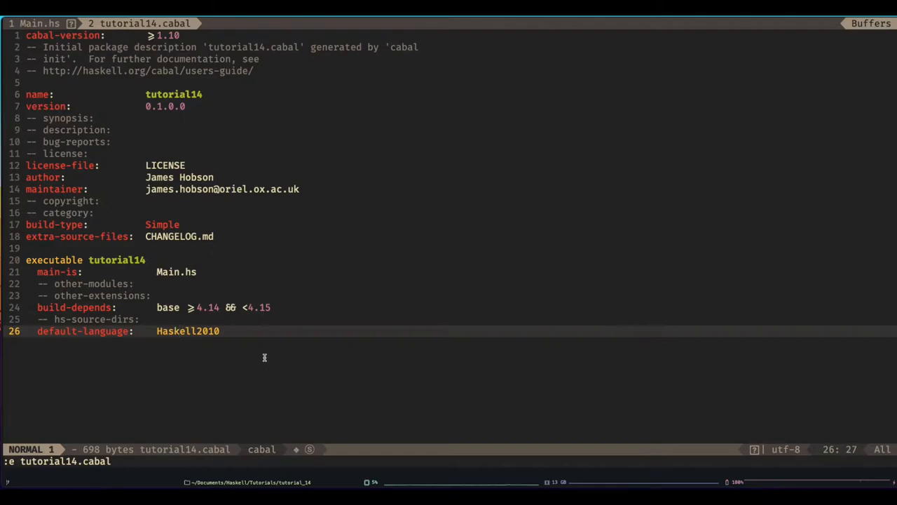
mouse_move(218, 320)
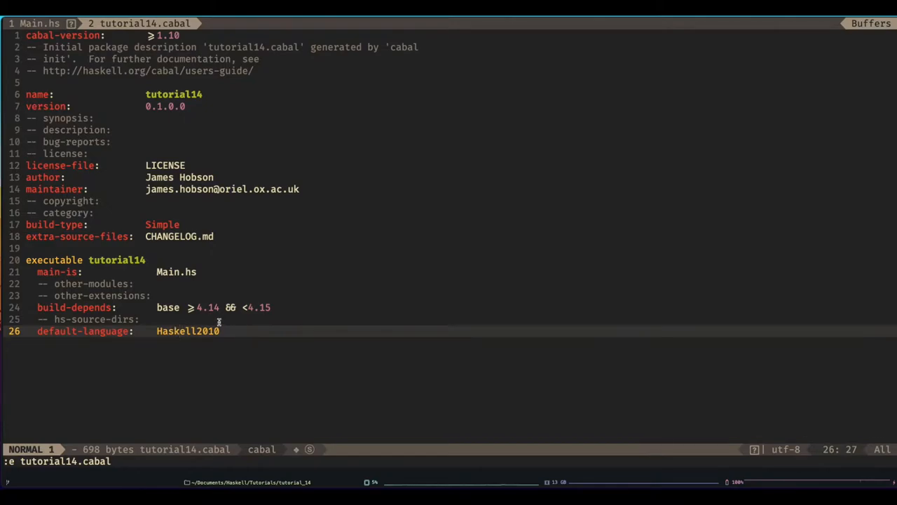
mouse_move(165, 330)
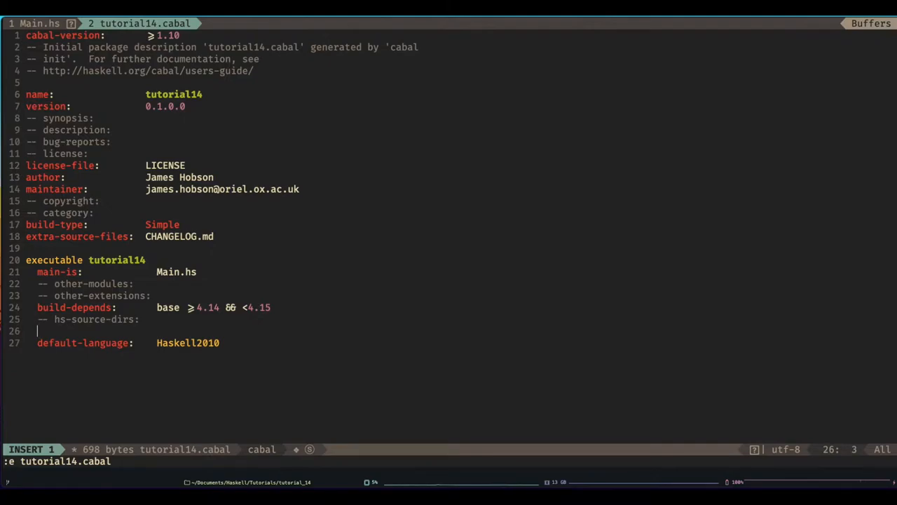
- Write default-extensions entries OverloadedStrings and ViewPatterns into tutorial14.cabal
text(default)
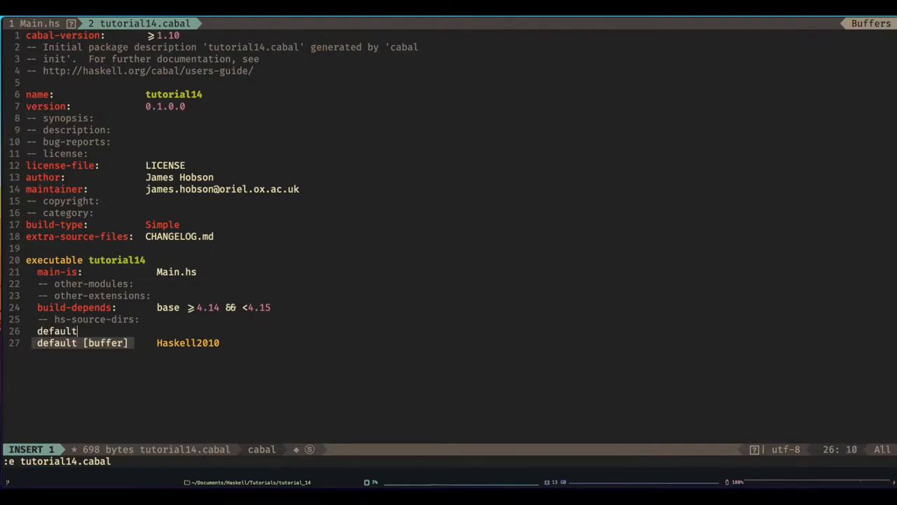
text(-extentions:)
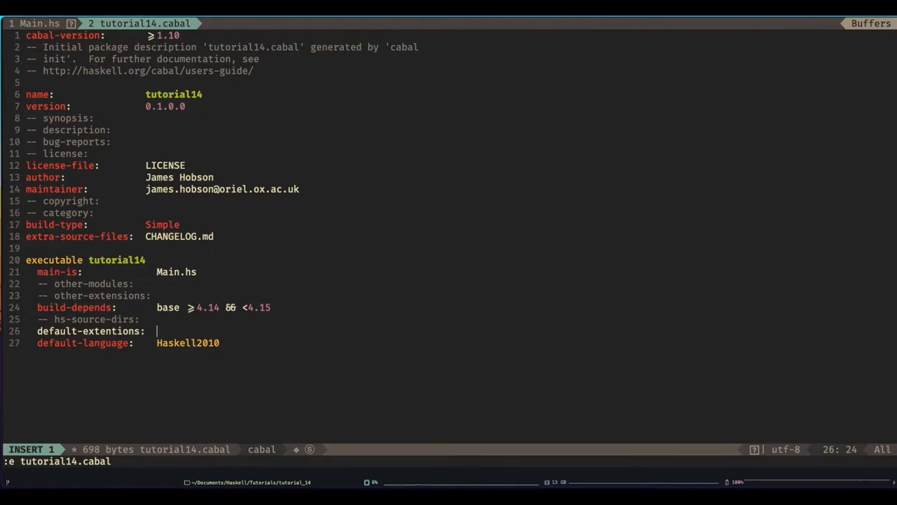
text(Overl)
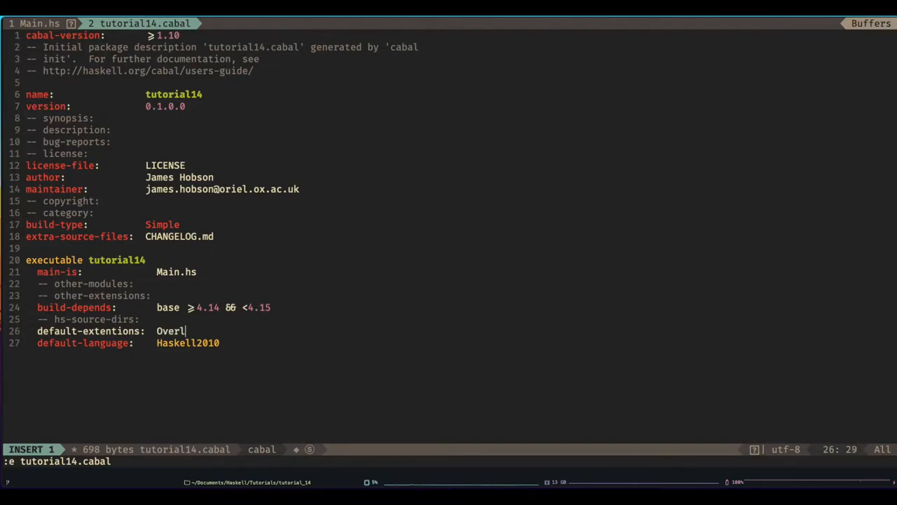
text(oadedString)
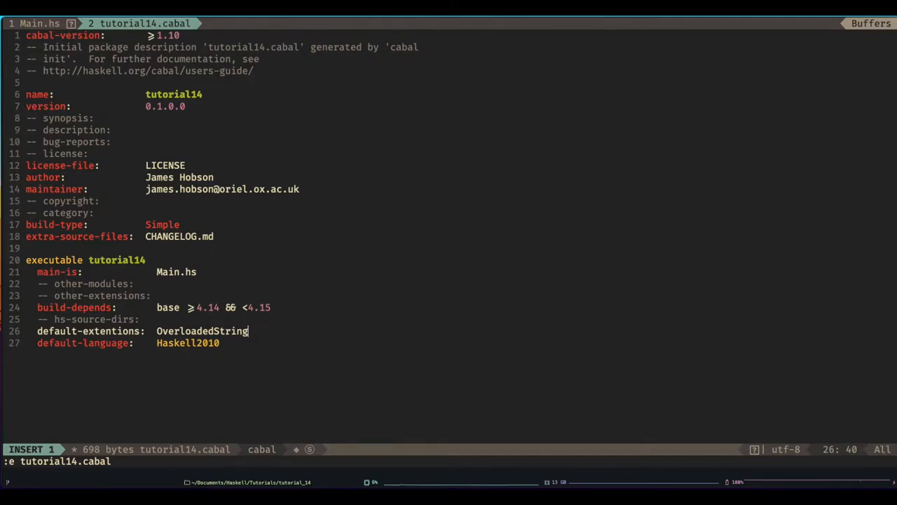
key(Return)
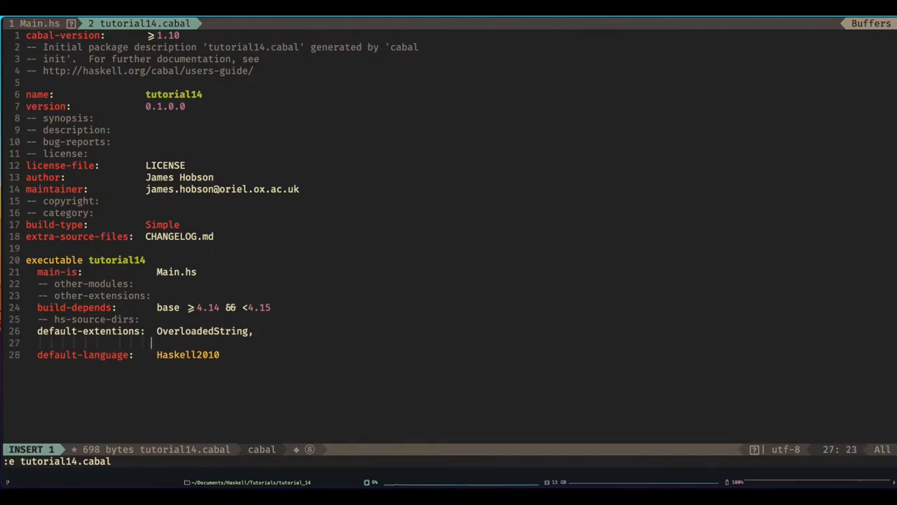
text(Virw)
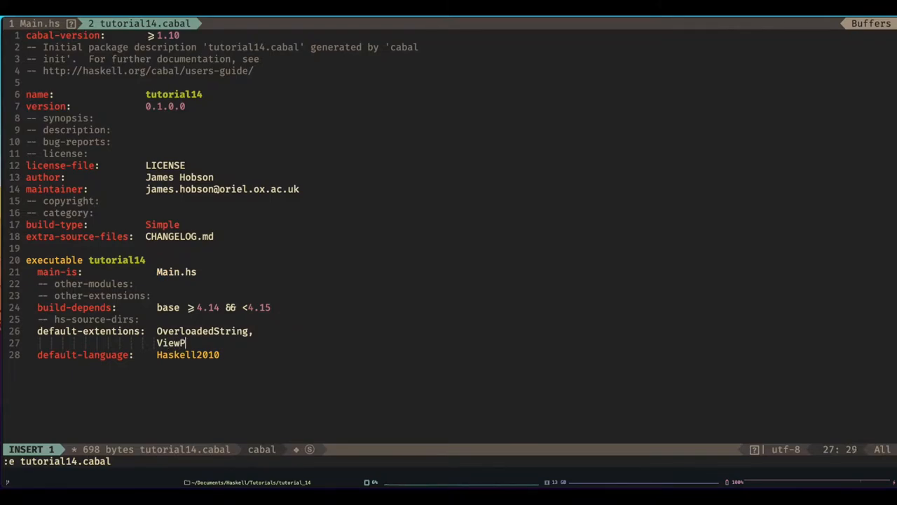
text(attern)
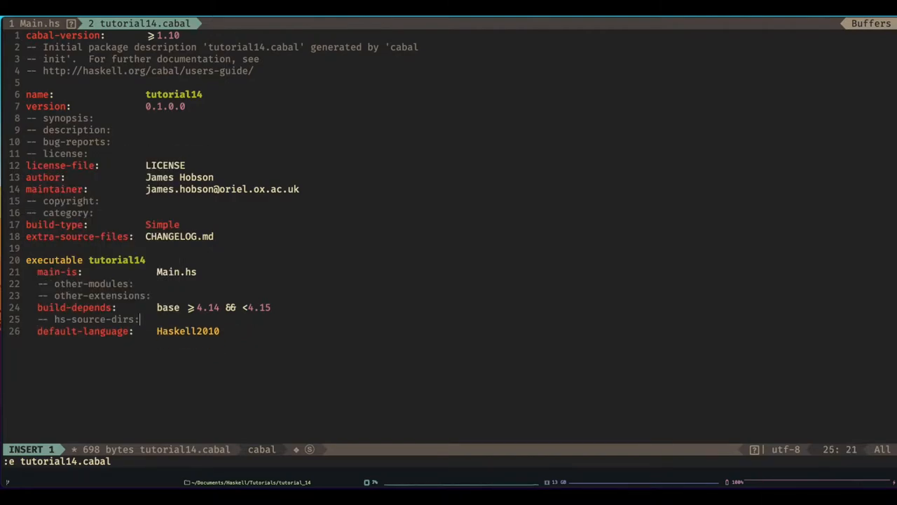
- Leave insert mode and prepare a :q! force-quit to discard the cabal edits
key(Escape)
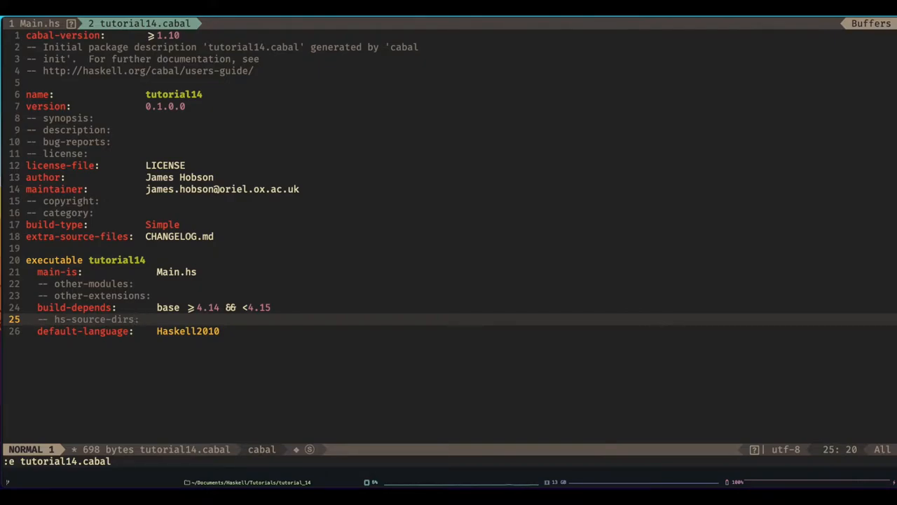
text(:q)
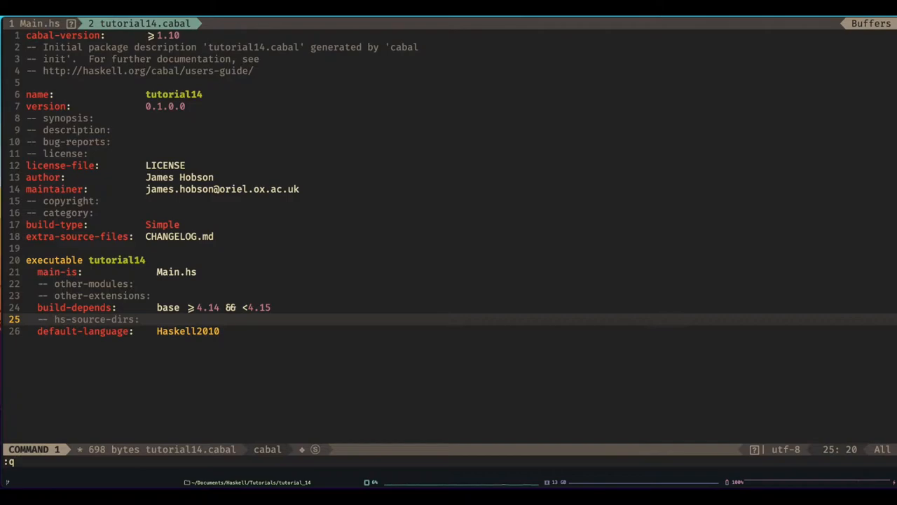
text(!)
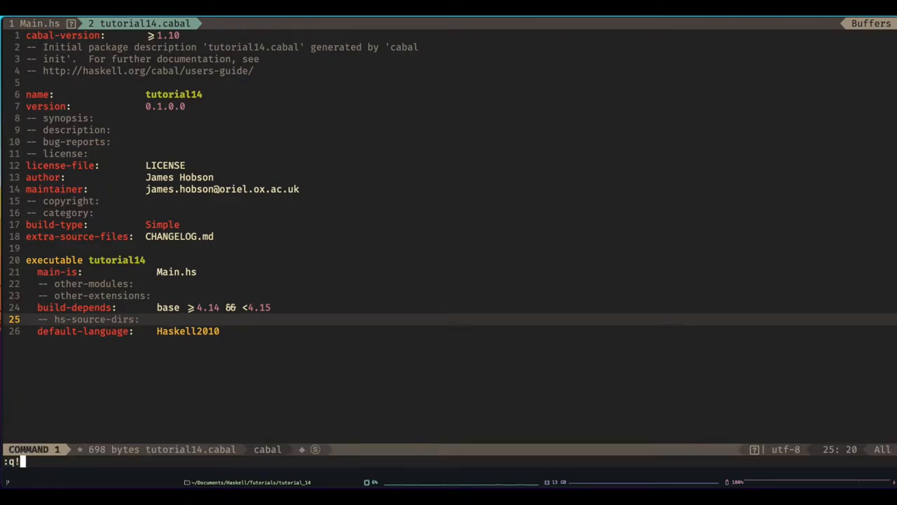
- Discard the cabal edits, add an {-# LANGUAGE OverloadedStrings #-} pragma to Main.hs and save-quit
key(Return)
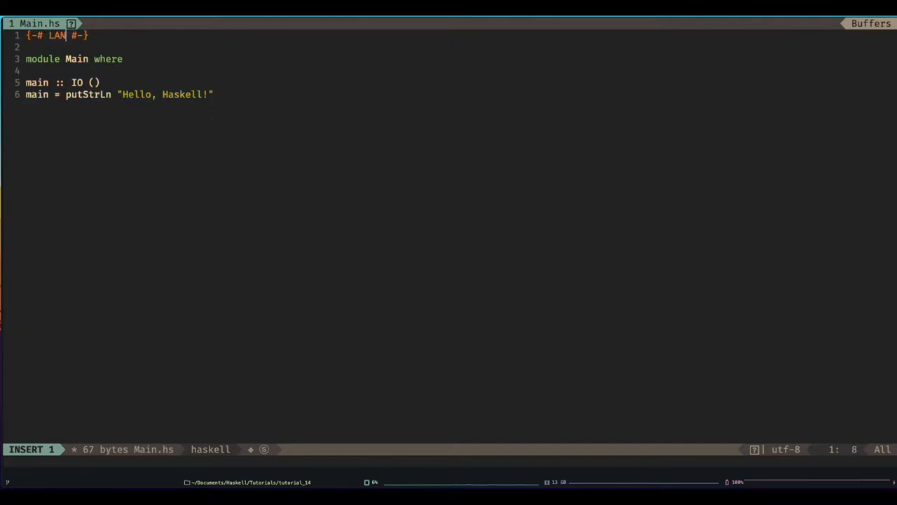
text(GAUGE)
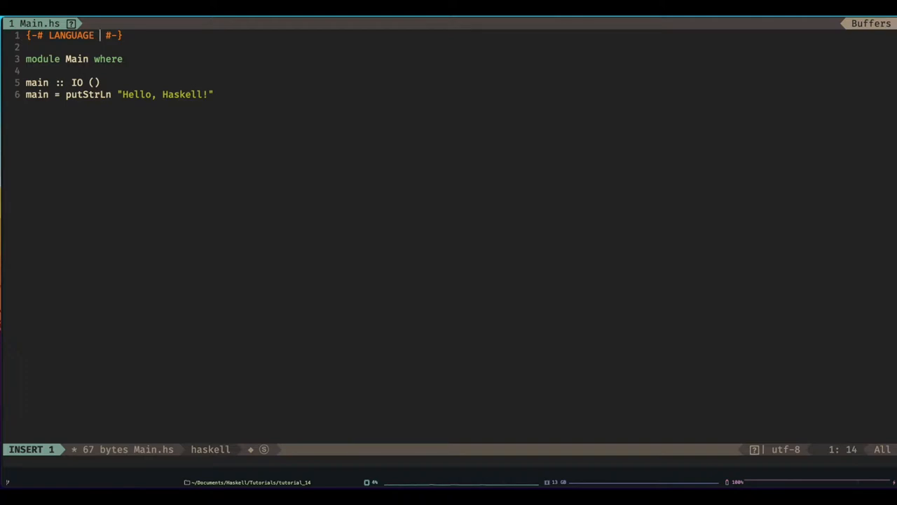
text(OverloadedStrings)
click(449, 461)
text(:wq)
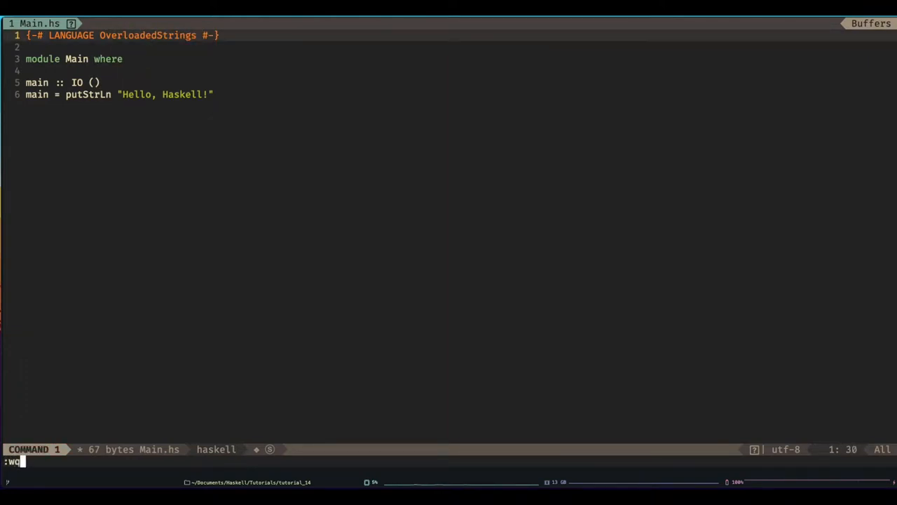
key(Return)
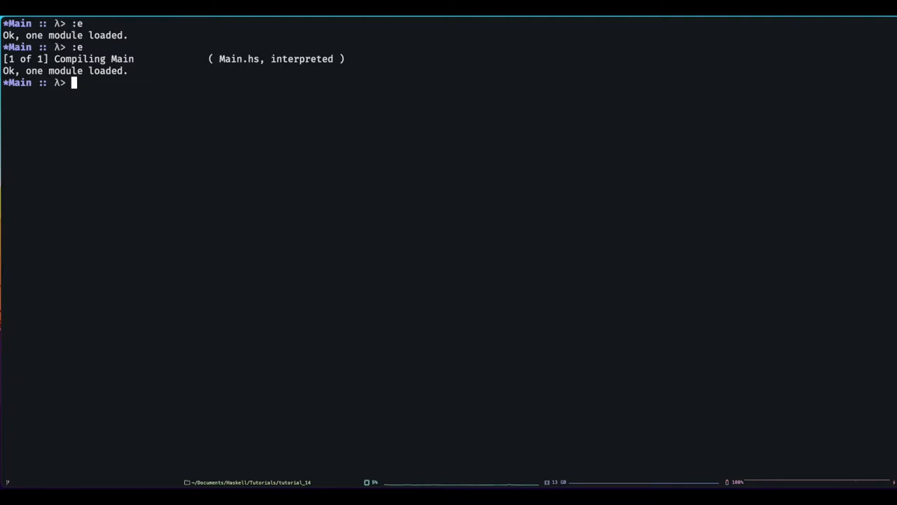
- Enable -XOverloadedStrings in the GHCi session via :set
text(:)
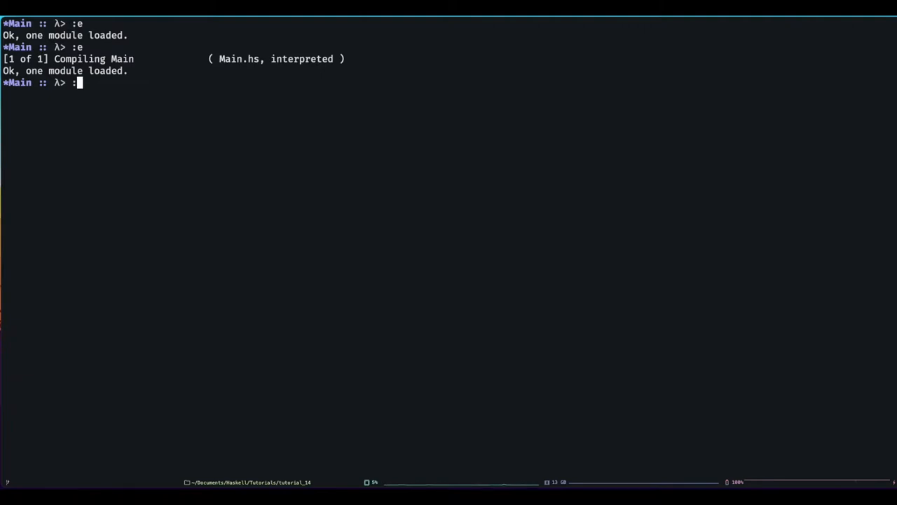
text(set)
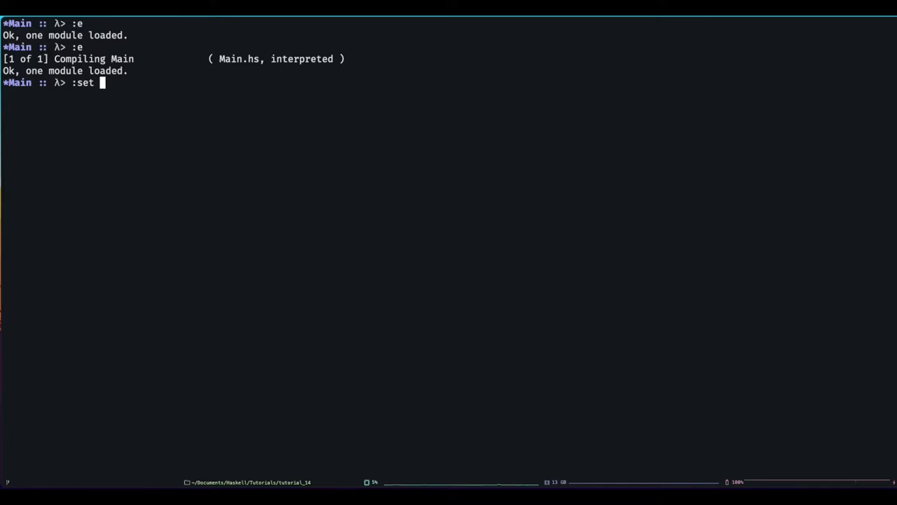
text(-XOverloaded)
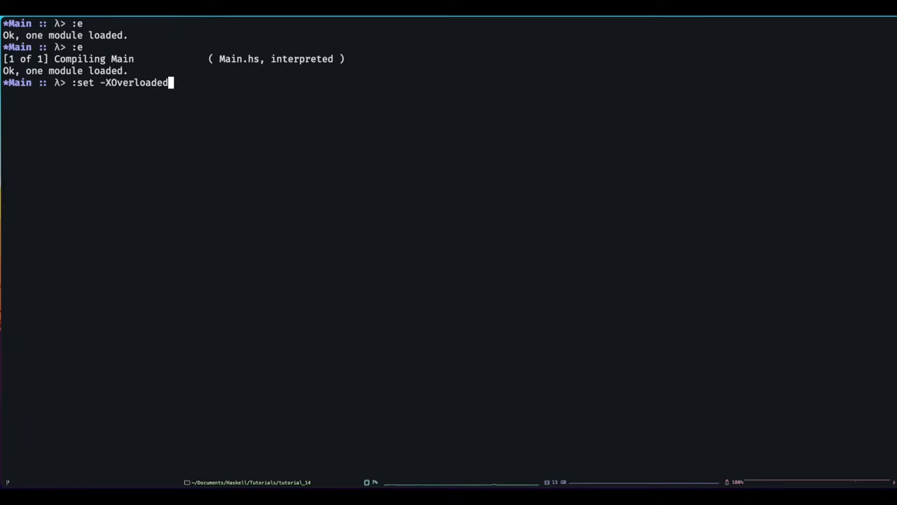
text(Strings)
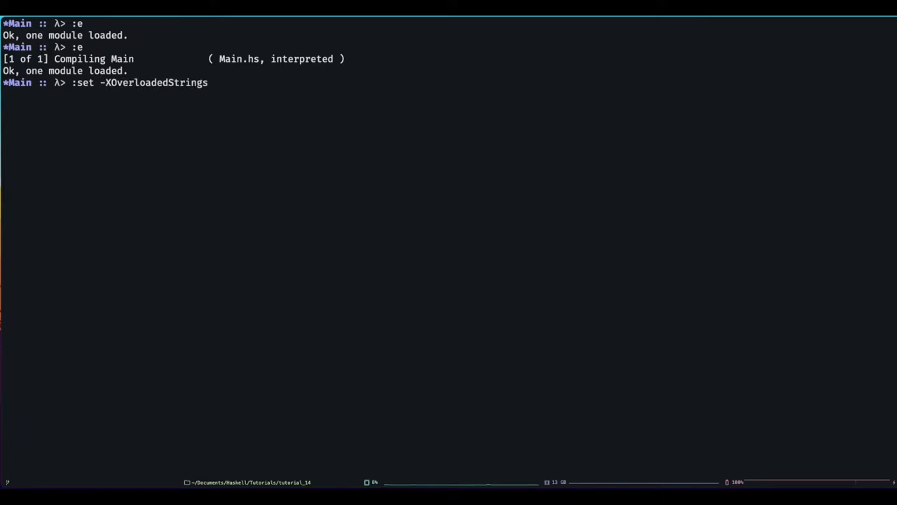
key(Return)
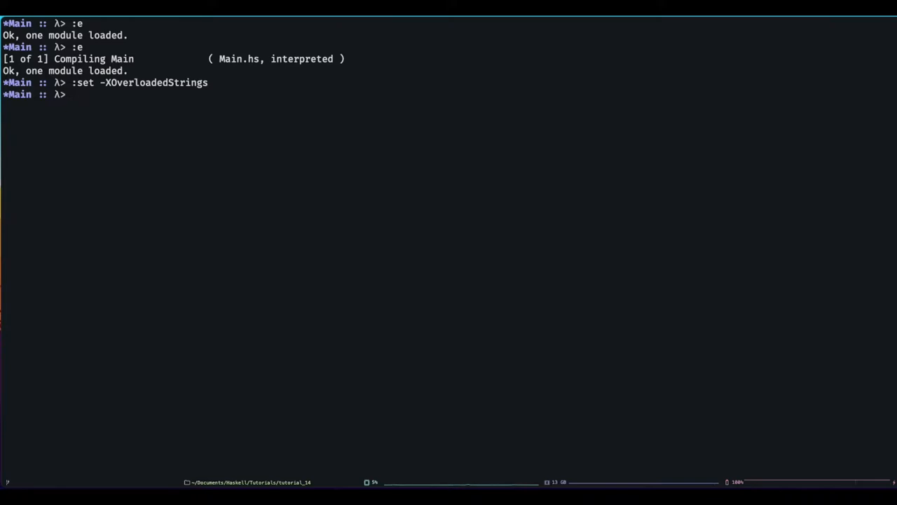
- Reopen Main.hs in Neovim from GHCi with :e
text(:e)
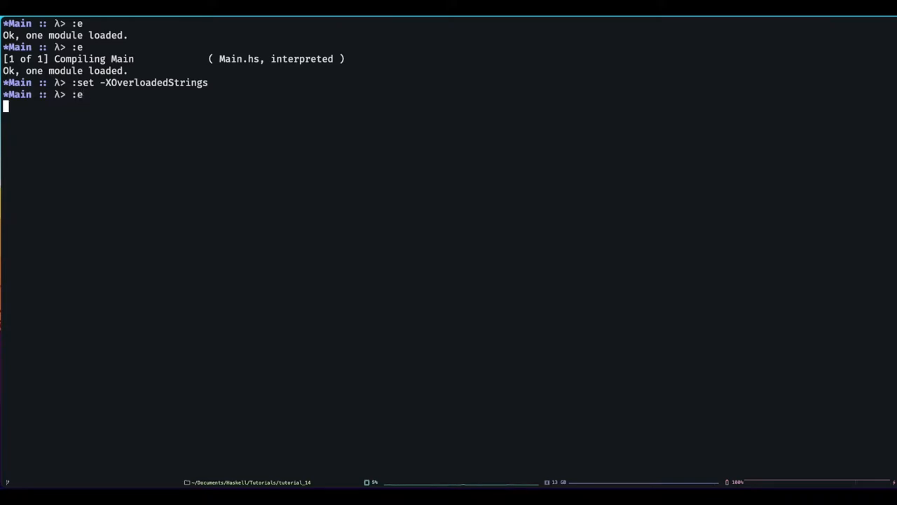
key(Return)
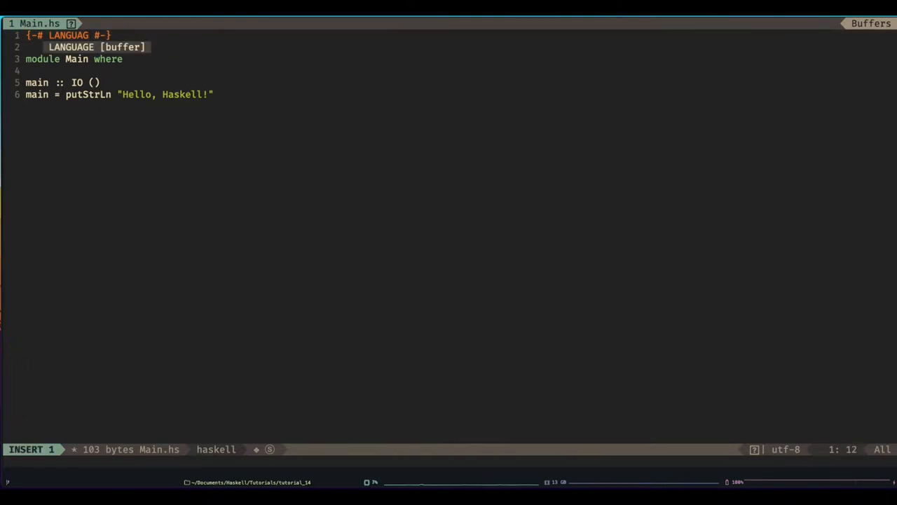
- Add a PatternSynonyms pragma and write `pattern List x xs = (x:xs)` below main
text(PatternSynonyms)
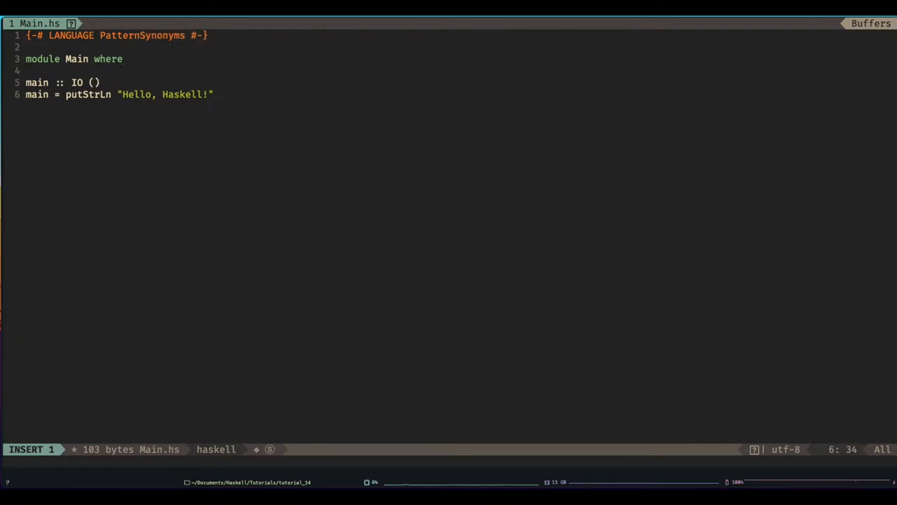
key(Enter)
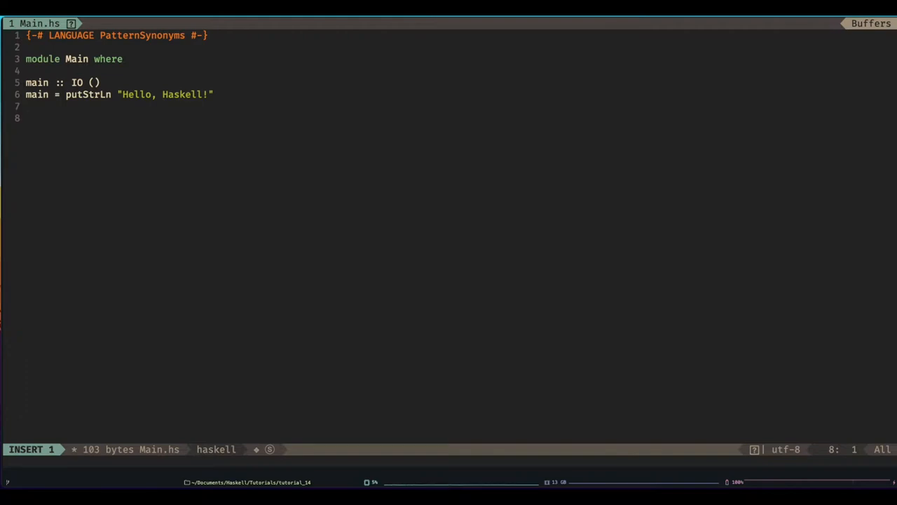
text(patt)
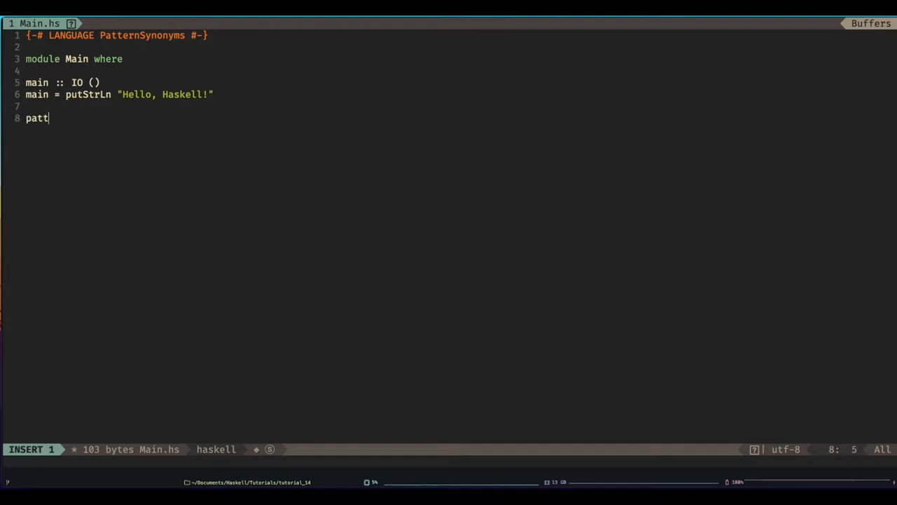
text(ern)
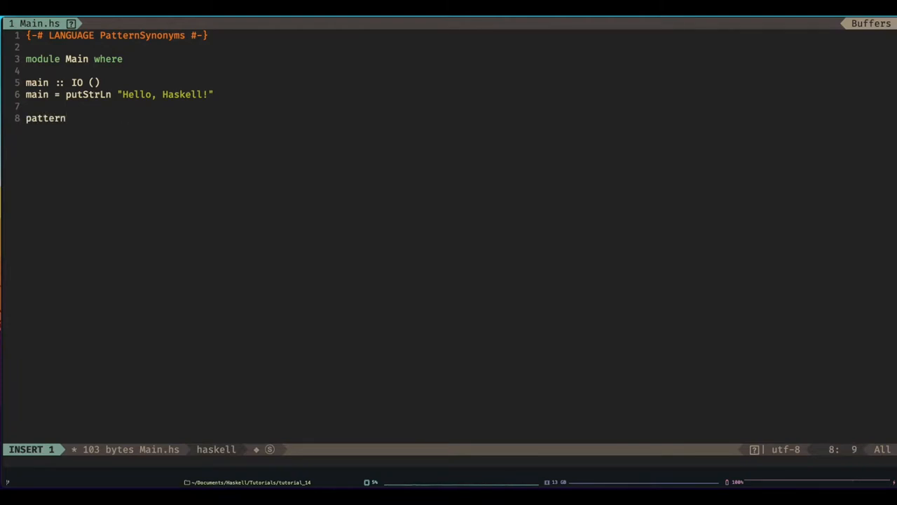
text(List x xs)
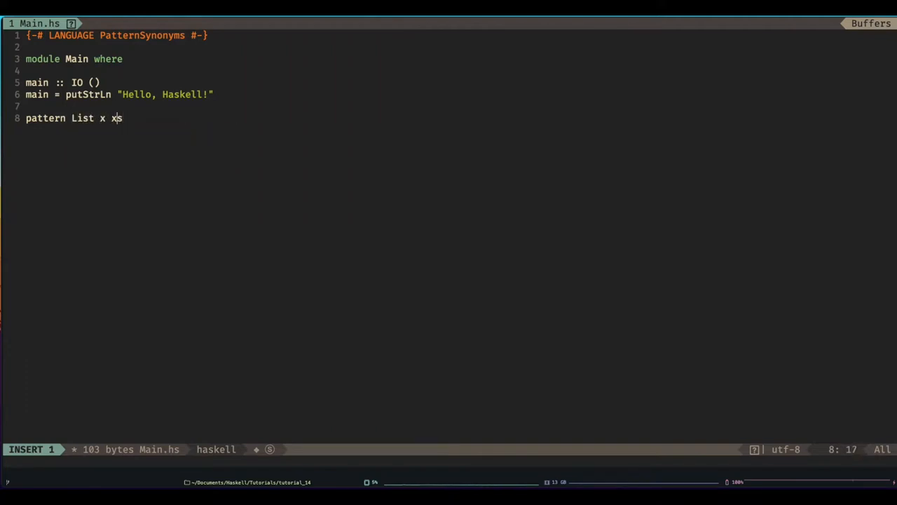
text(s)
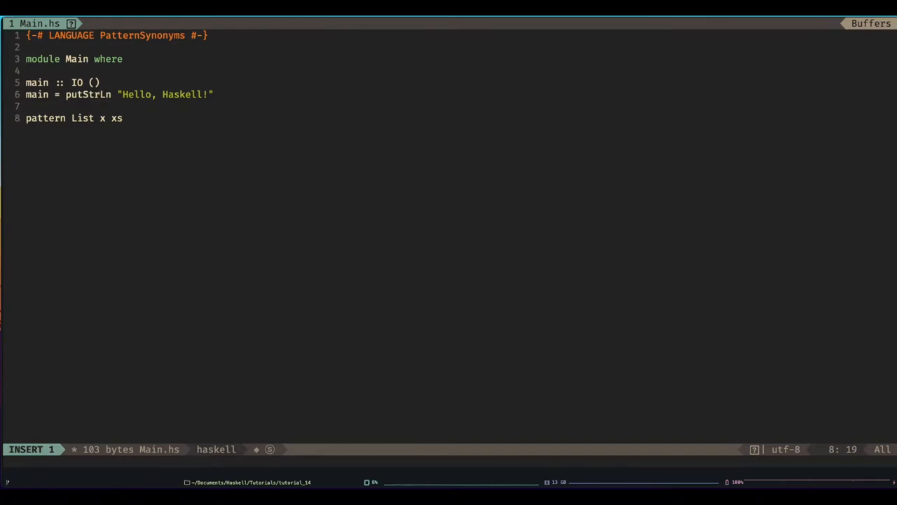
text(= ())
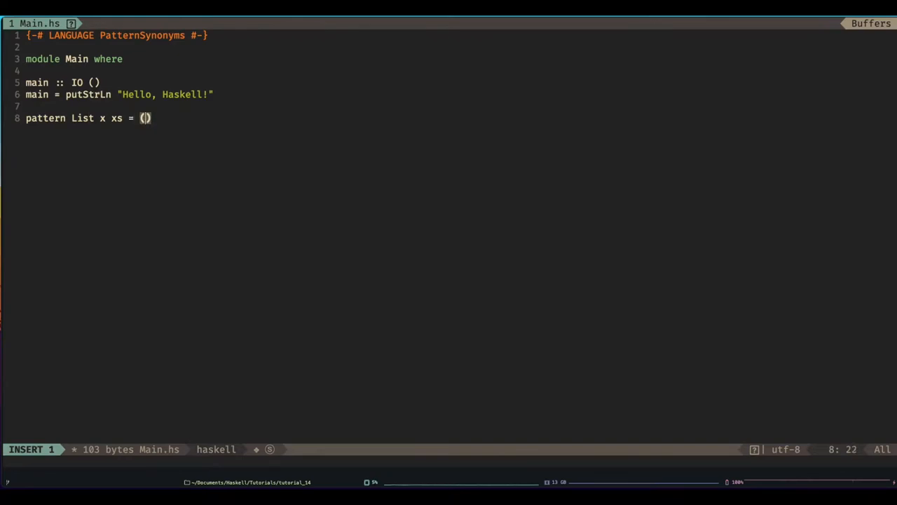
text(x:xs)
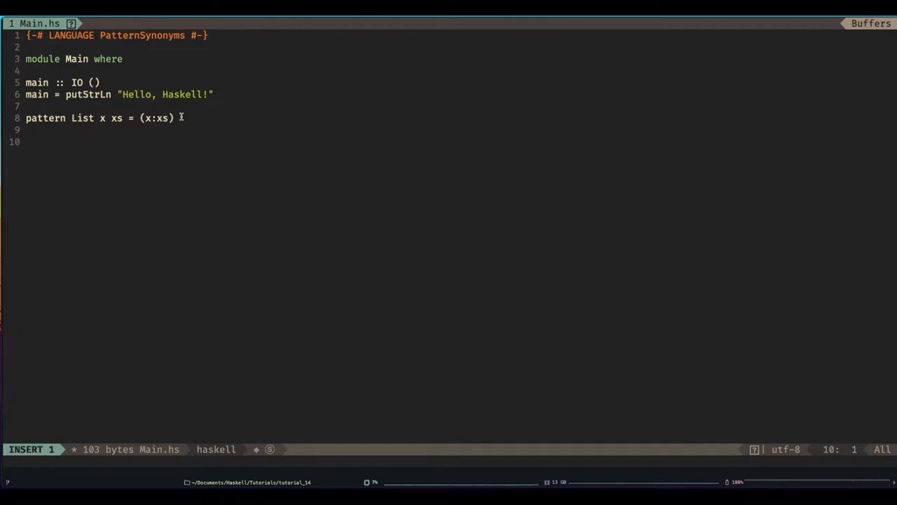
- Define `pattern Empty = []` as a second pattern synonym
text(pat)
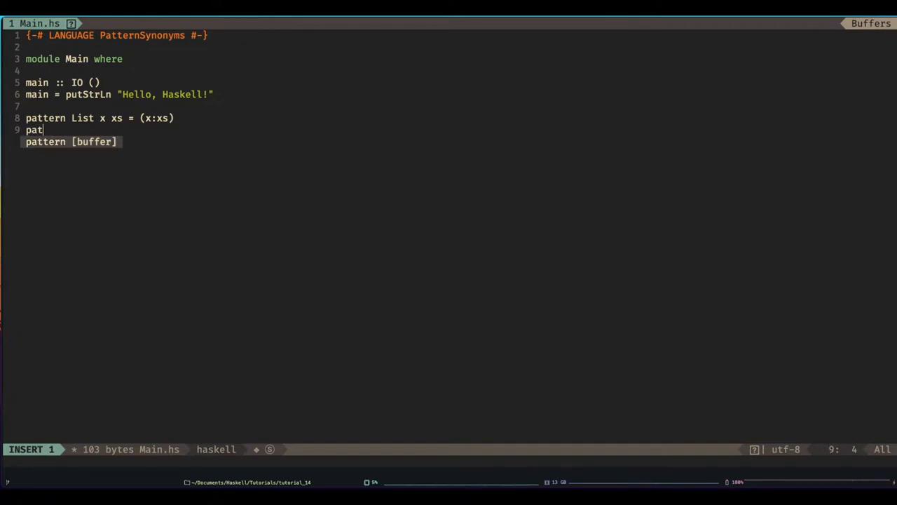
text(tern Empty)
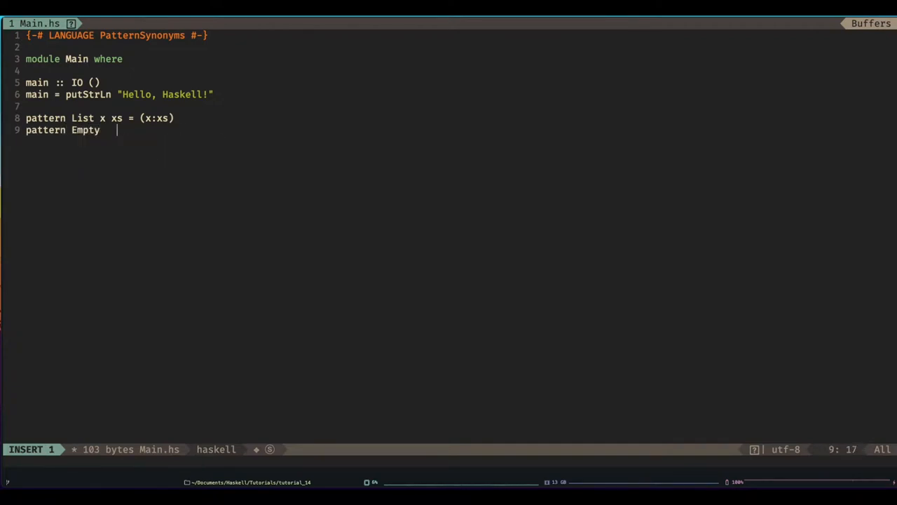
text(=)
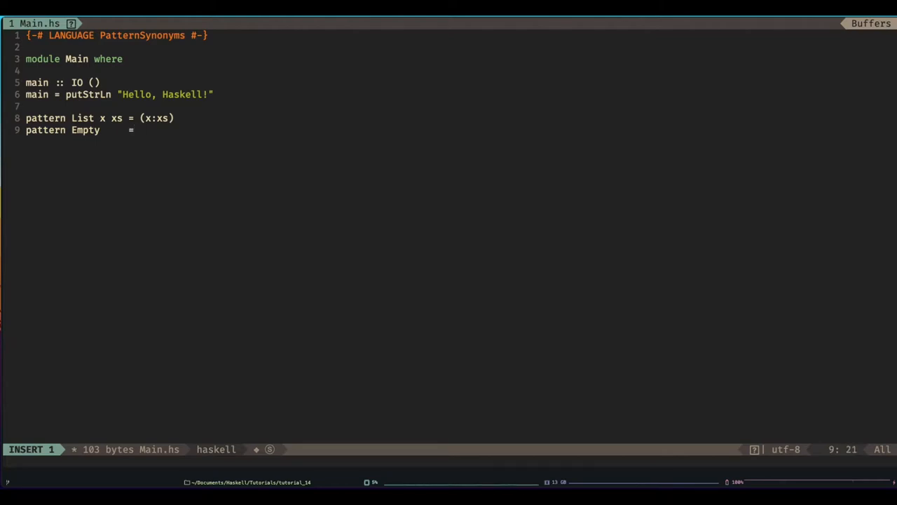
text(Empty)
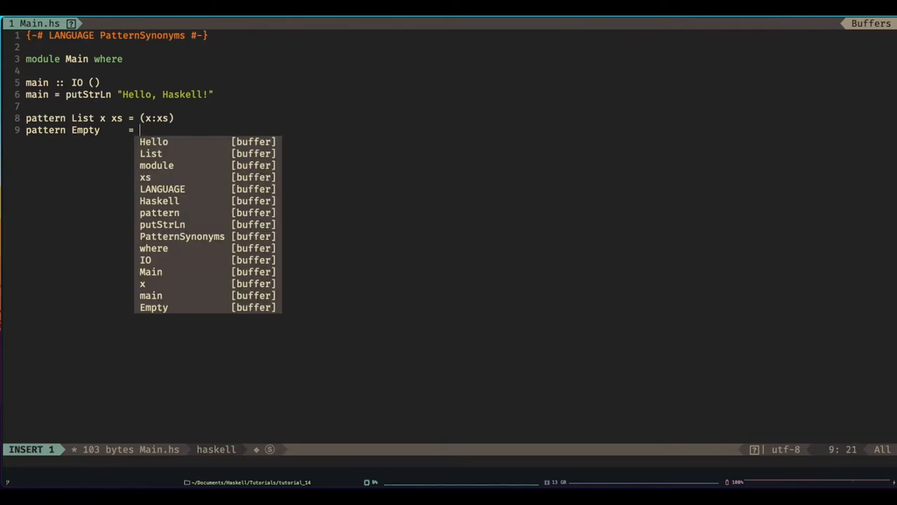
text([])
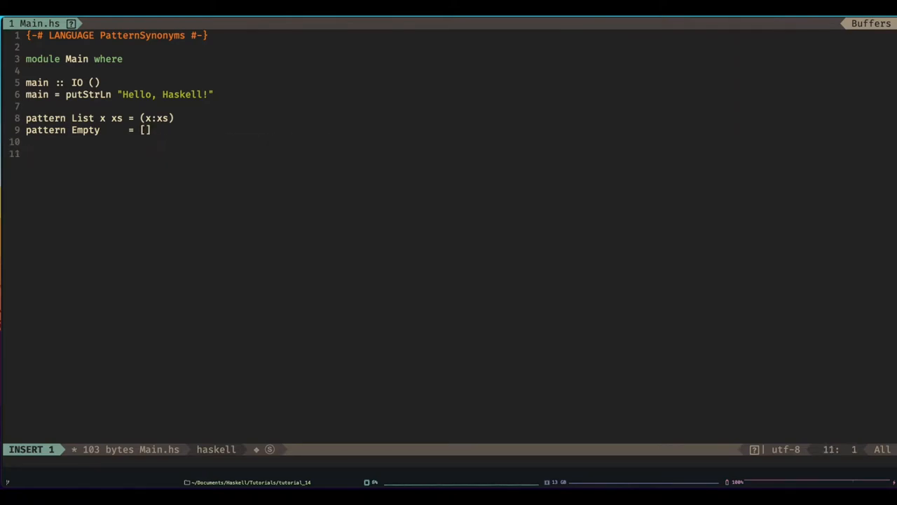
- Write recursive count: `count [] = 0` and `count (x:xs) = 1 + count xs`, then save
text(count)
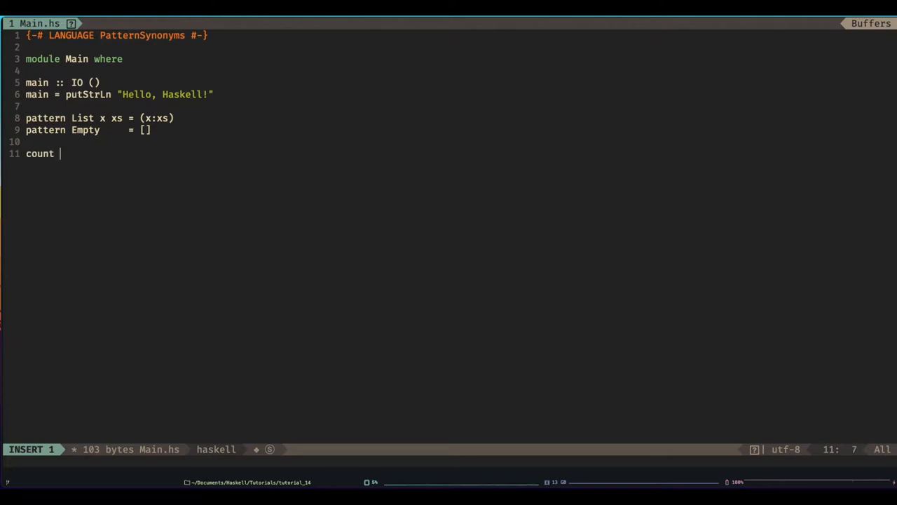
text([] = 0)
text(c)
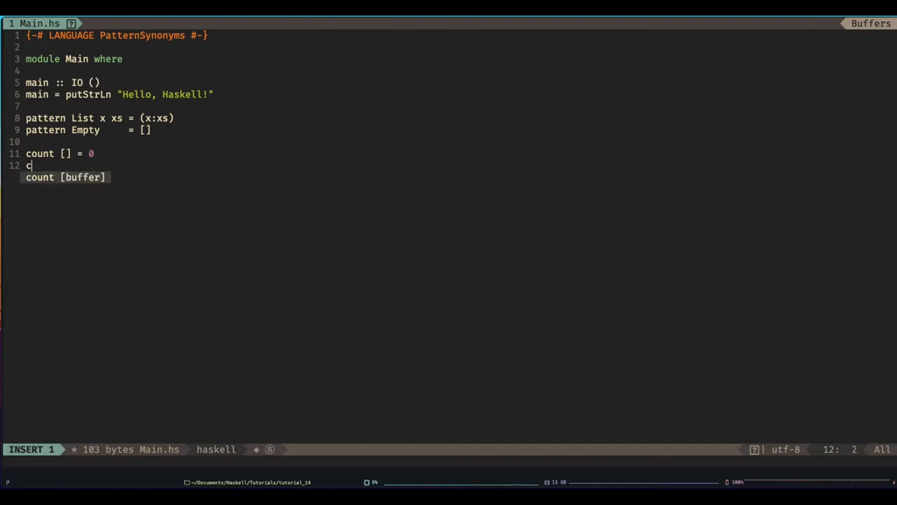
text(ount ())
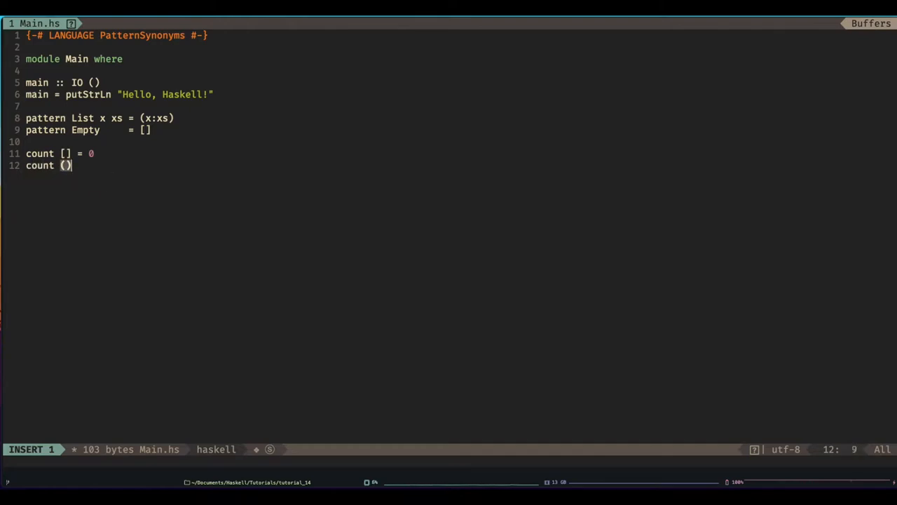
text(x:Xs)
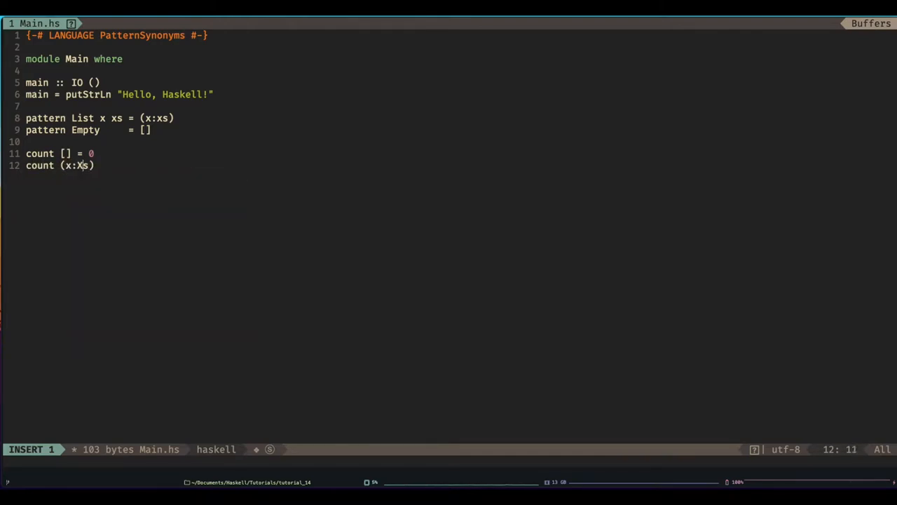
text(s) =)
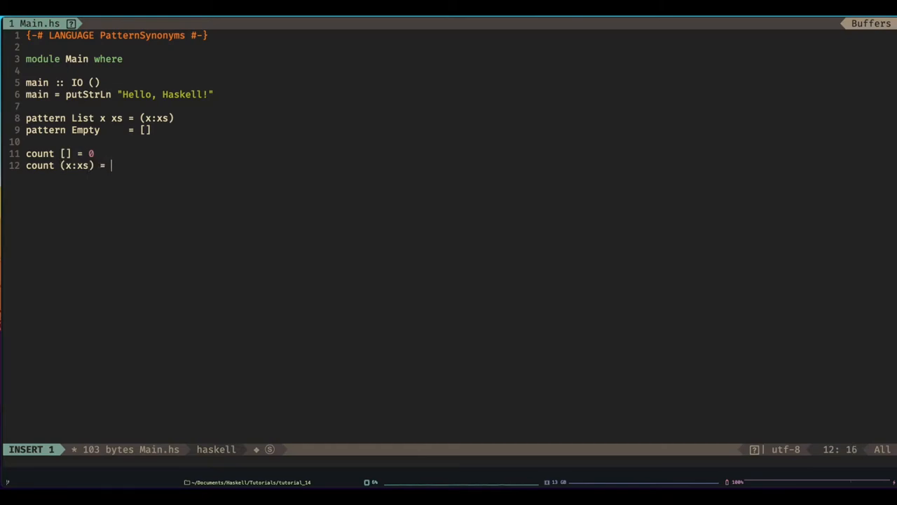
text(1 + count)
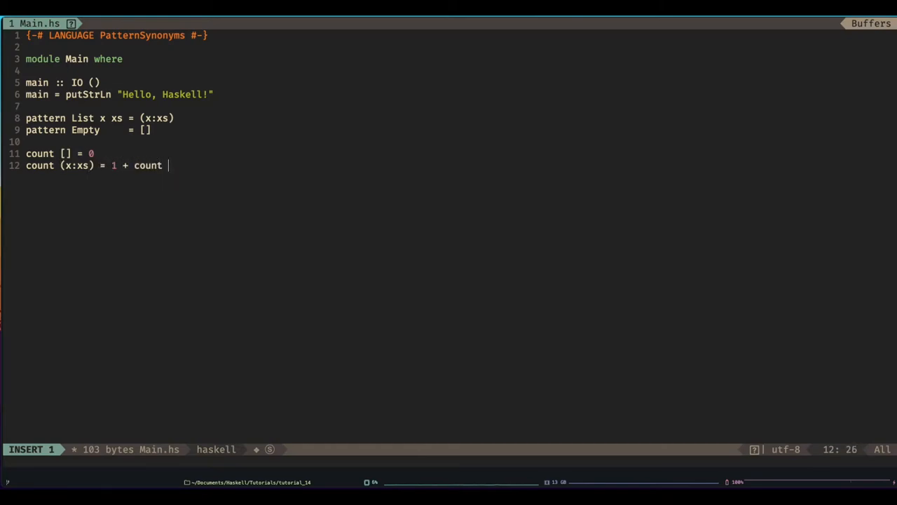
text(xs)
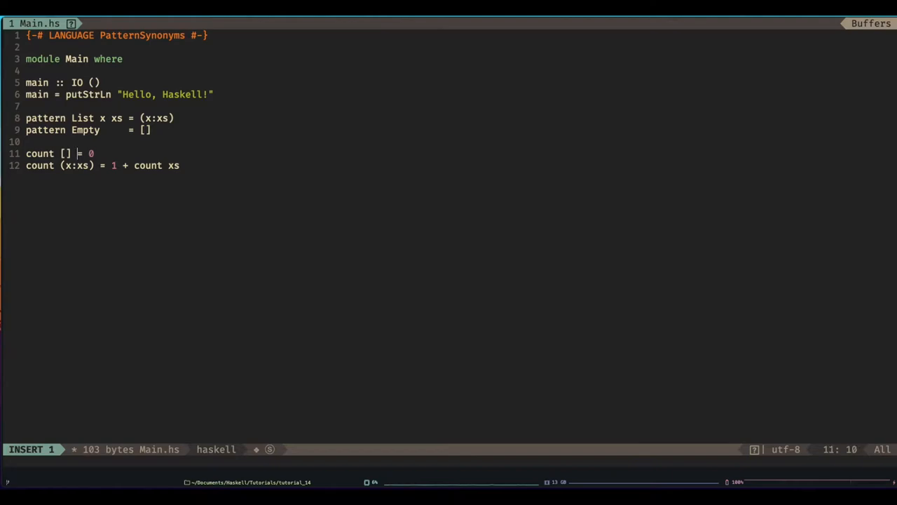
key(Escape)
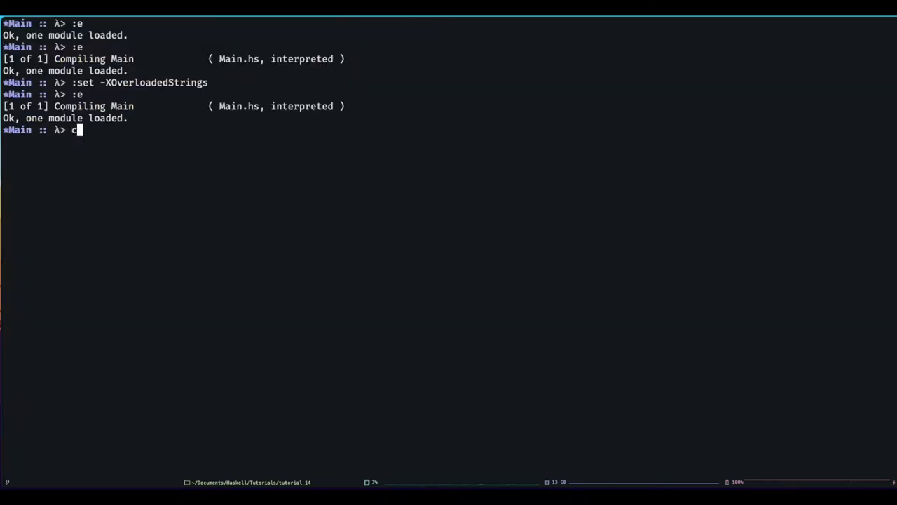
- Evaluate the mistyped `cout [1,2,3]` in GHCi and get a not-in-scope error
text(out [1,2,)
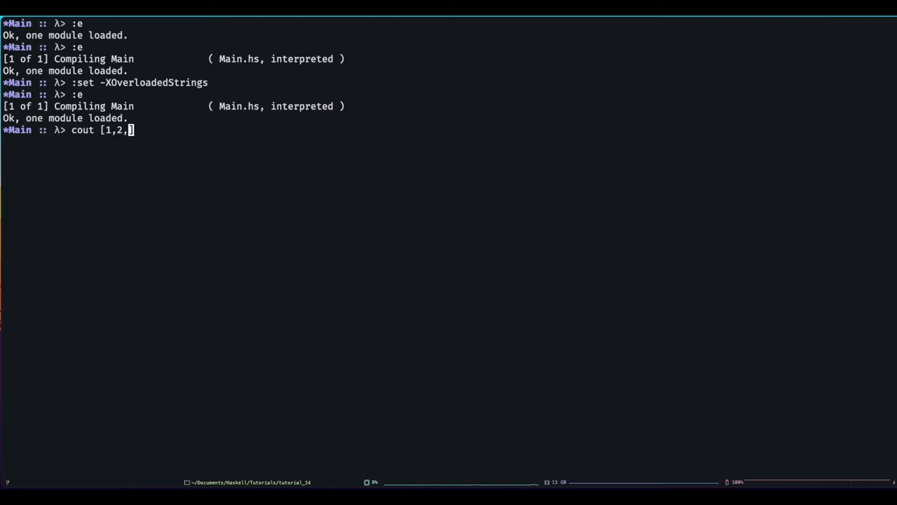
key(Return)
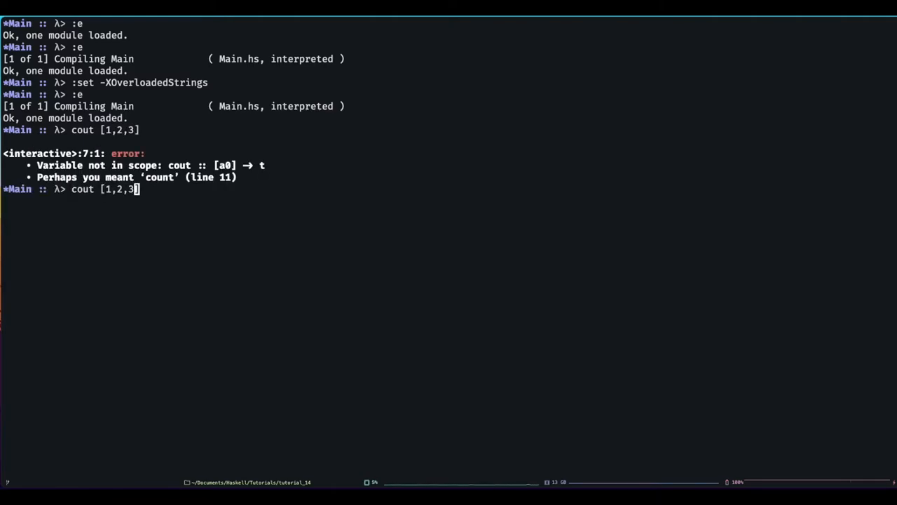
key(Return)
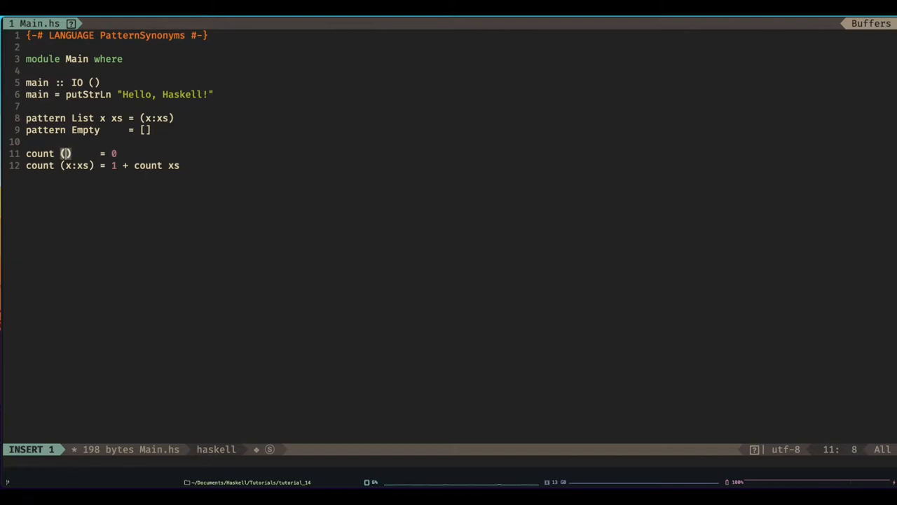
- Rewrite count's clauses to match Empty and (List x xs) instead of raw list patterns
text(Empty)
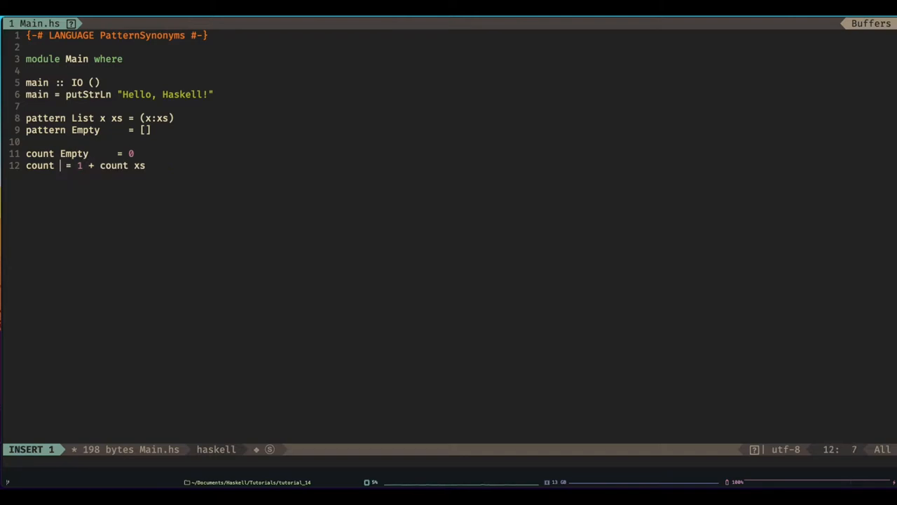
text((List)
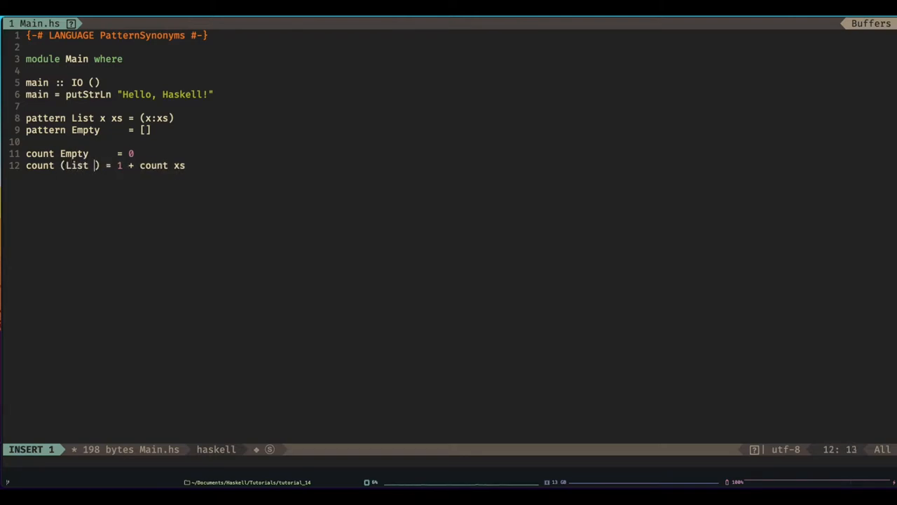
text(x xs)
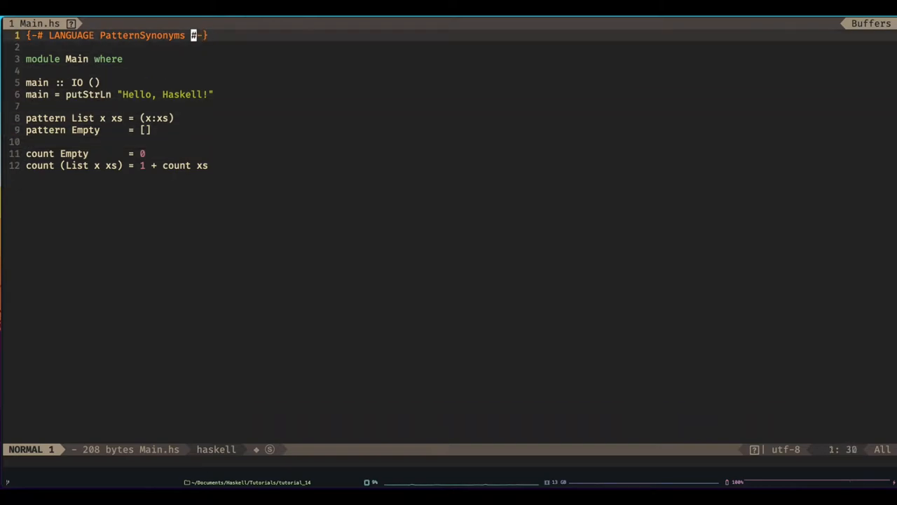
- Add ViewPatterns to the LANGUAGE pragma and delete the List, Empty and count definitions
text(,)
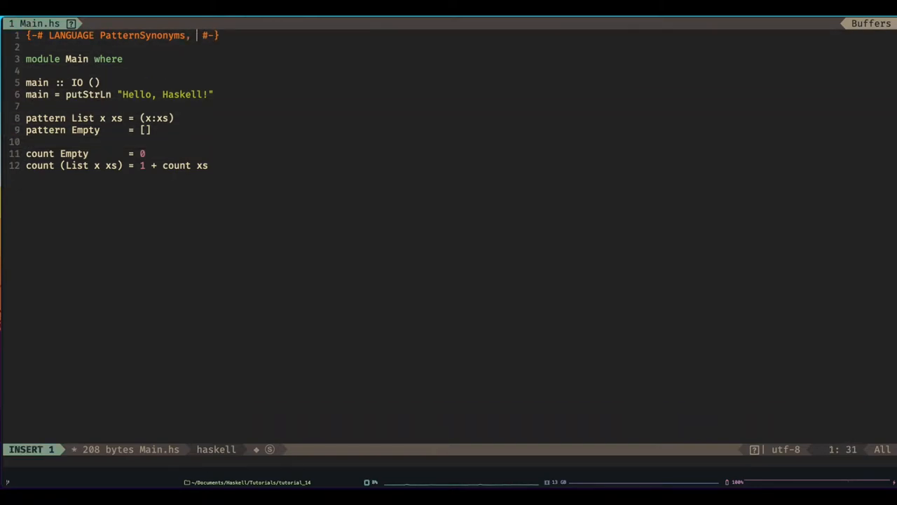
text(ViePatterns)
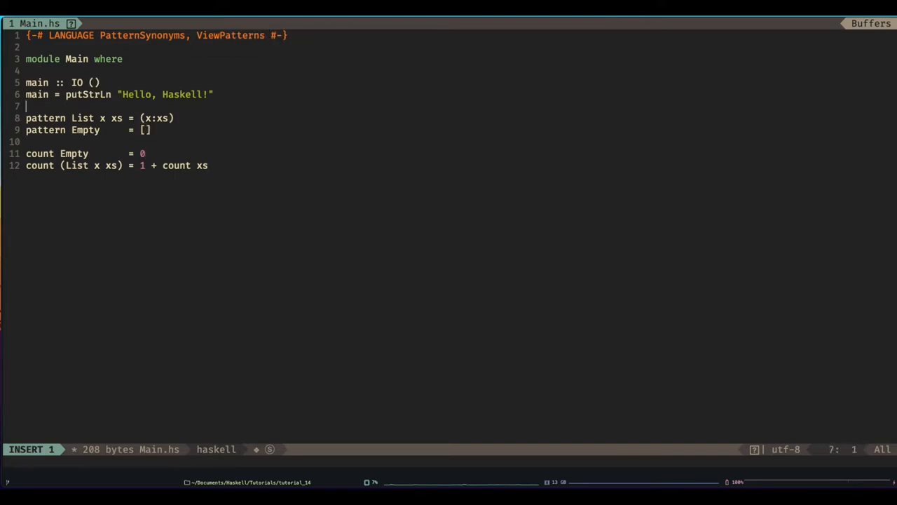
key(V)
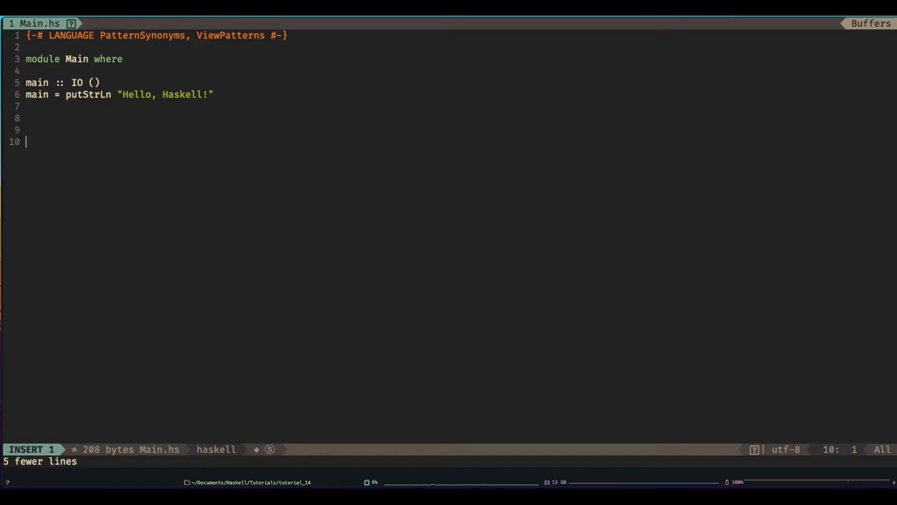
- Write `add1Head (x:xs) = x` as a new function in Main.hs
text(add1)
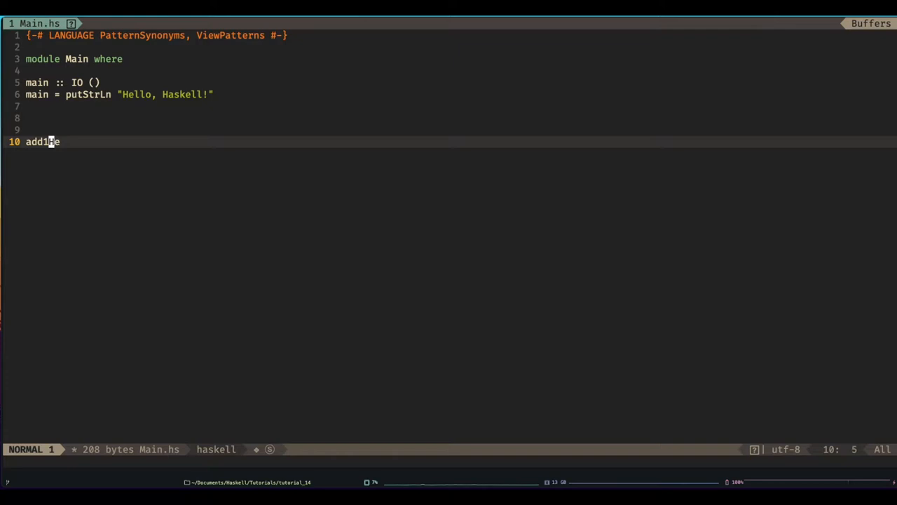
text(Head)
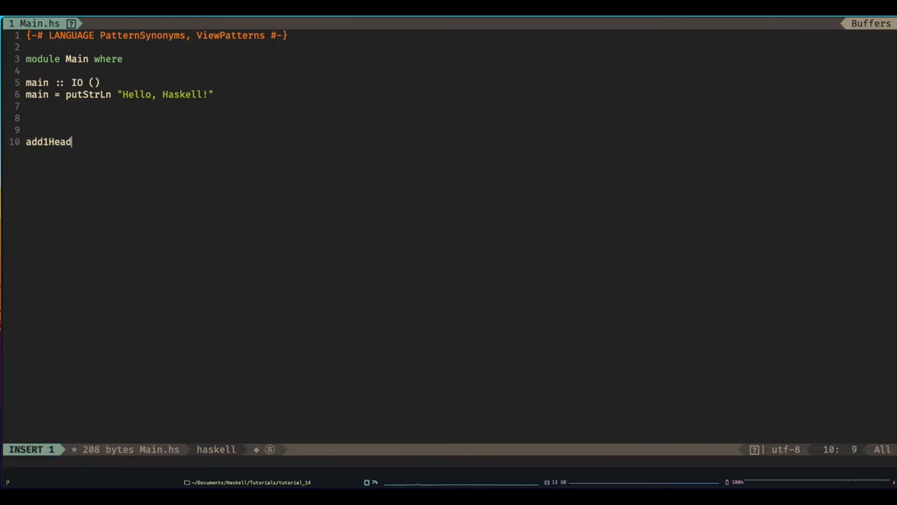
text(())
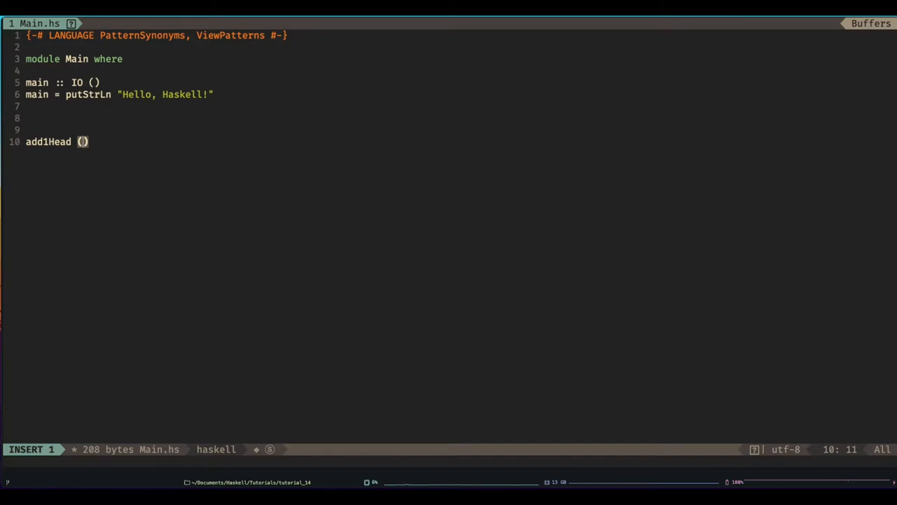
text(x:xs))
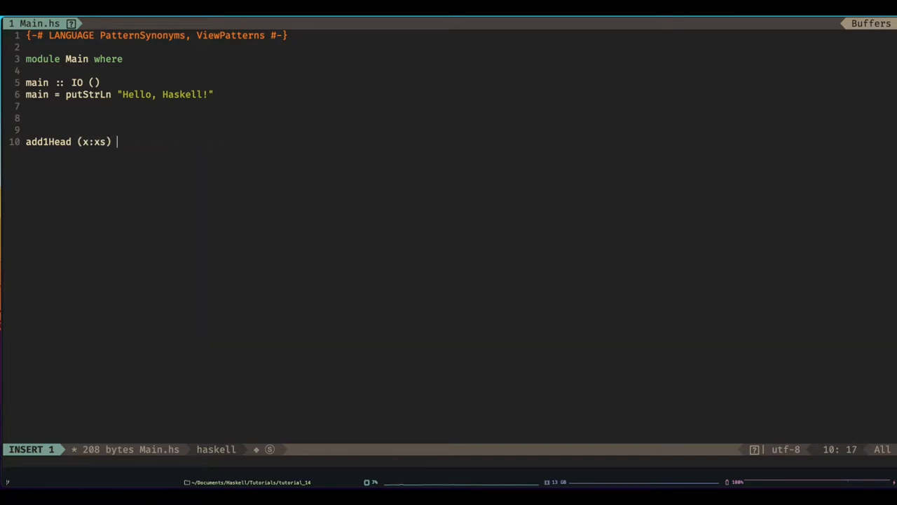
text(= x)
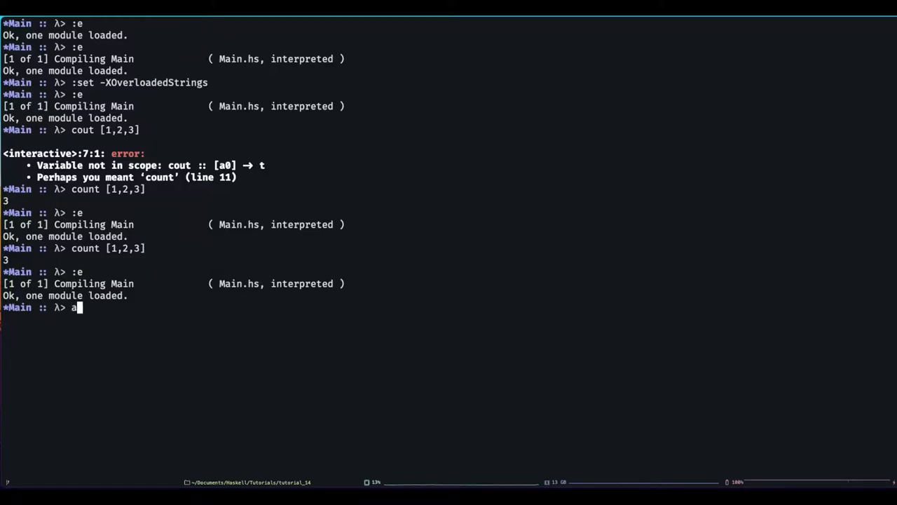
- Run an add1Head call on a list at the GHCi prompt
text(dd1Head [)
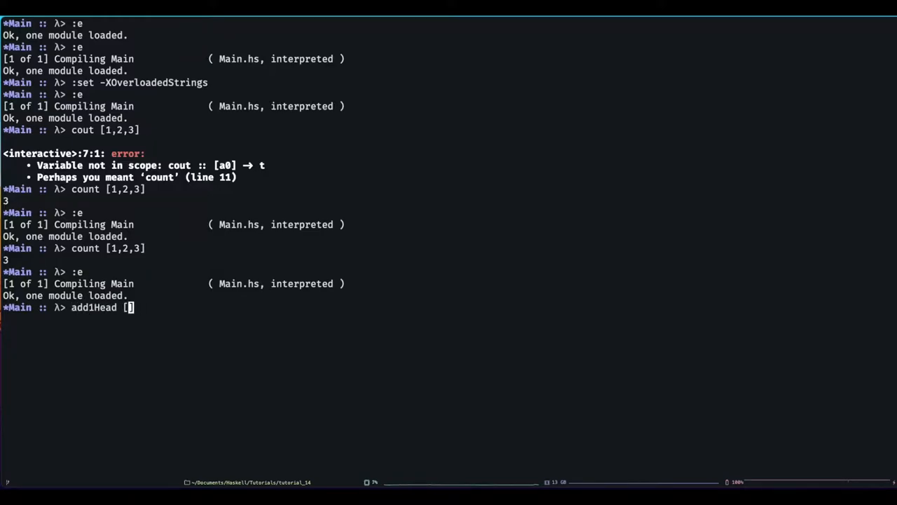
key(Return)
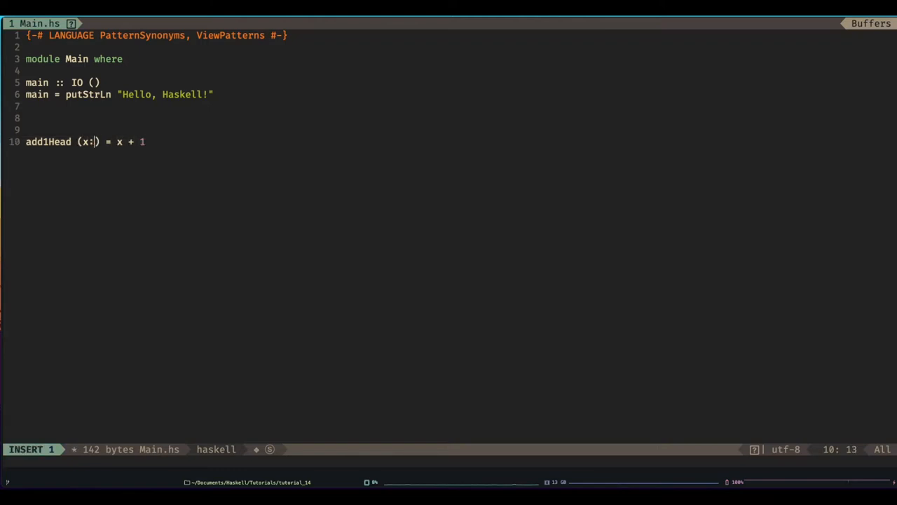
- Delete the add1Head definition so Main.hs ends after main
text(head)
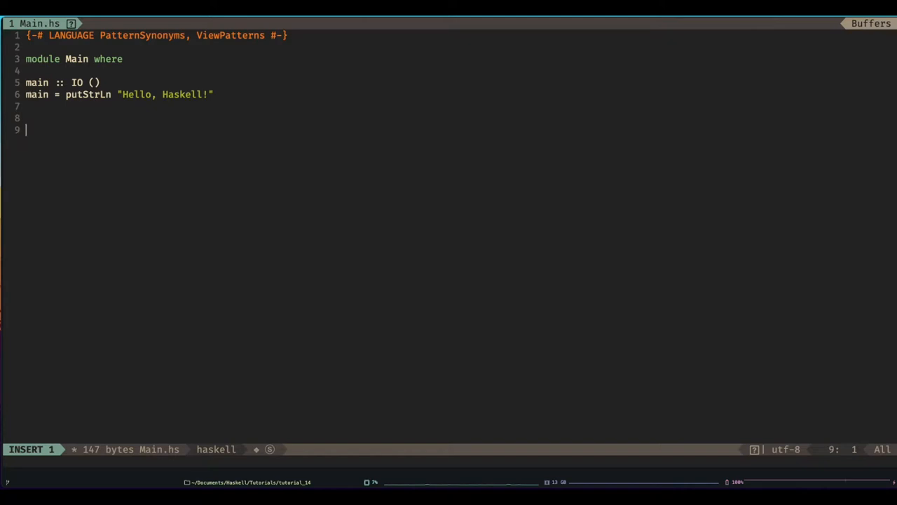
- Discard the false starts 'Cons' and 'noc' on line 9 before the real definition
text(Cons)
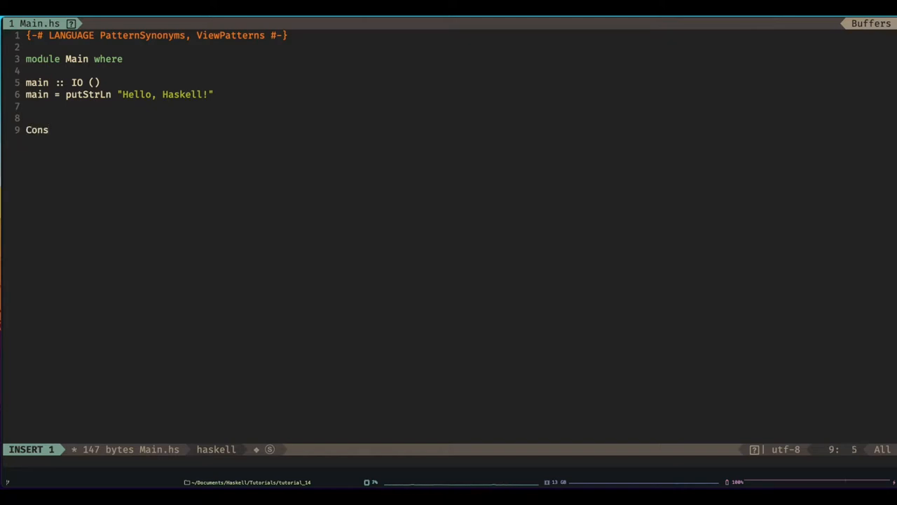
key(BackSpace)
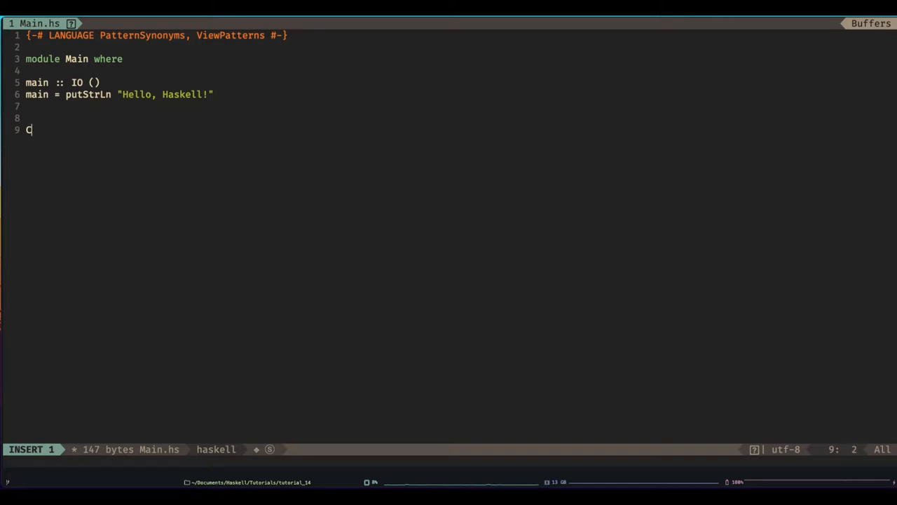
text(noc)
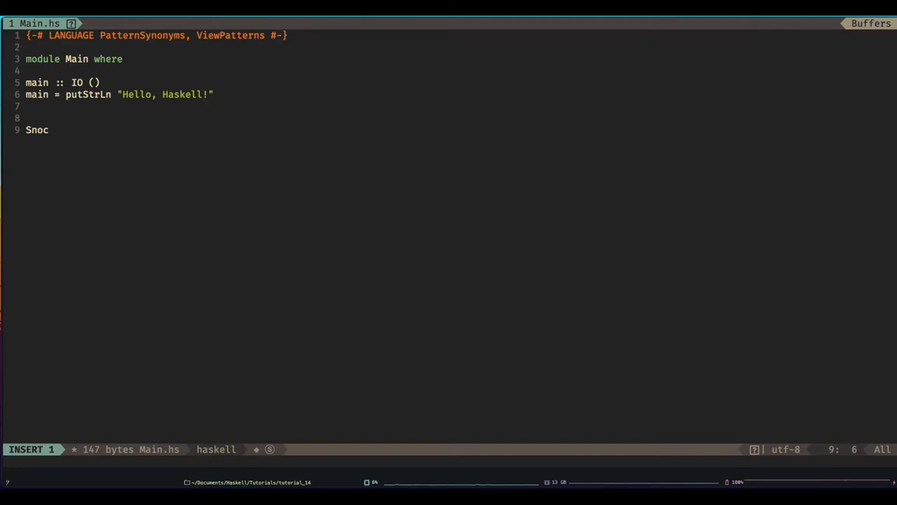
key(BackSpace)
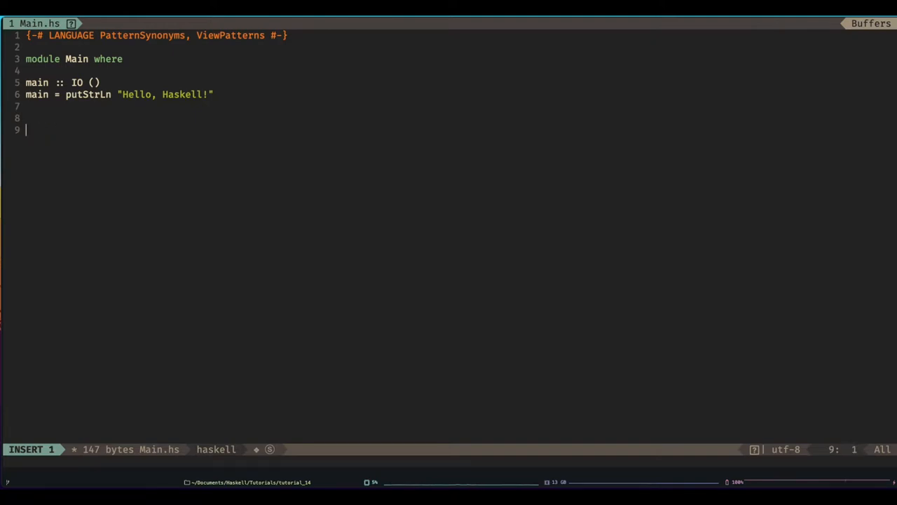
- Write 'pattern Sonc x xs <- (reverse -> (x:xs))' as a view-pattern synonym
text(pattern)
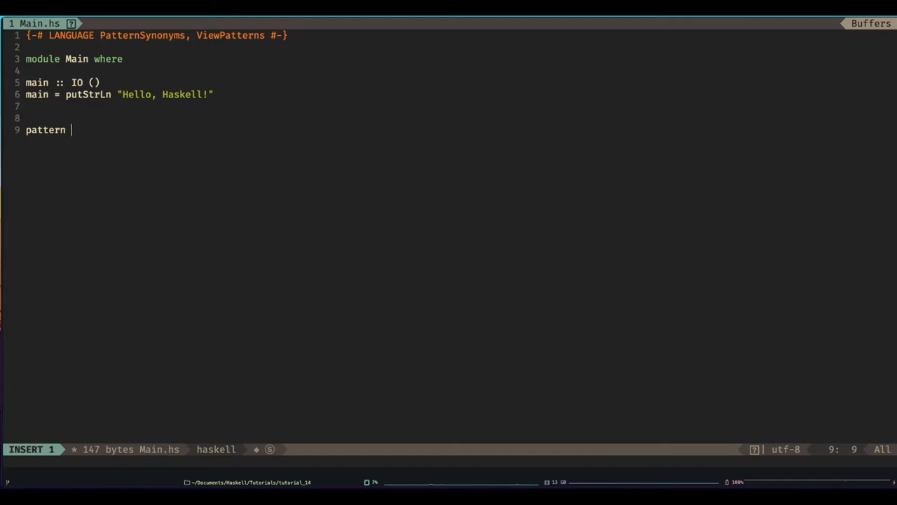
text(Sonc)
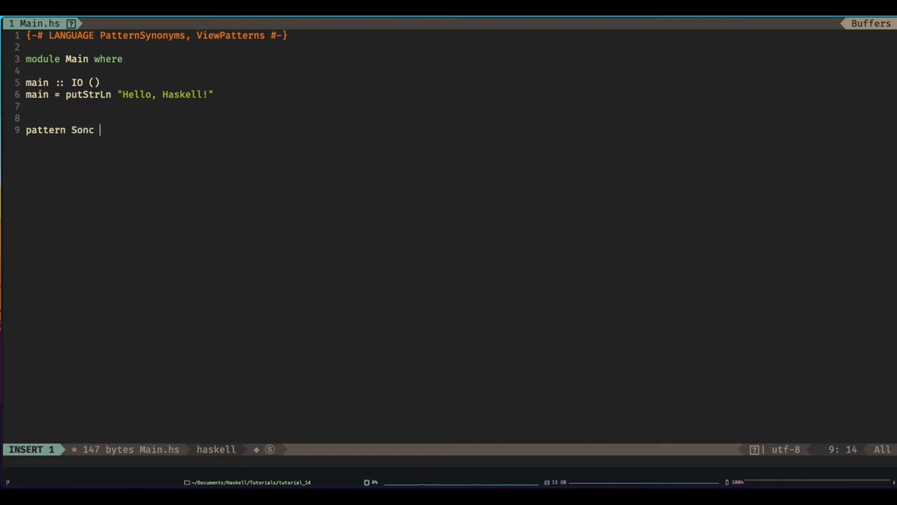
text(x xs <-)
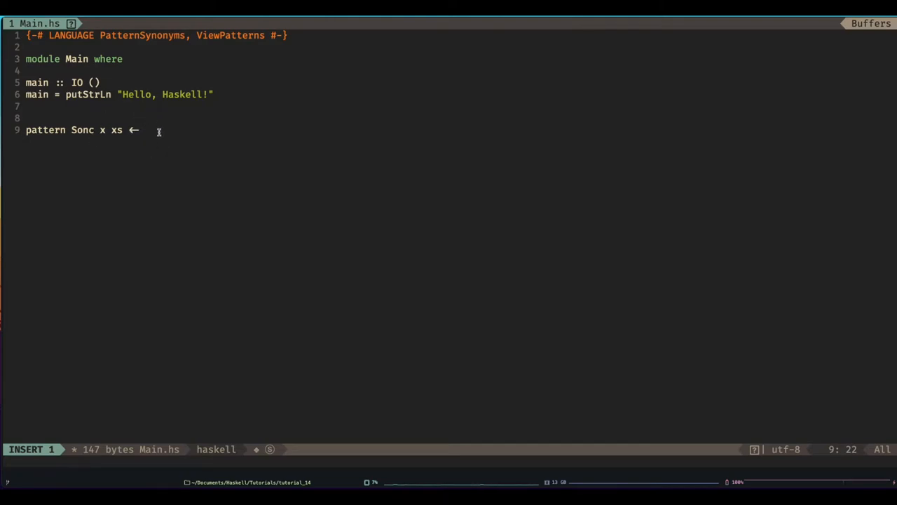
text(())
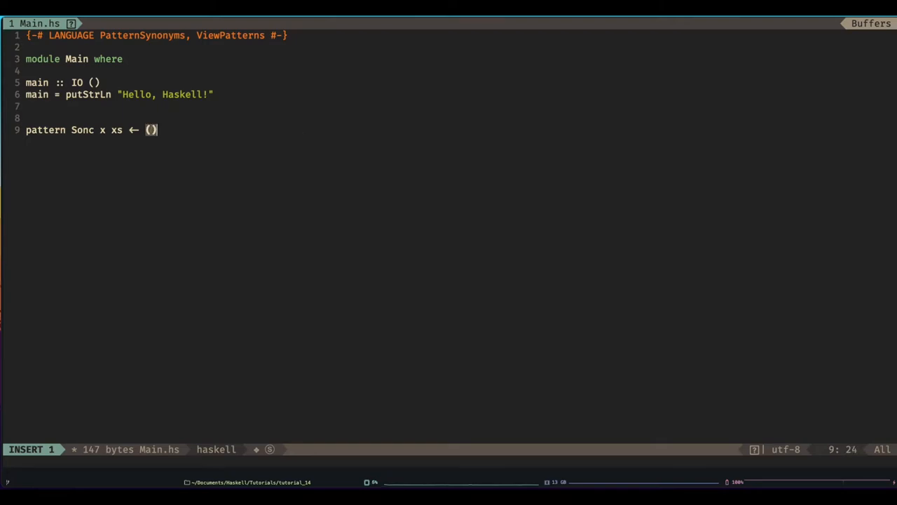
text(reverse →)
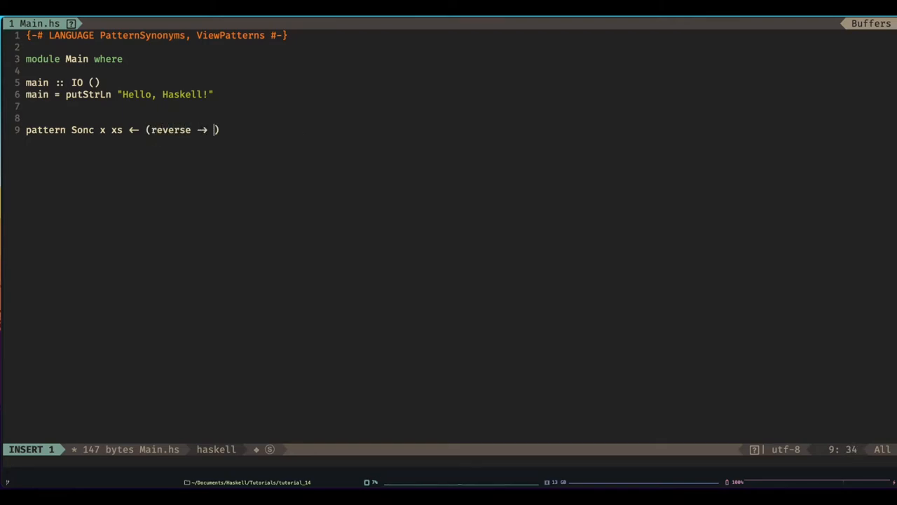
text(x:xs)
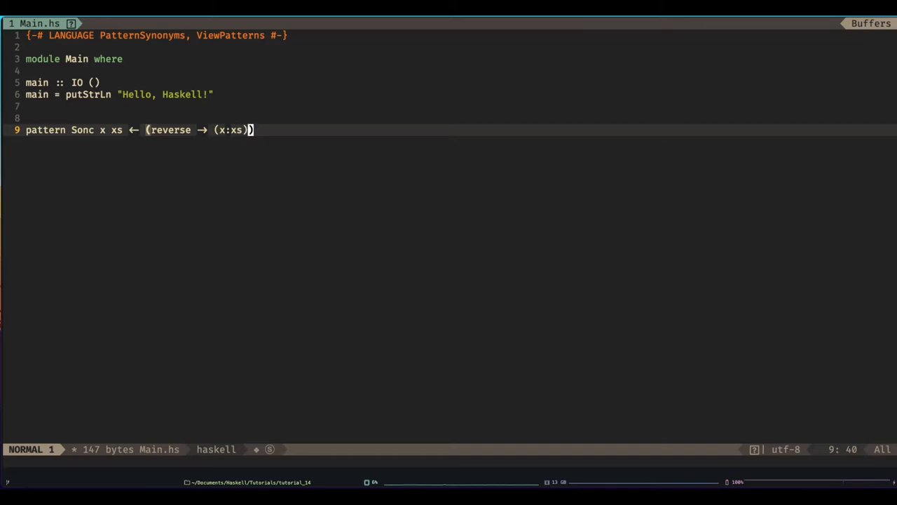
mouse_move(72, 151)
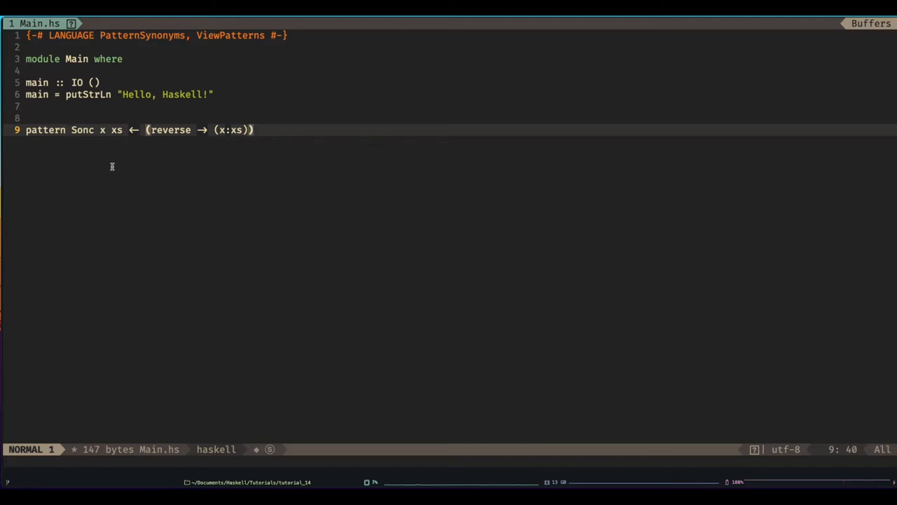
- Add 'last = (Snoc x xs) = x' on a new line below the pattern synonym
key(o)
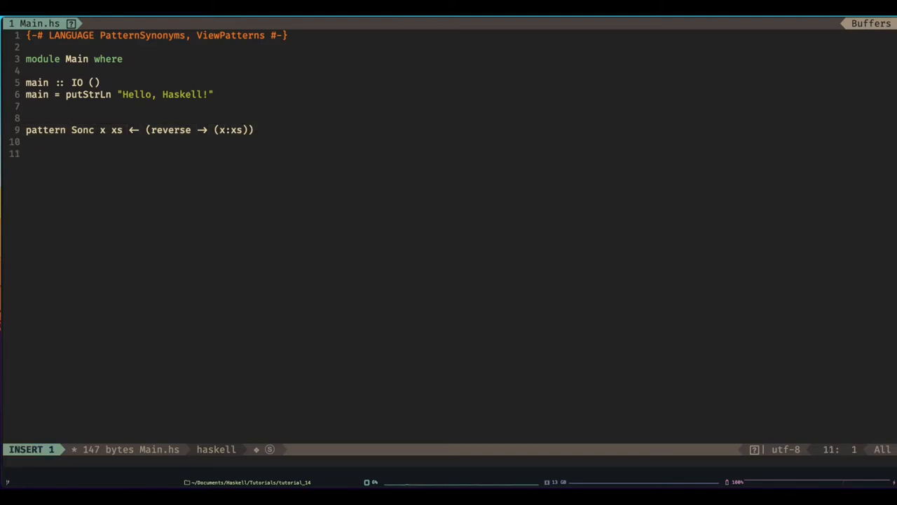
text(last)
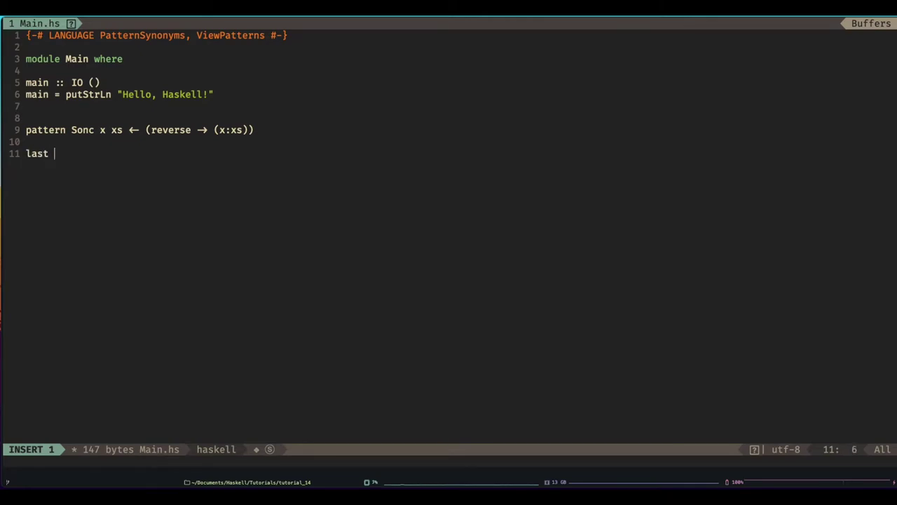
text(= (Snoic))
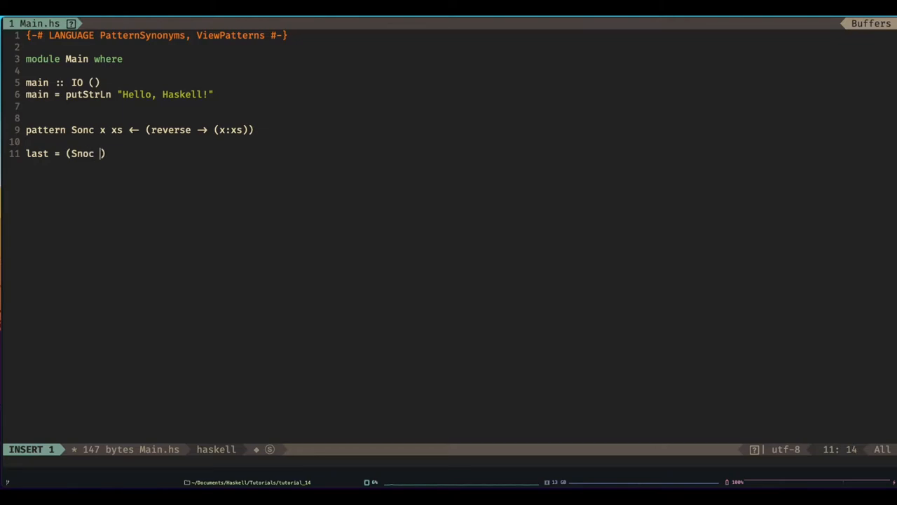
text(x xs)
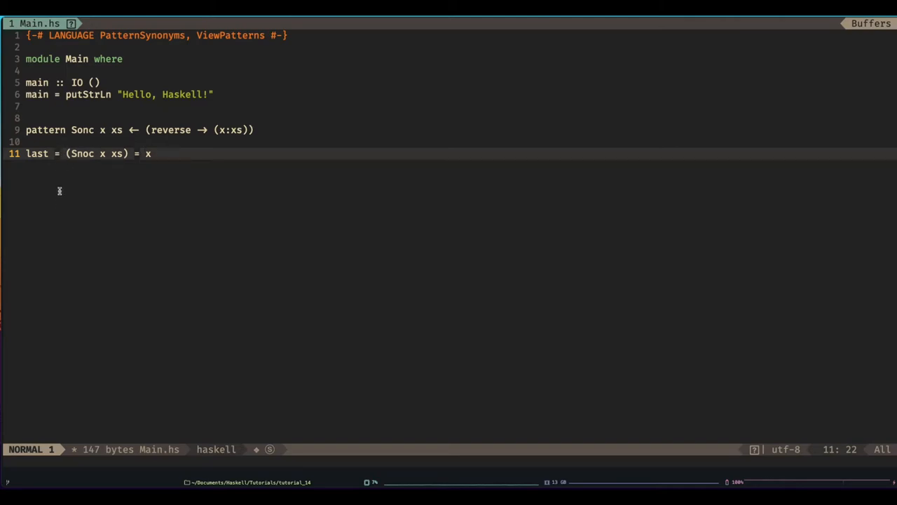
mouse_move(131, 111)
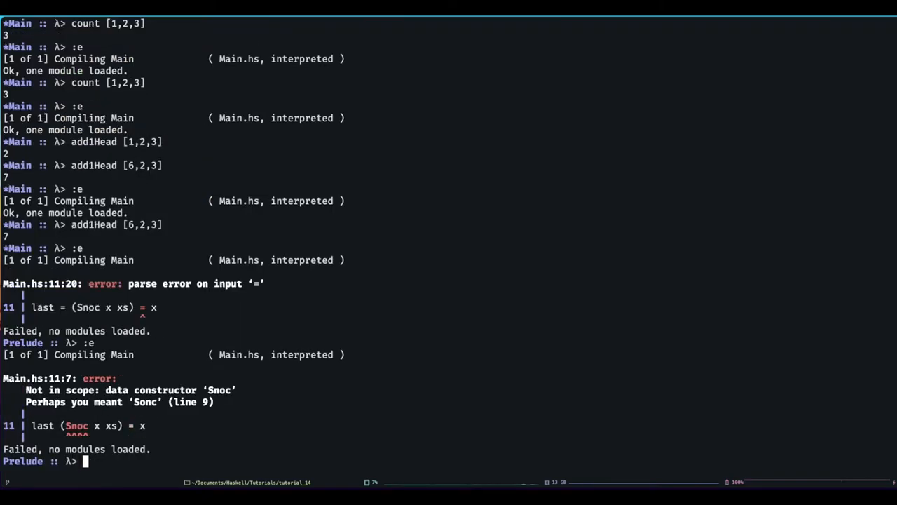
- Reopen Main.hs via :e, correct Sonc to Snoc and the stray '=', and save
text(:e)
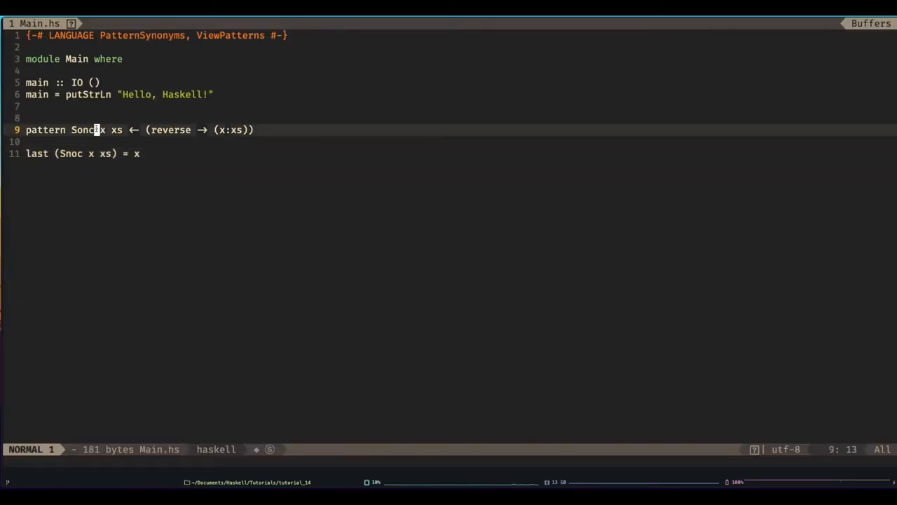
key(i)
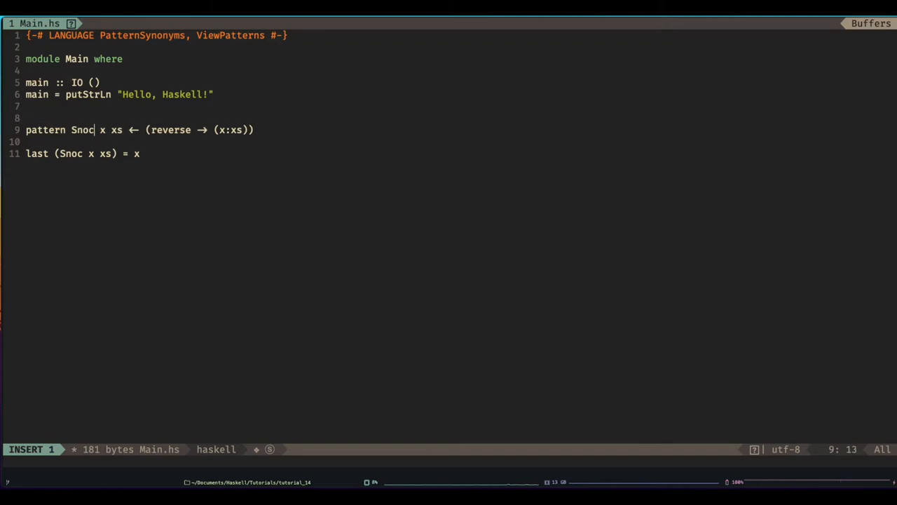
key(Escape)
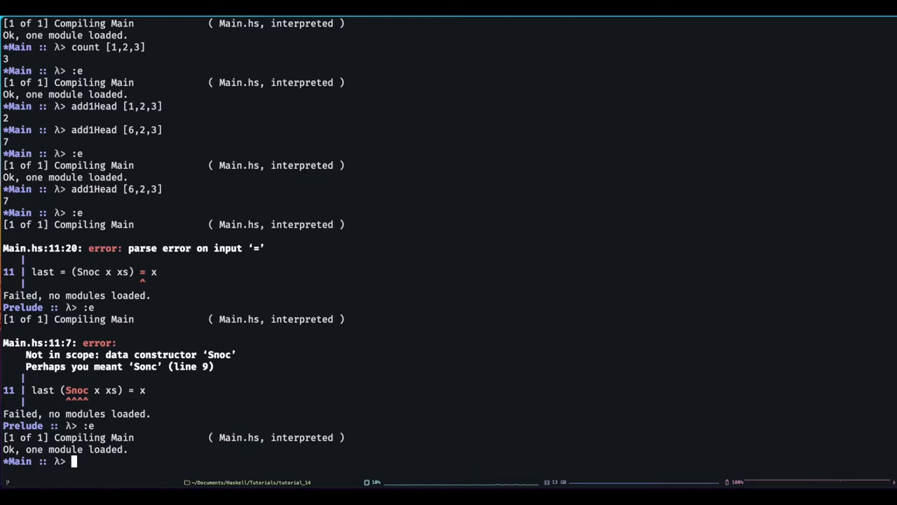
- Evaluate 'last [1,2,3]' at the GHCi prompt
text(la)
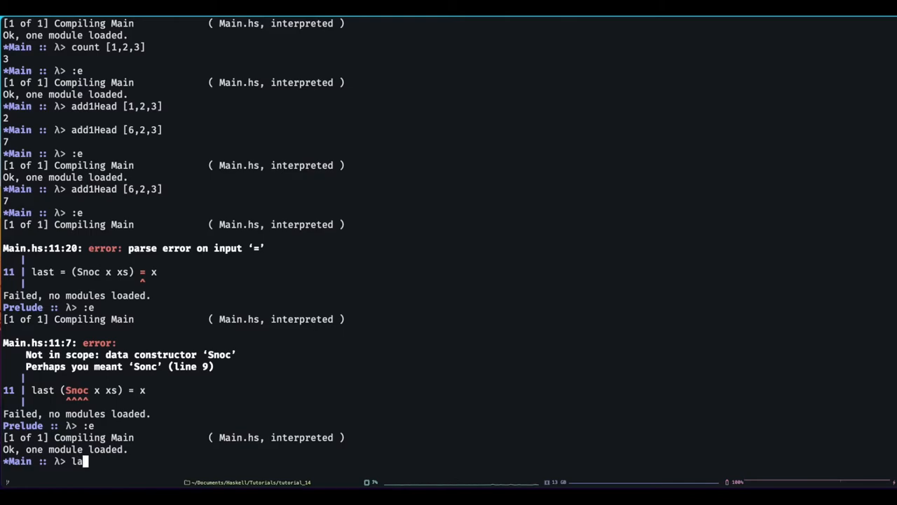
text(st [])
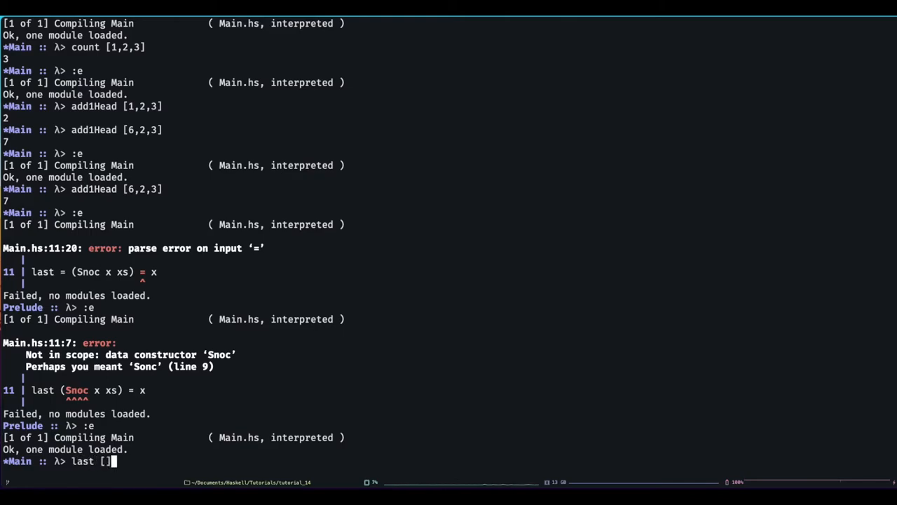
text(1,2,3)
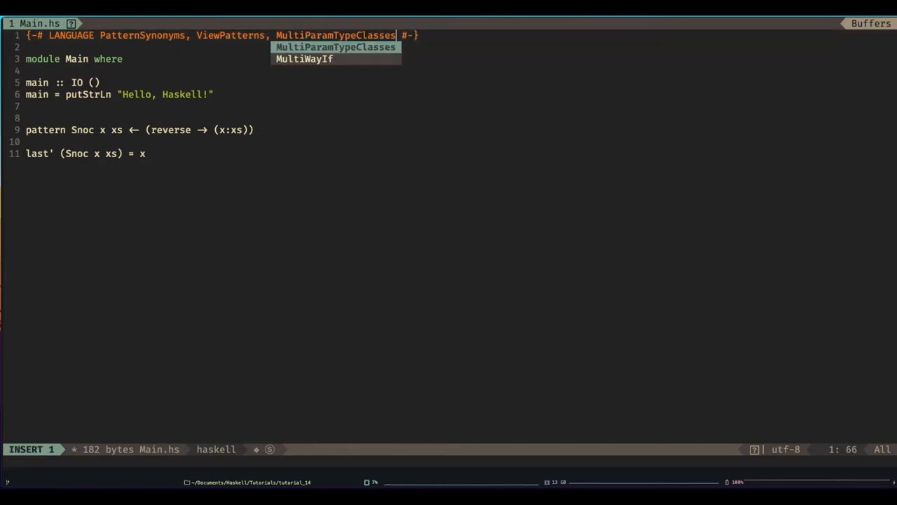
- Rename last to last', add blank lines below, and write Main.hs
key(Escape)
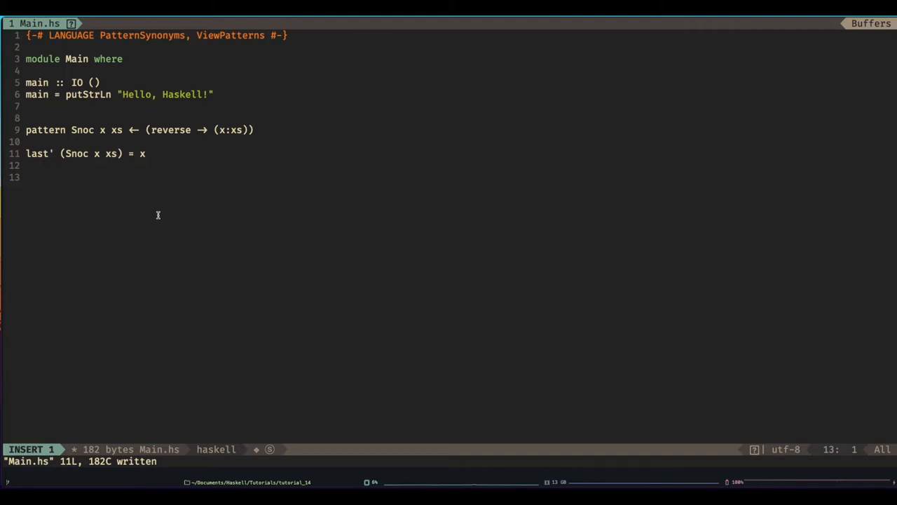
- Declare 'class LooseEq a b where' as a two-parameter type class
text(class)
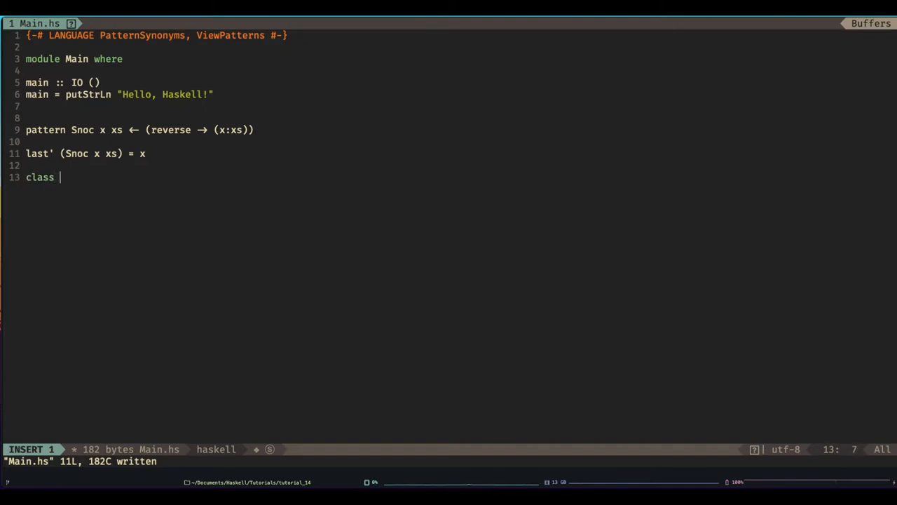
text(LooseE)
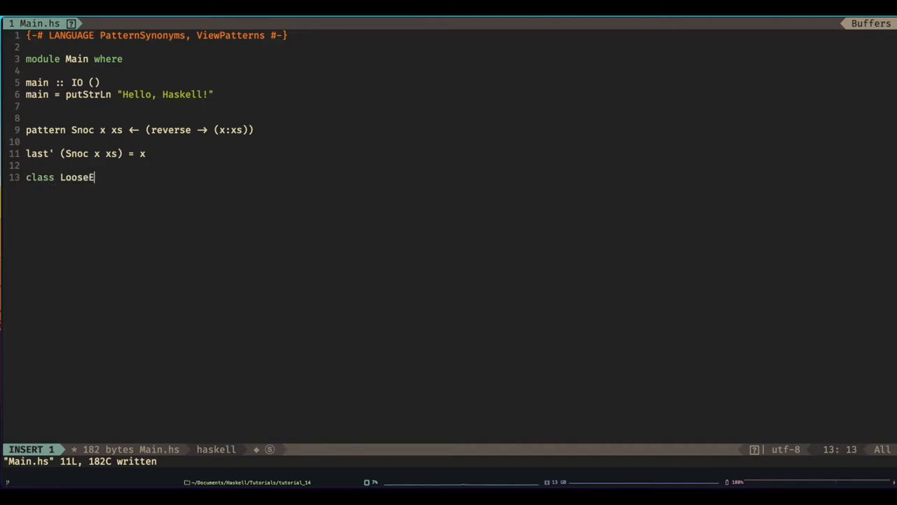
text(q)
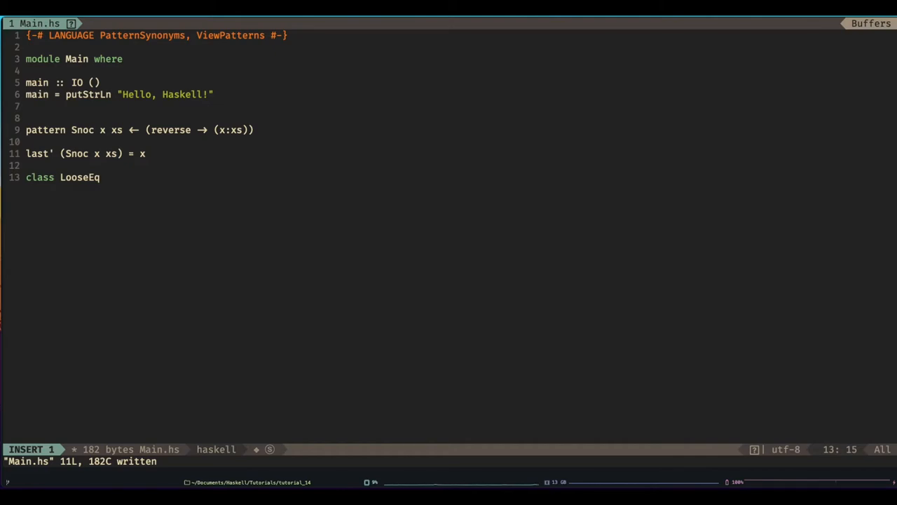
text(a b)
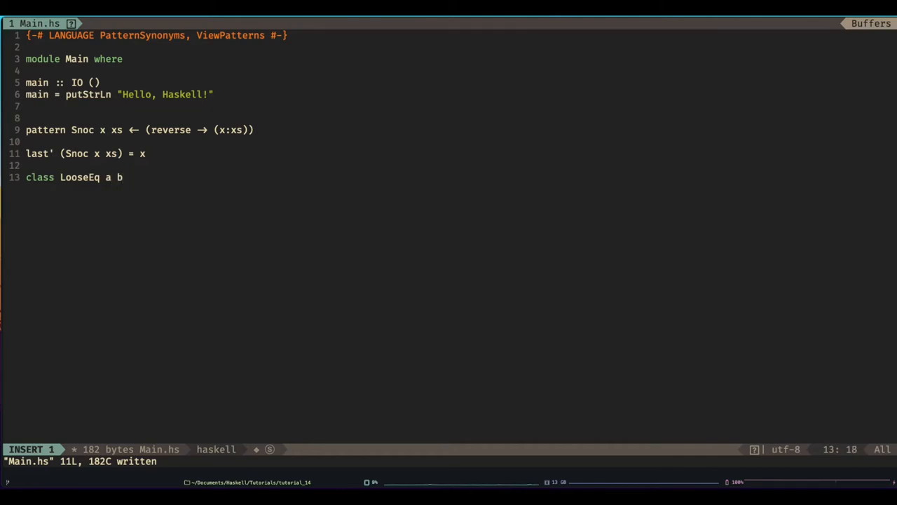
text(where)
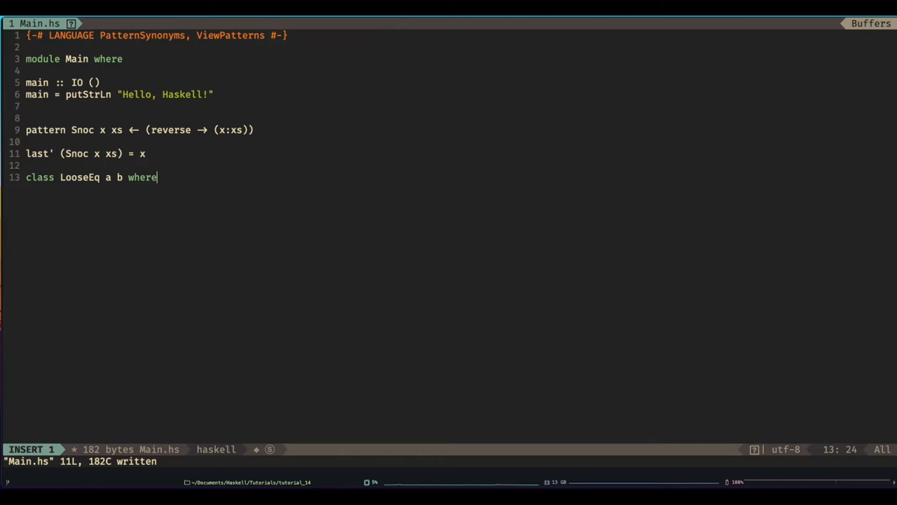
- Give the class an indented method signature '(=!=) :: a -> b -> Bool'
key(Return)
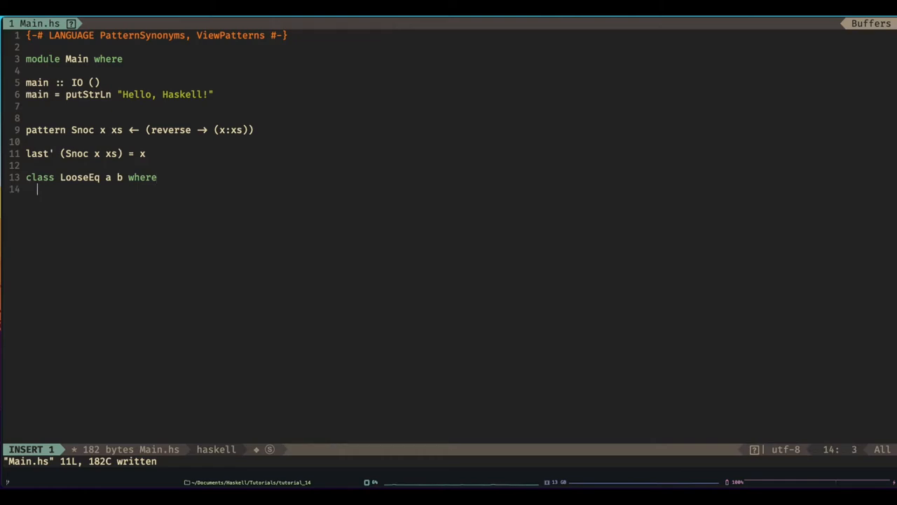
text(looseE)
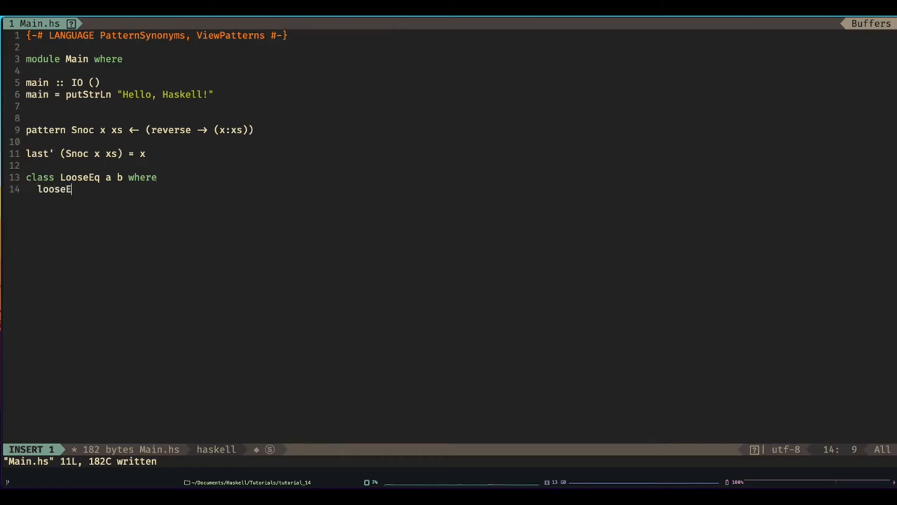
key(BackSpace)
text(()
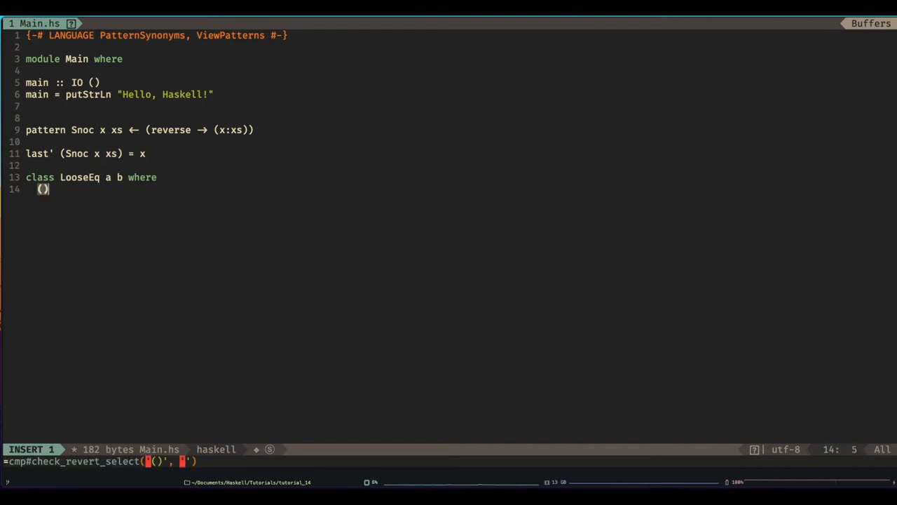
text(=!)
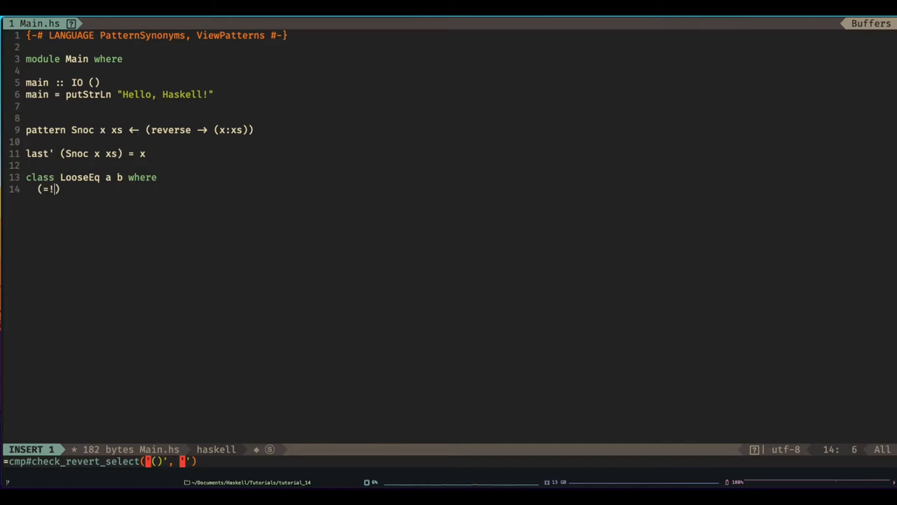
text(=) :: a -> b -> Bool)
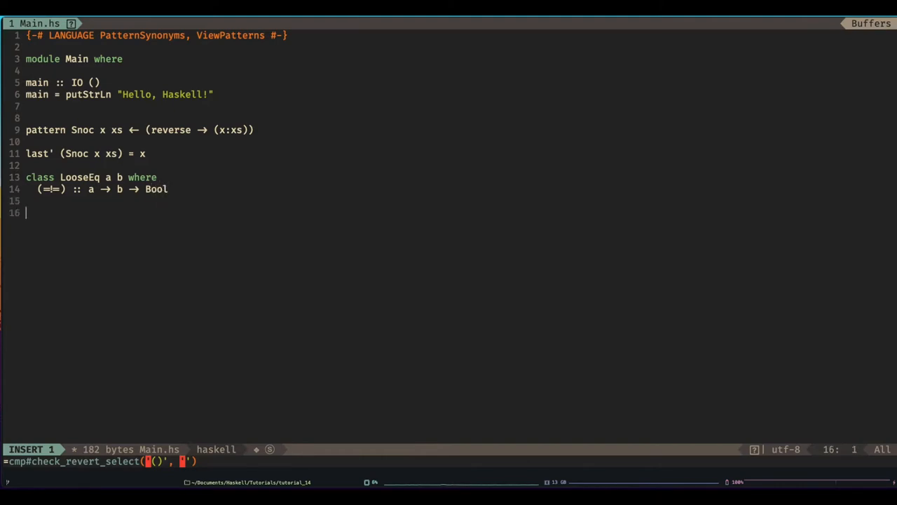
text(in)
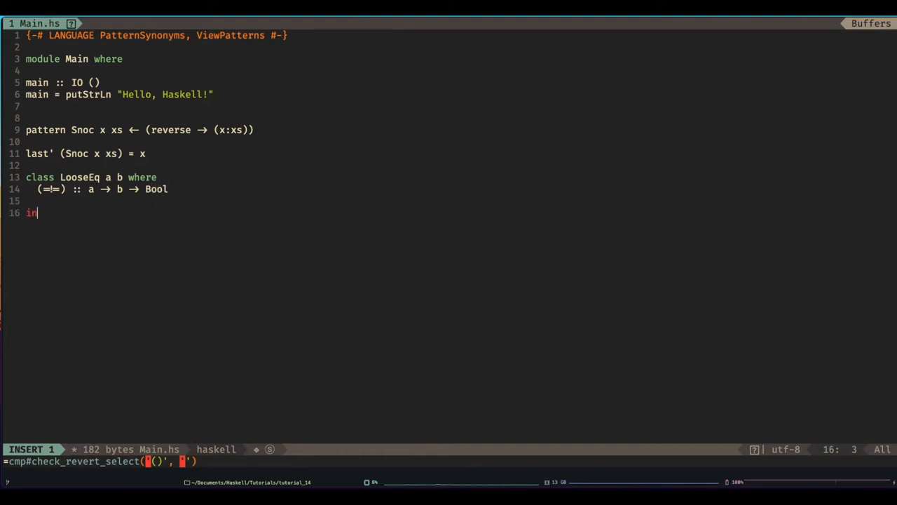
- Add 'instance LooseEq Int Float where a =!= b = a == round b'
text(stance)
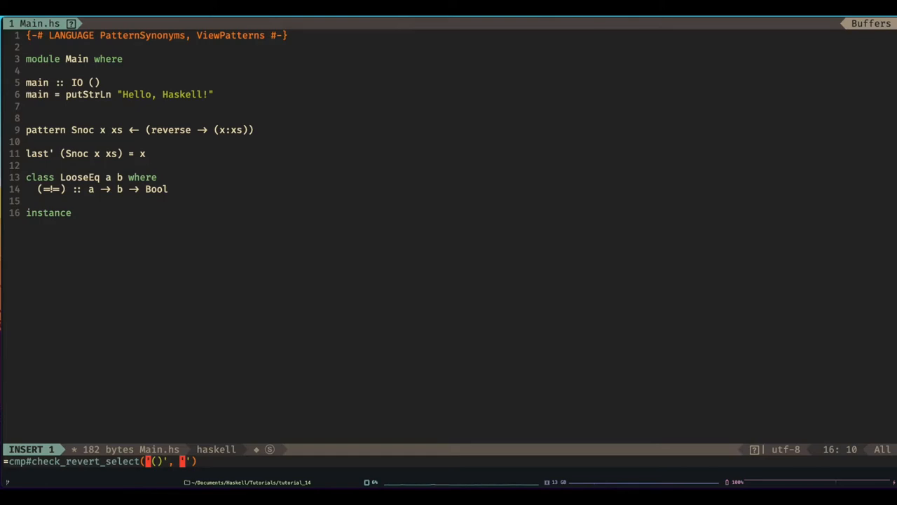
text(LooseEq)
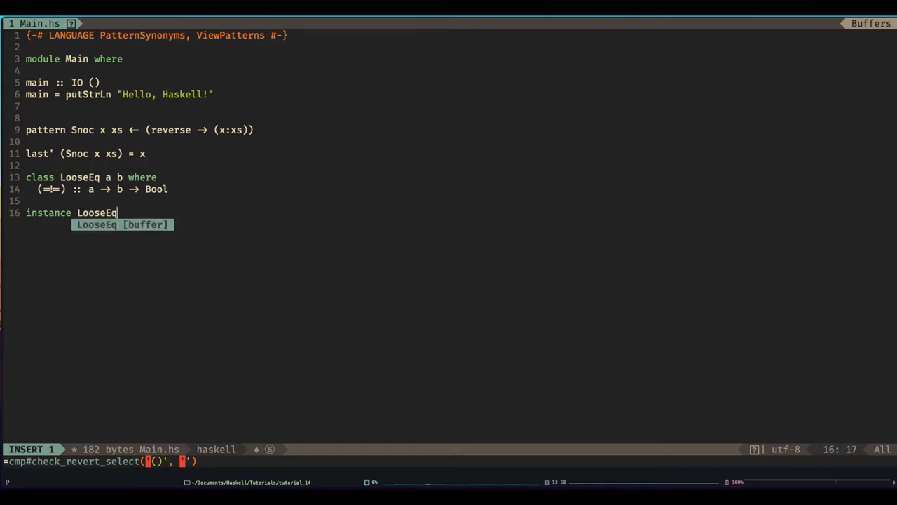
text(Int Float)
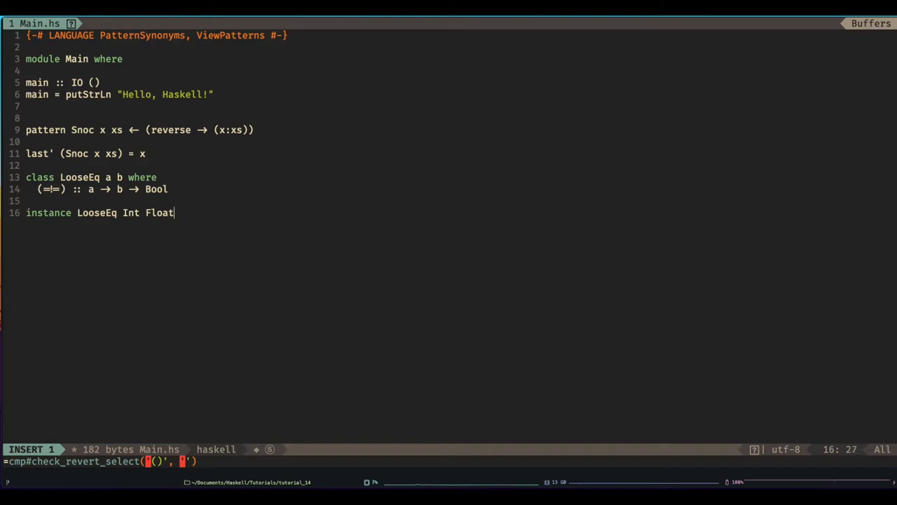
text(where)
text(a =!=)
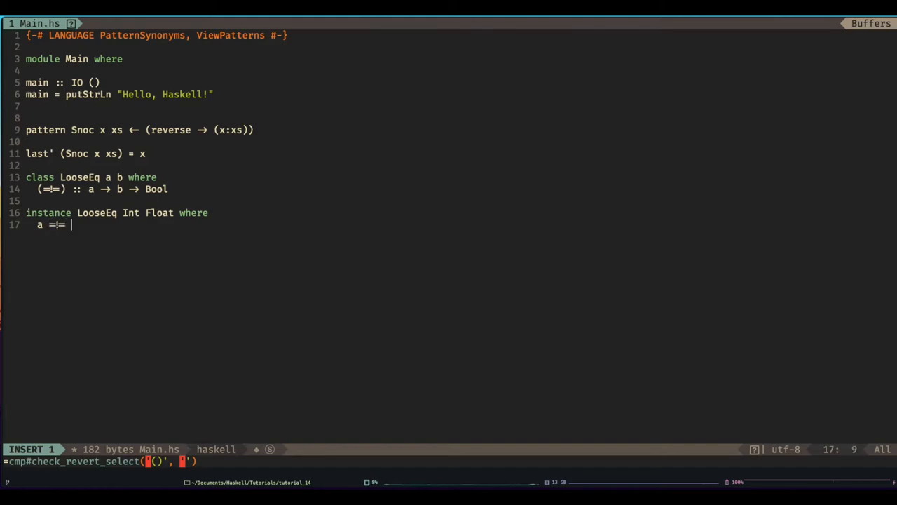
text(b)
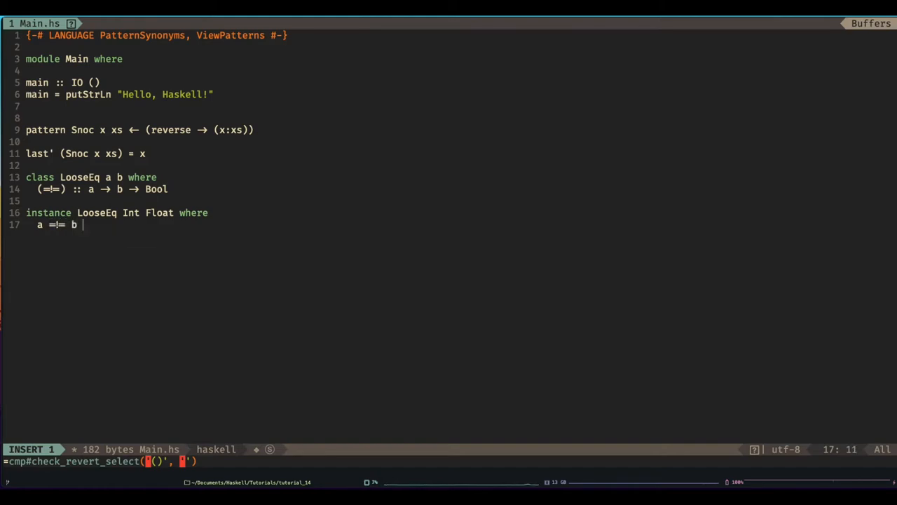
text(=)
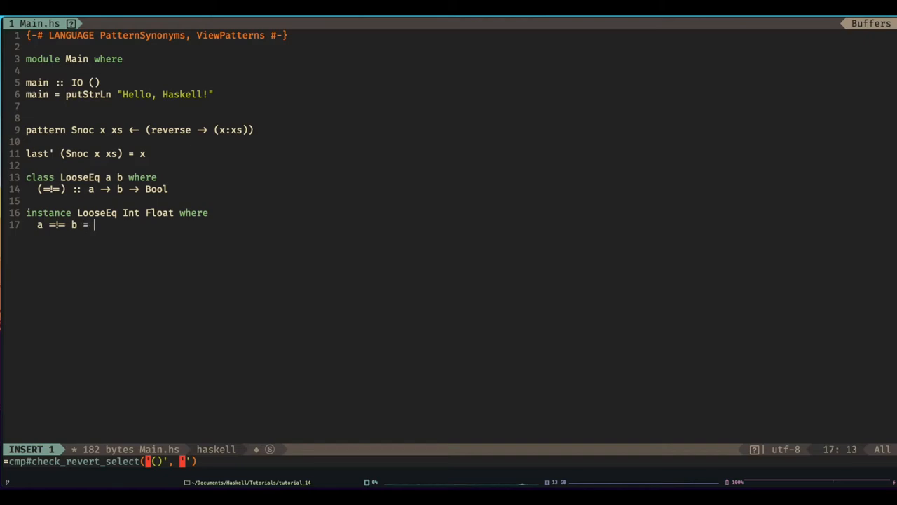
text(a == roun)
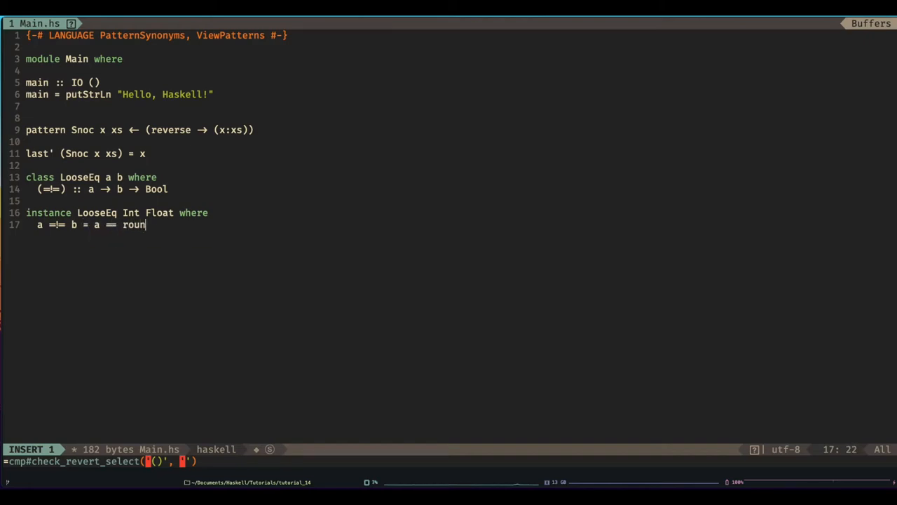
text(d b)
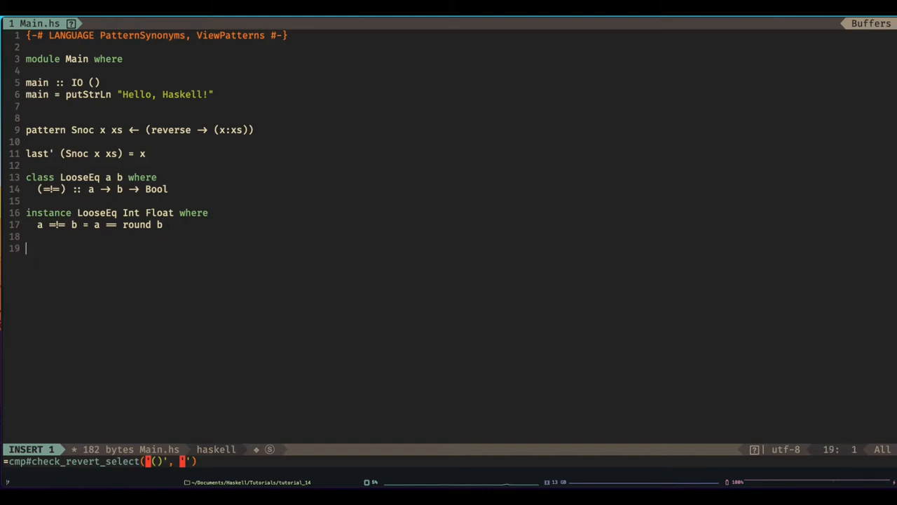
- Add the 'LooseEq Float Int' instance comparing b with round a
text(instance)
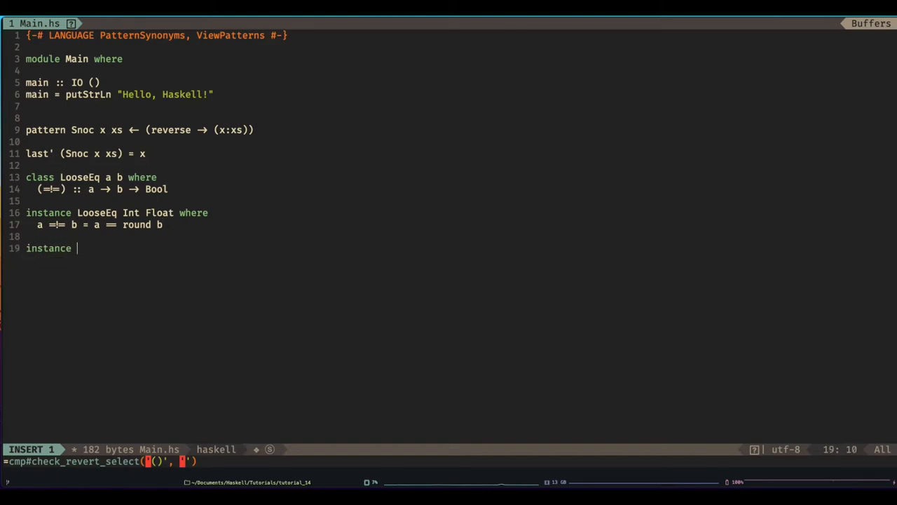
text(LooseEq Float Int where)
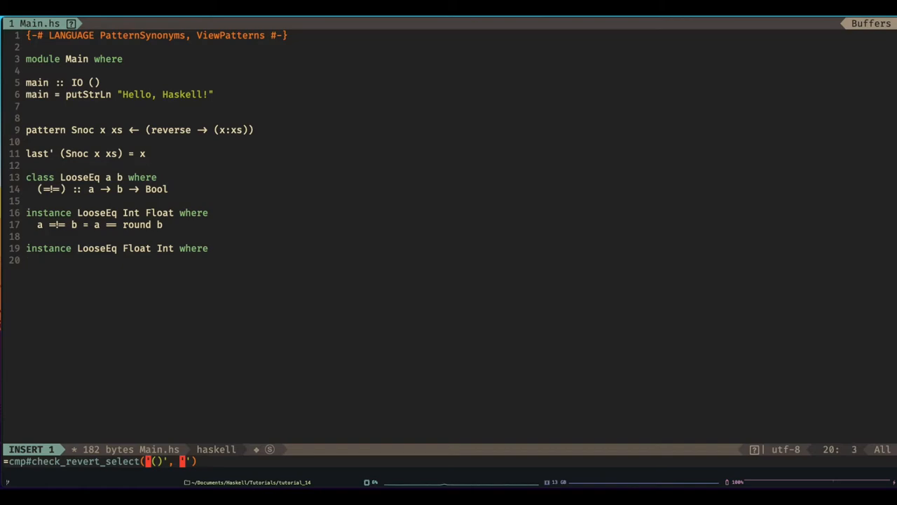
text(a)
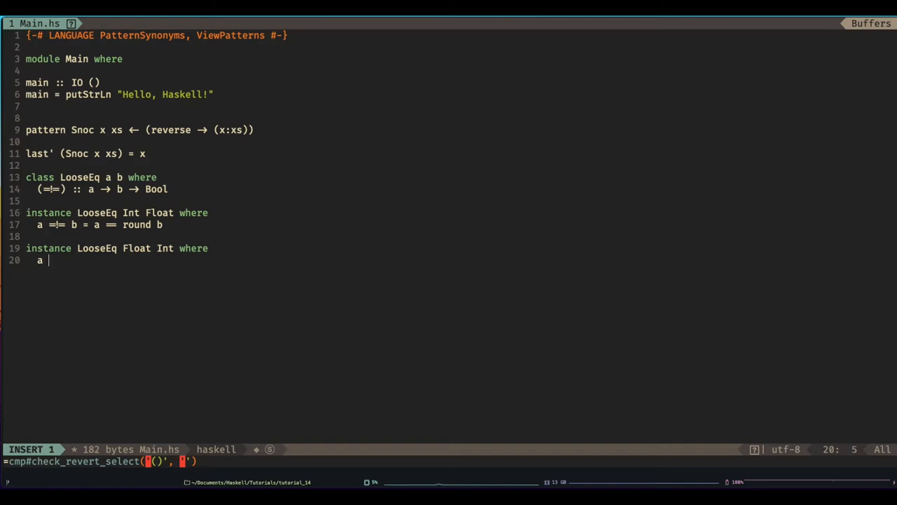
text(==)
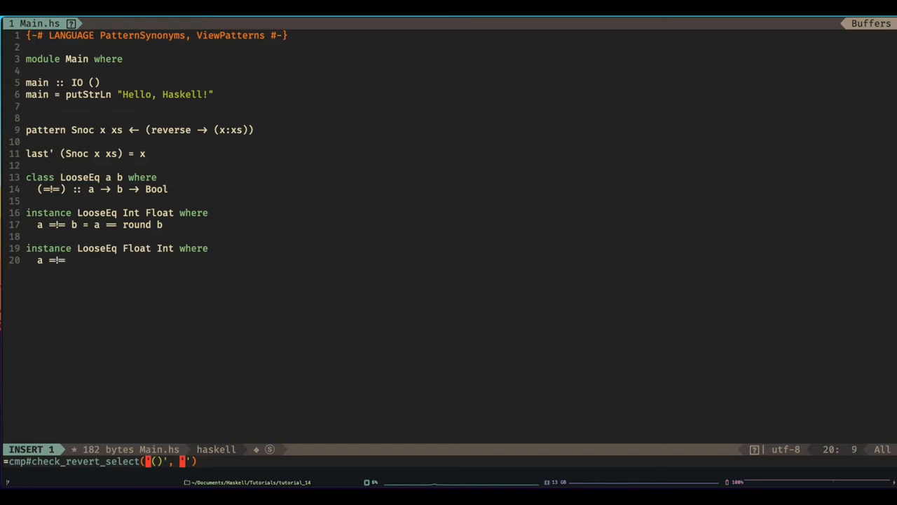
text(b = rount a)
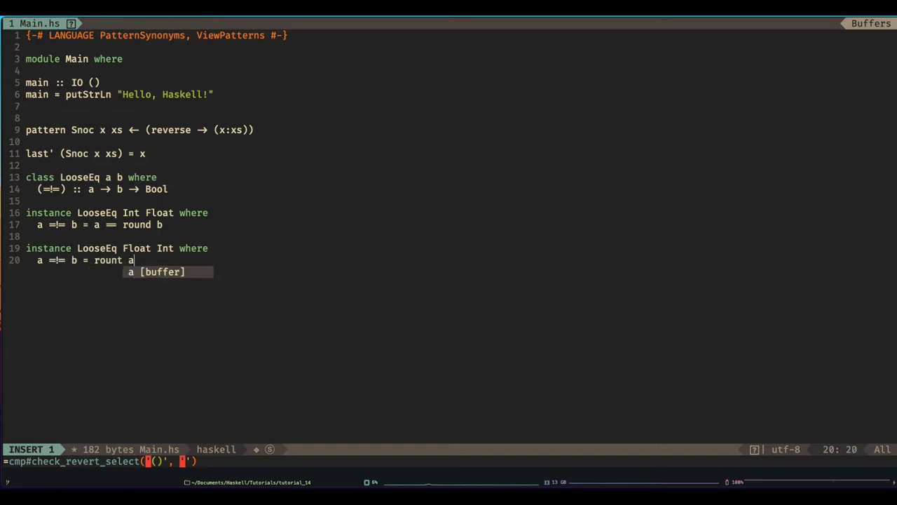
key(Escape)
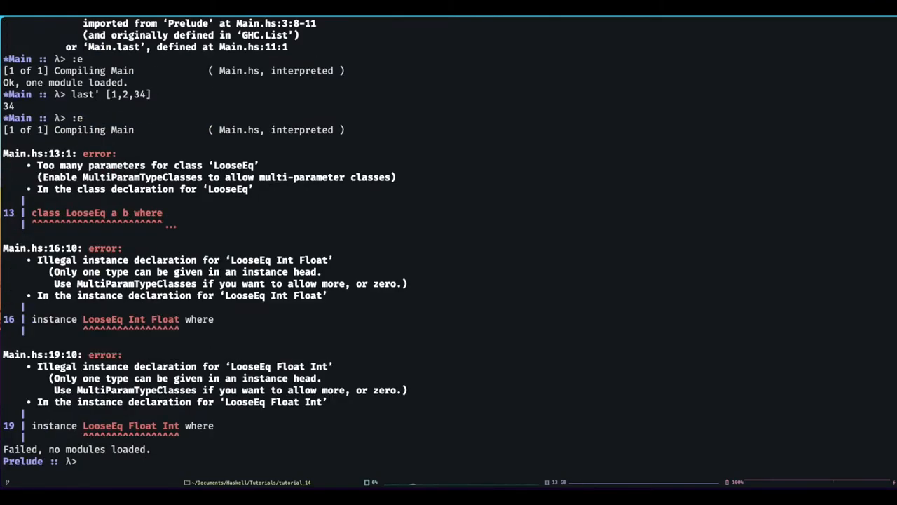
- Add MultiParamTypeClasses to the LANGUAGE pragma, taken from GHCi's error
double_click(137, 390)
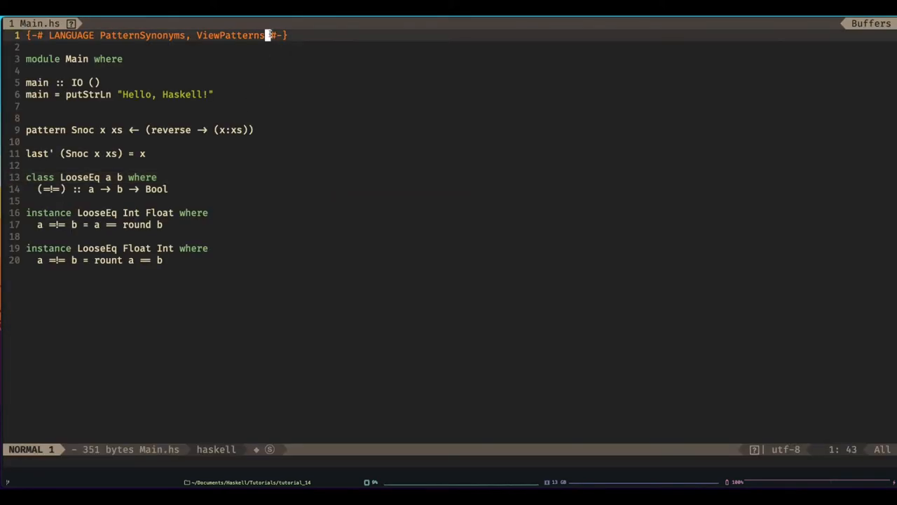
text(,)
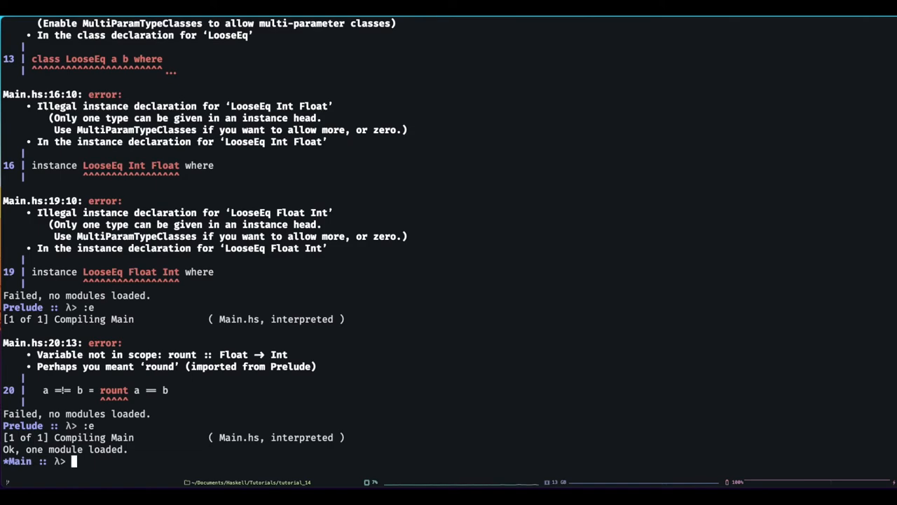
- Evaluate 1 =!= 1.0, then (1 :: Int) =!= (1.0 :: Float) giving True
text(1 =!= 1.0)
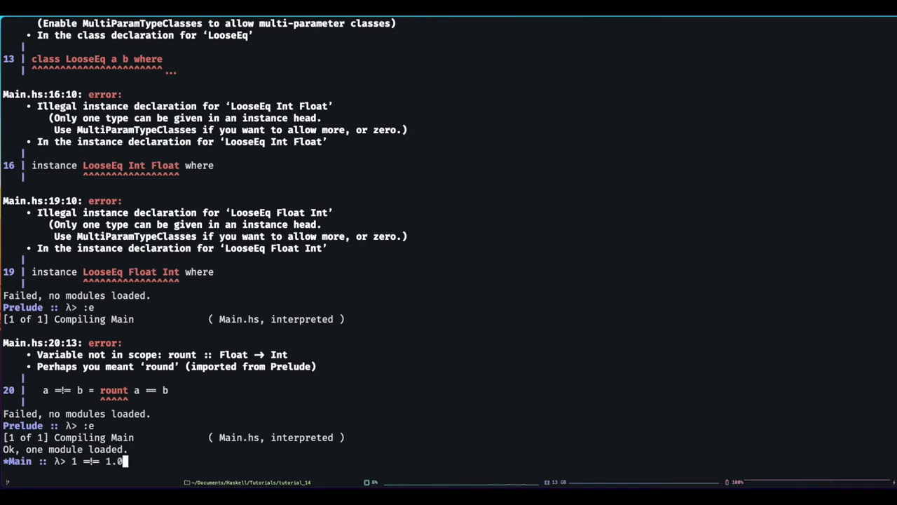
key(Return)
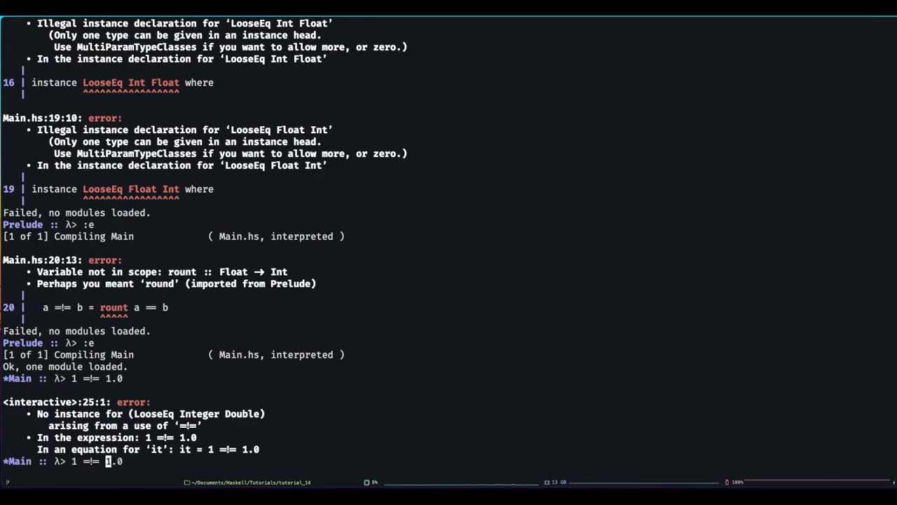
text((1.0 :: Float)
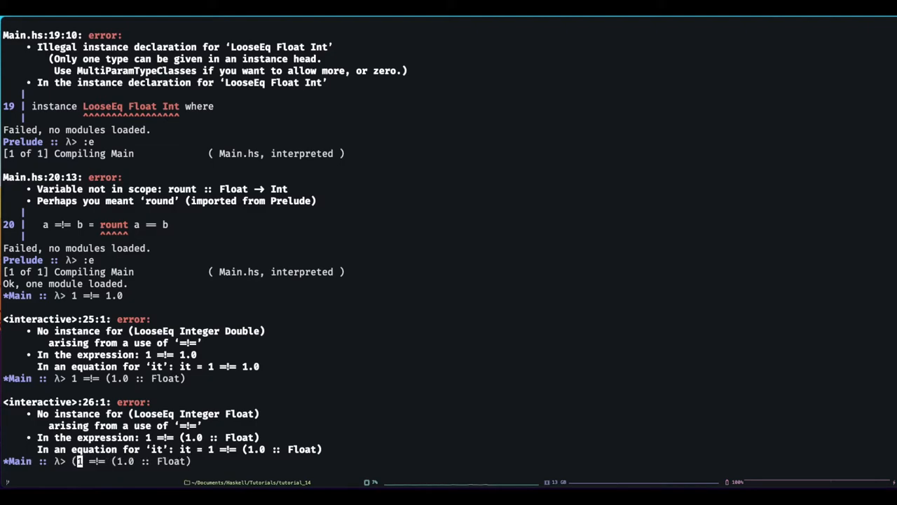
text(::)
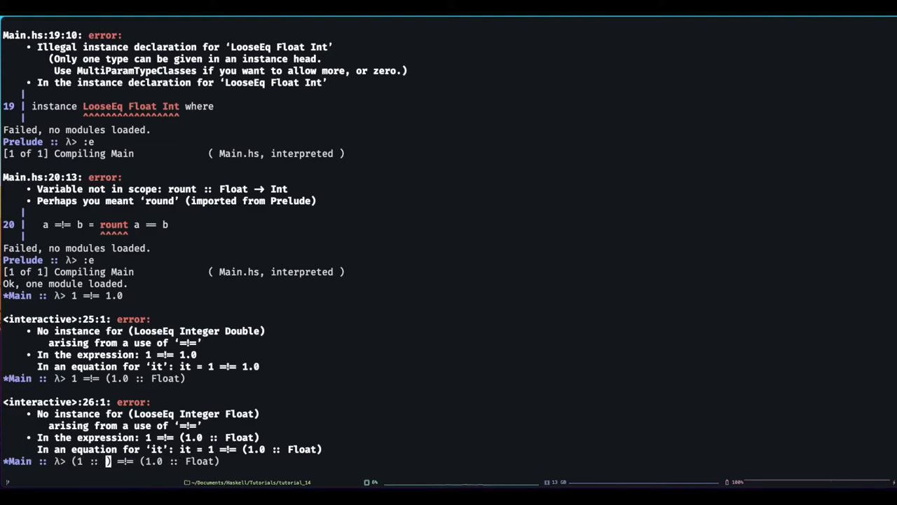
key(Return)
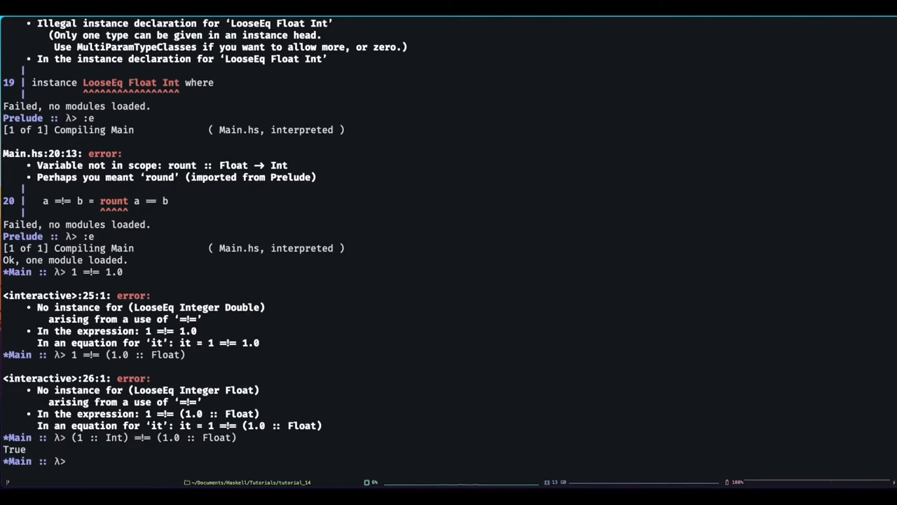
- Evaluate (1 :: Int) =!= 1.7 giving False, then the 1.000001 comparison
text((1 :: Int) =!= (1.0 :: Float))
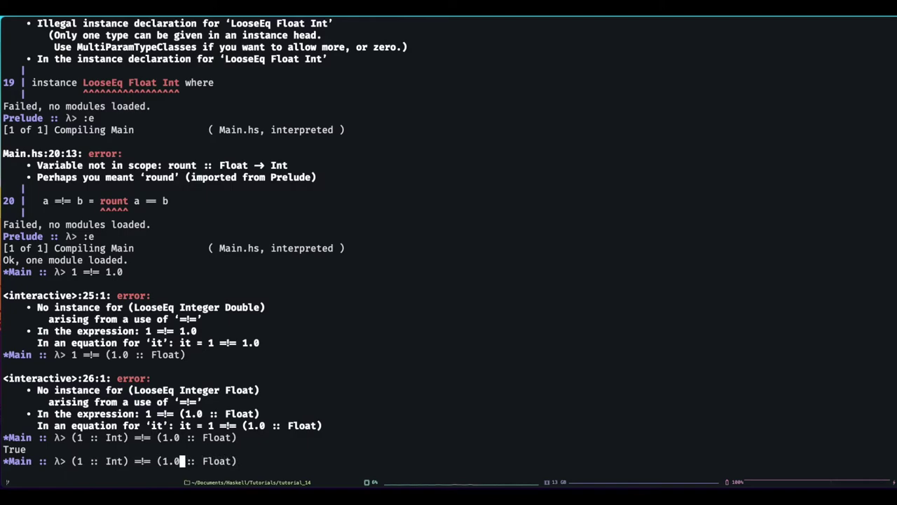
key(Return)
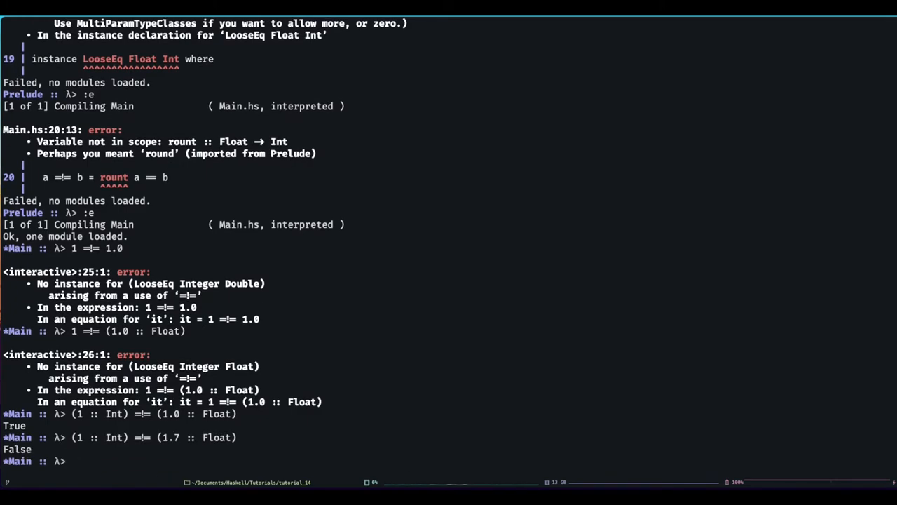
text((1 :: Int) =!= (1. :: Float)
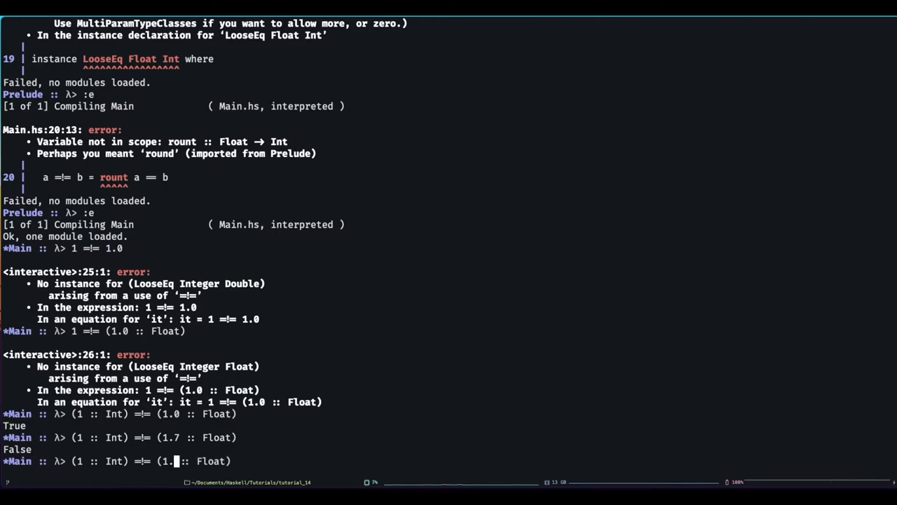
text(000001)
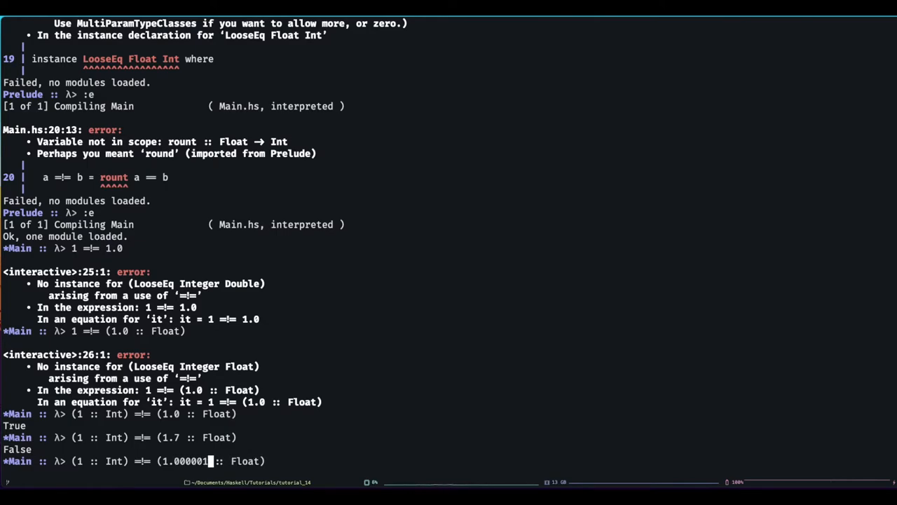
key(Return)
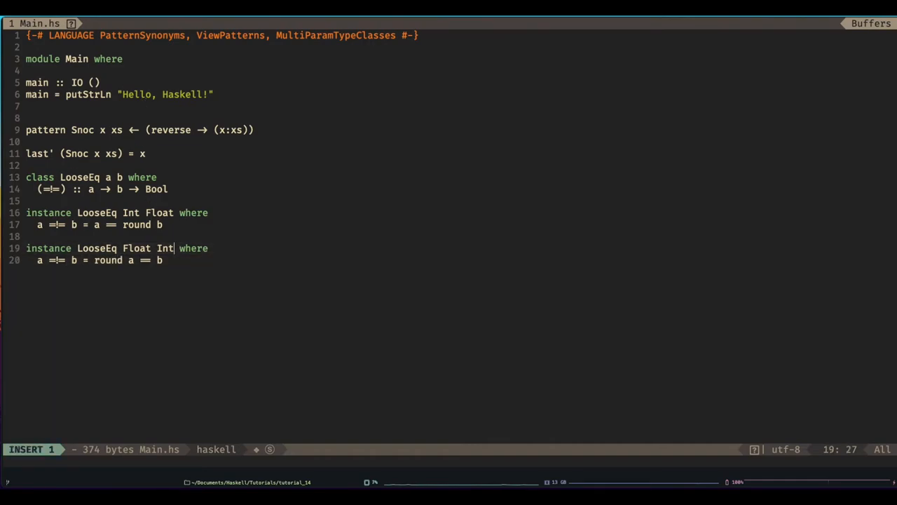
- Drop both LooseEq instances and rewrite the header as class LooseEq a b c | a c -> b, then select it
key(Escape)
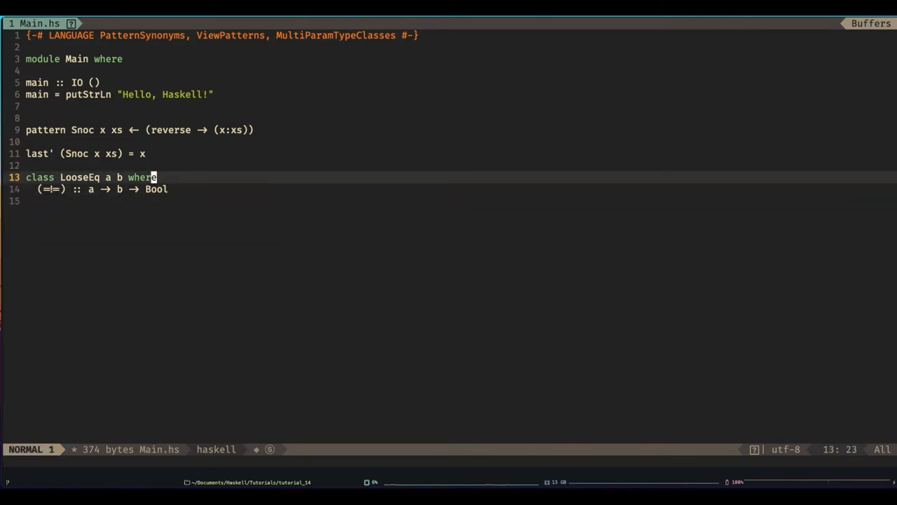
key(i)
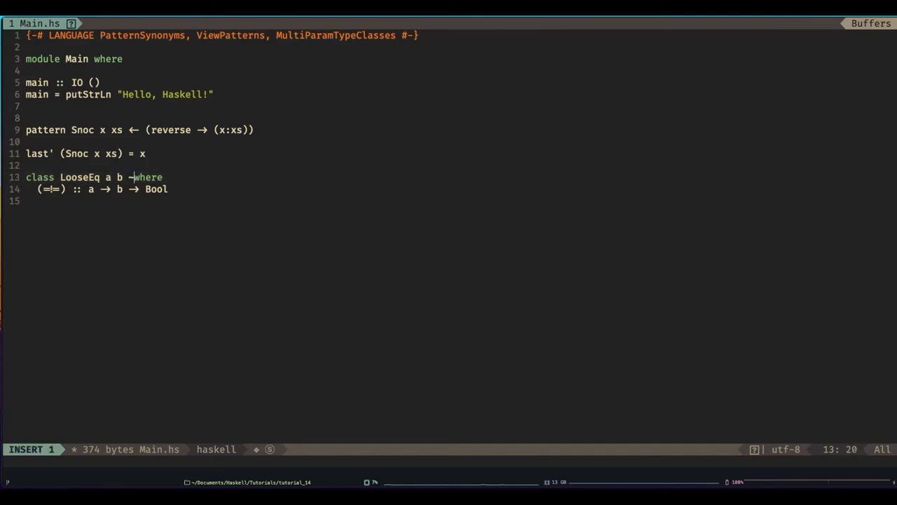
text(| a)
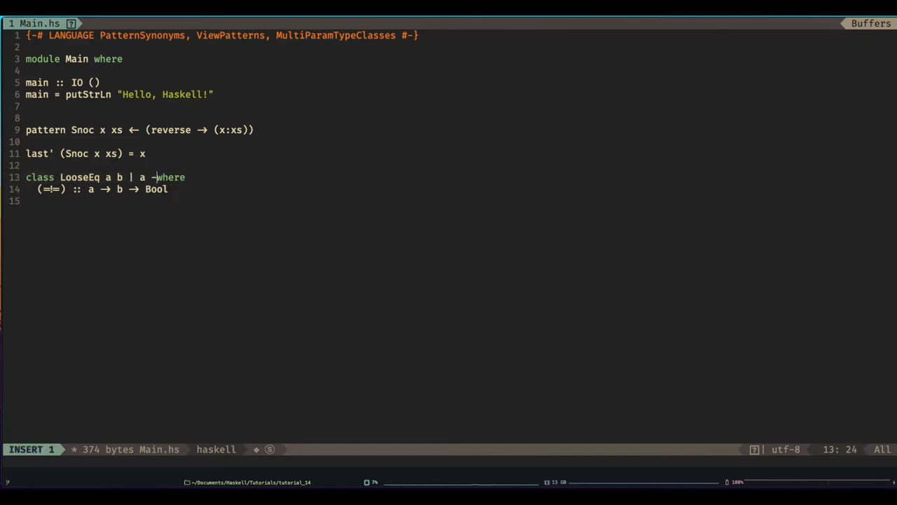
text(> b)
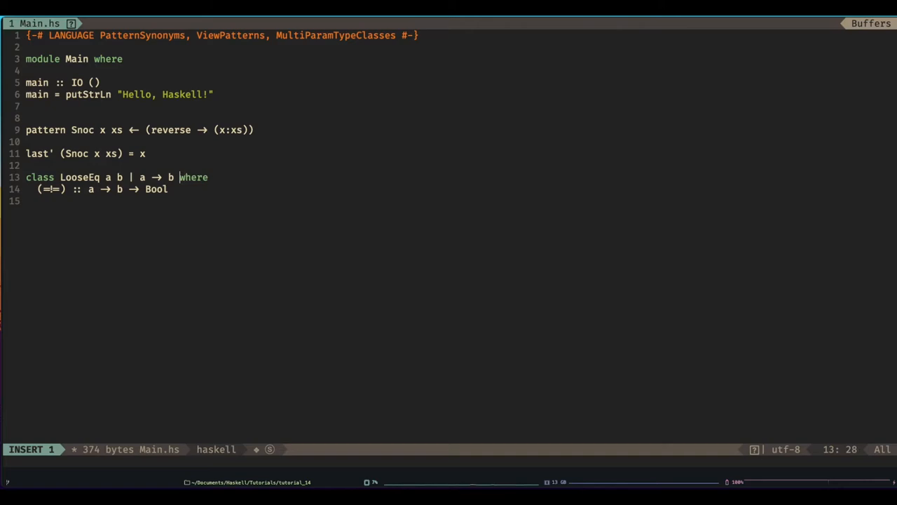
key(Left)
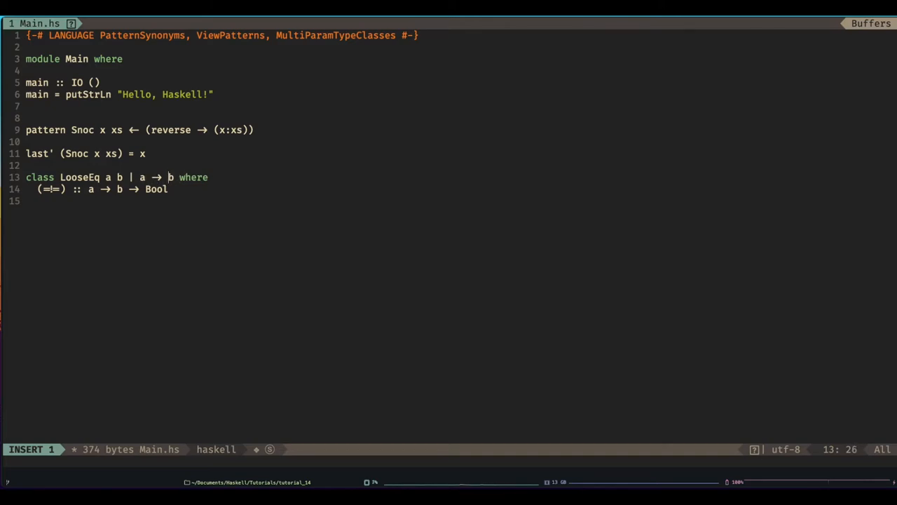
text(c)
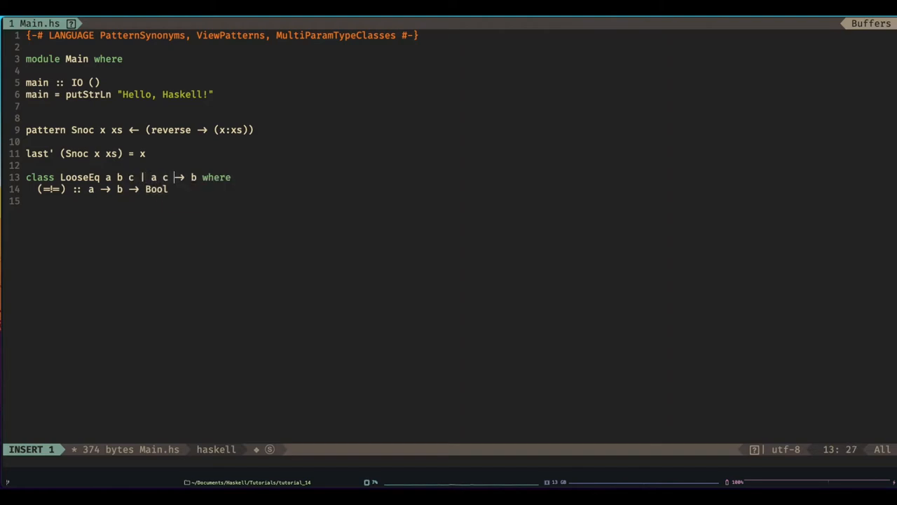
key(BackSpace)
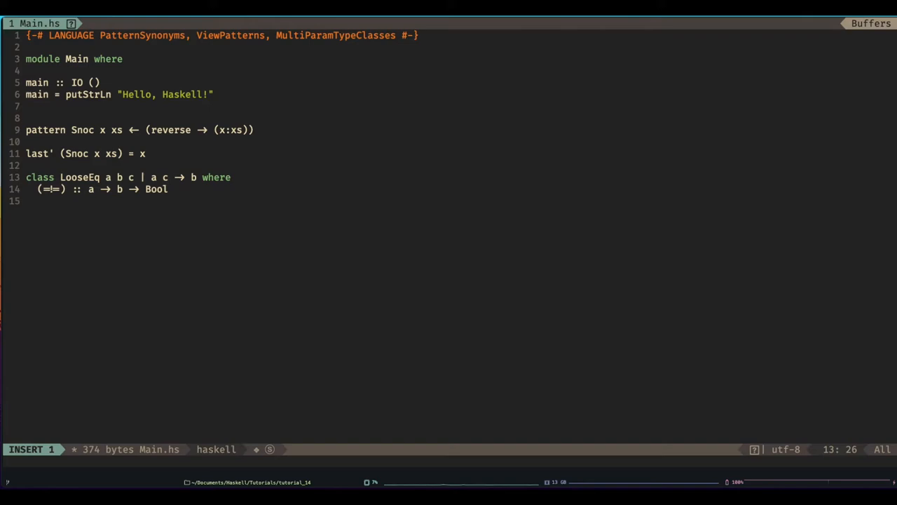
key(Escape)
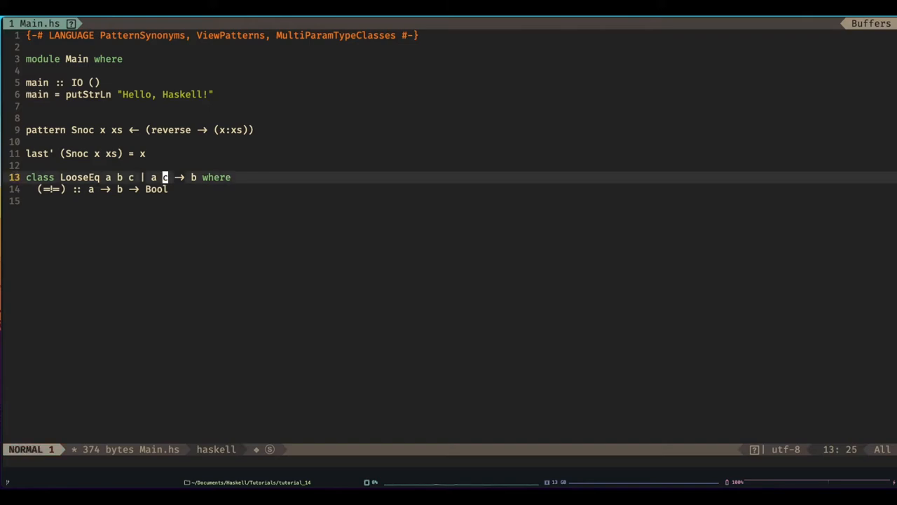
key(V)
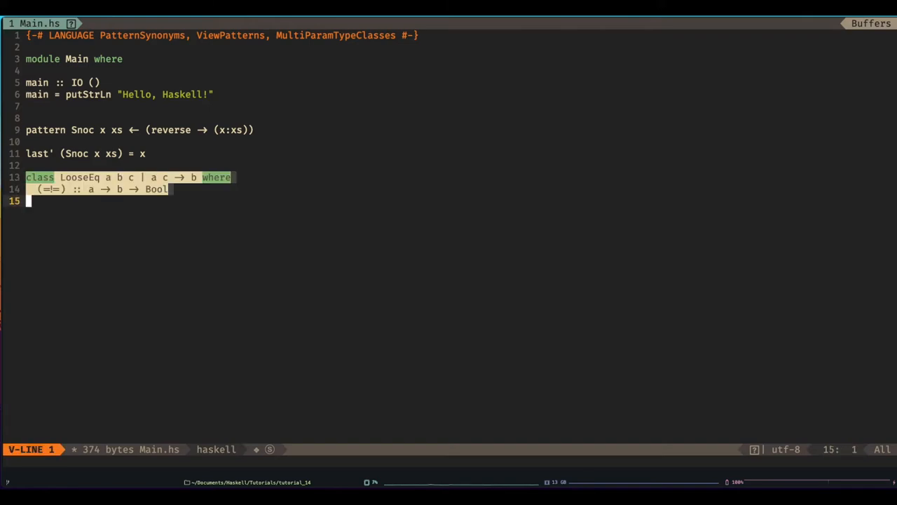
- Delete the LooseEq class, Snoc pattern and last', and switch the LANGUAGE pragma to GADTs
key(d)
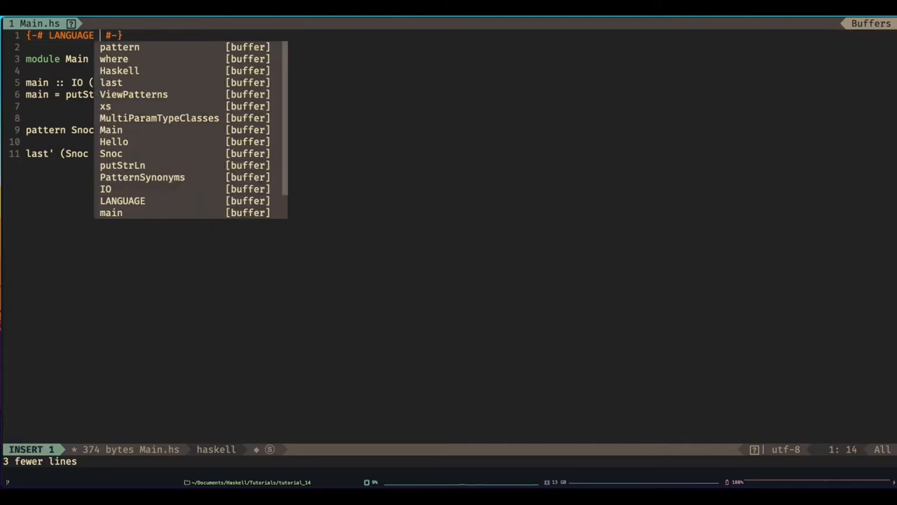
key(Escape)
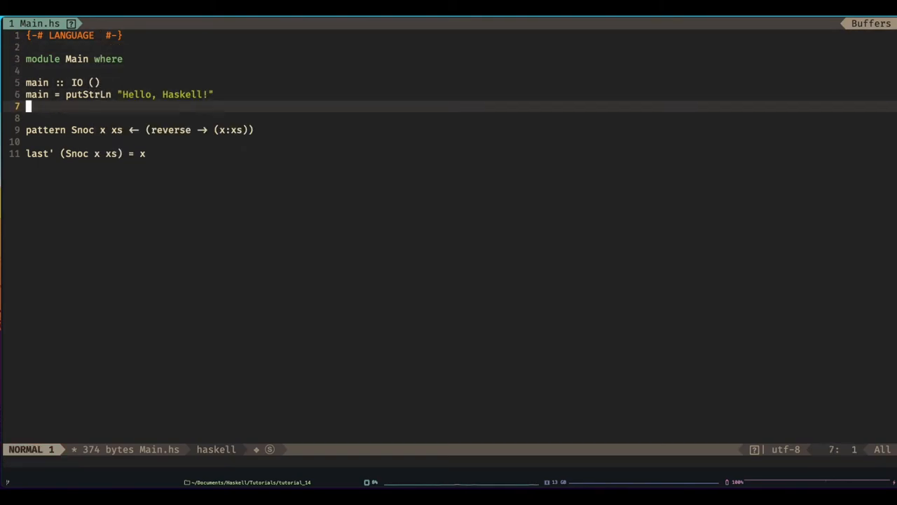
key(V)
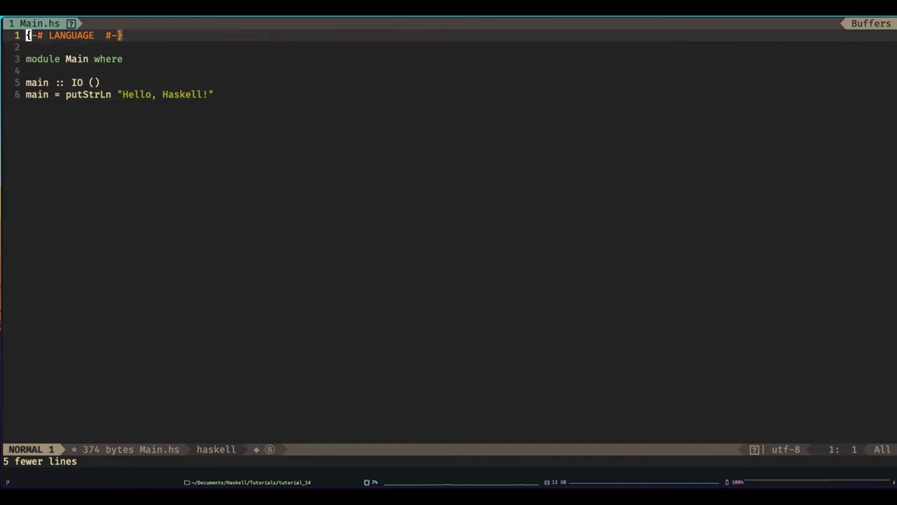
text(GADTs)
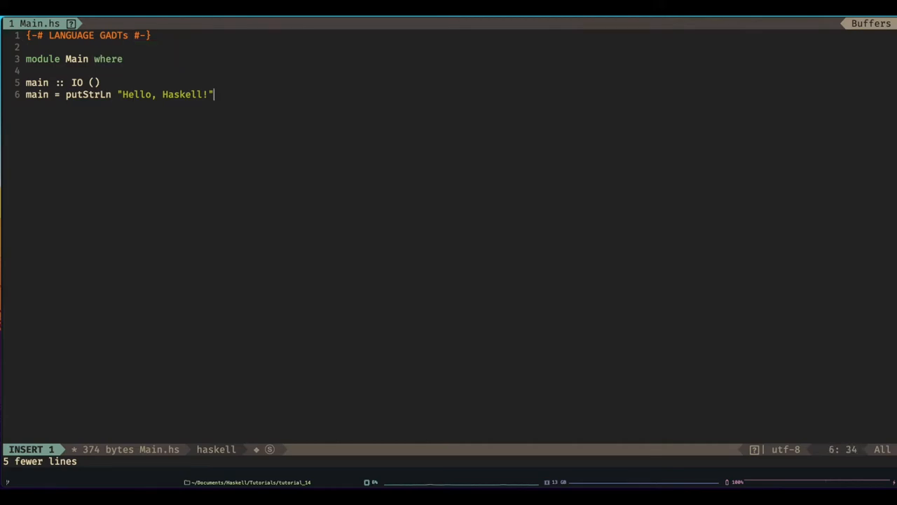
- Below main, declare data Expr a with first constructor (a ~ Bool) => BoolConst a
key(Enter)
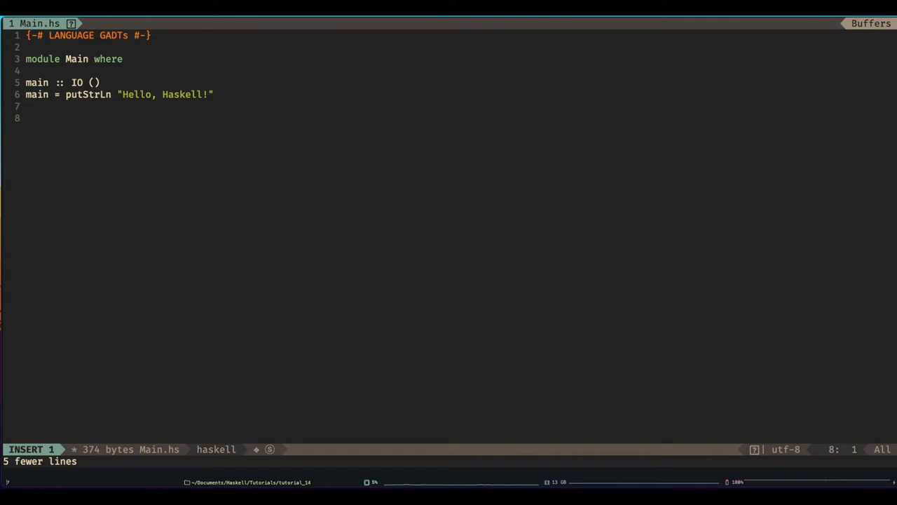
text(a ~ b)
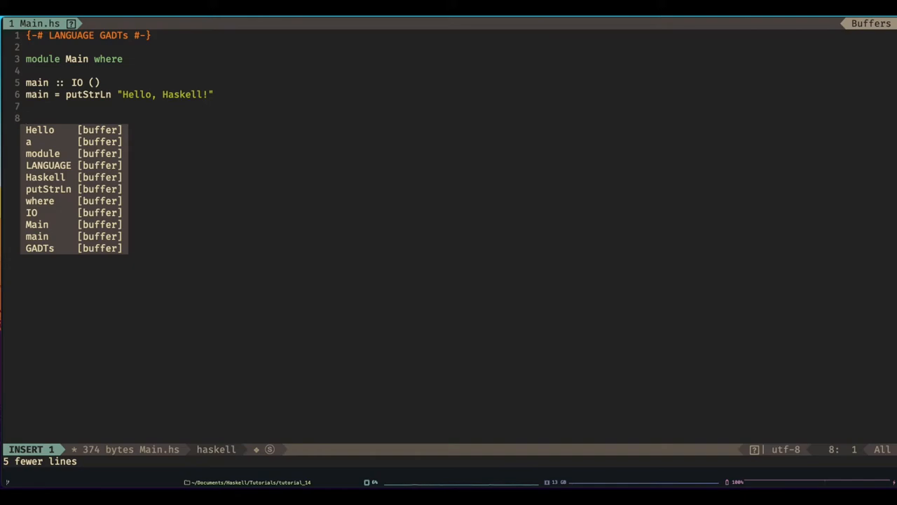
text(data)
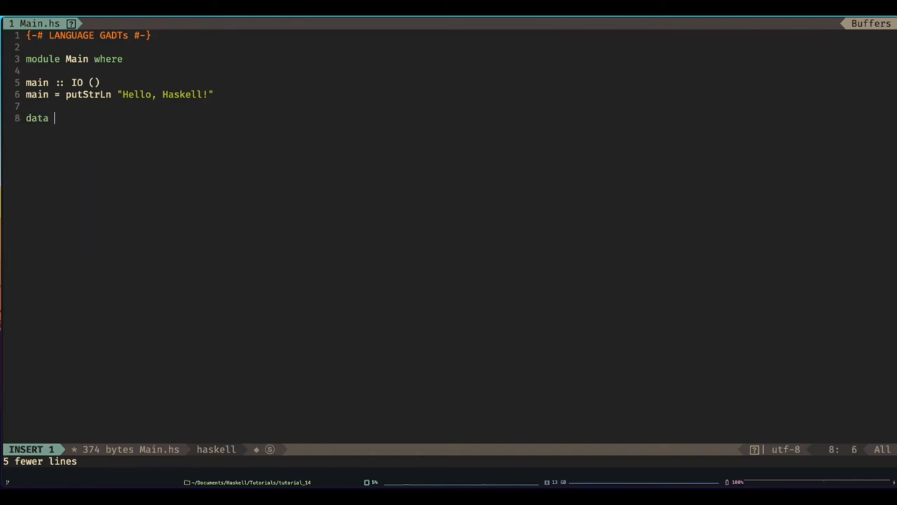
text(Expr)
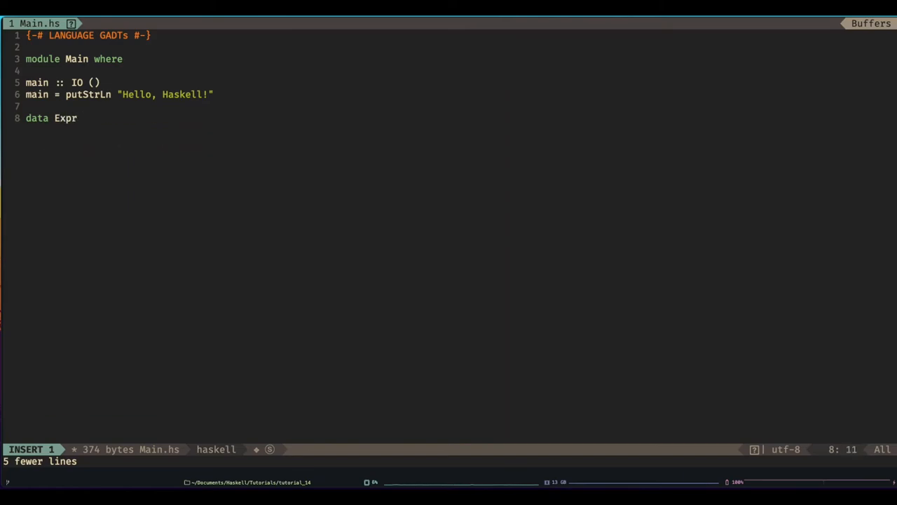
text(a)
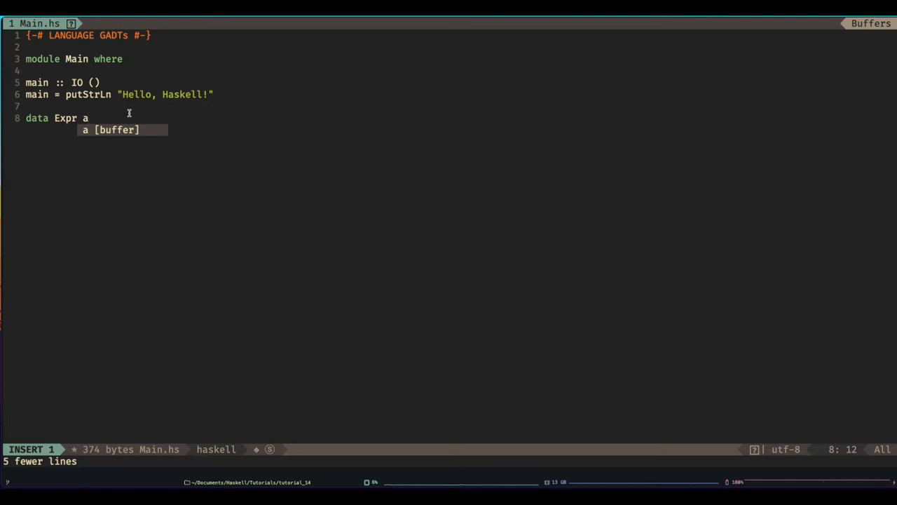
text(=)
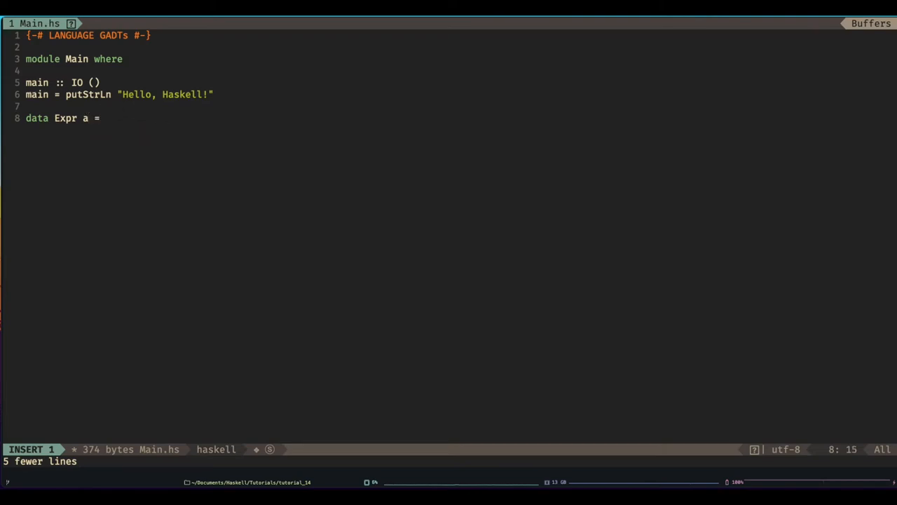
key(Return)
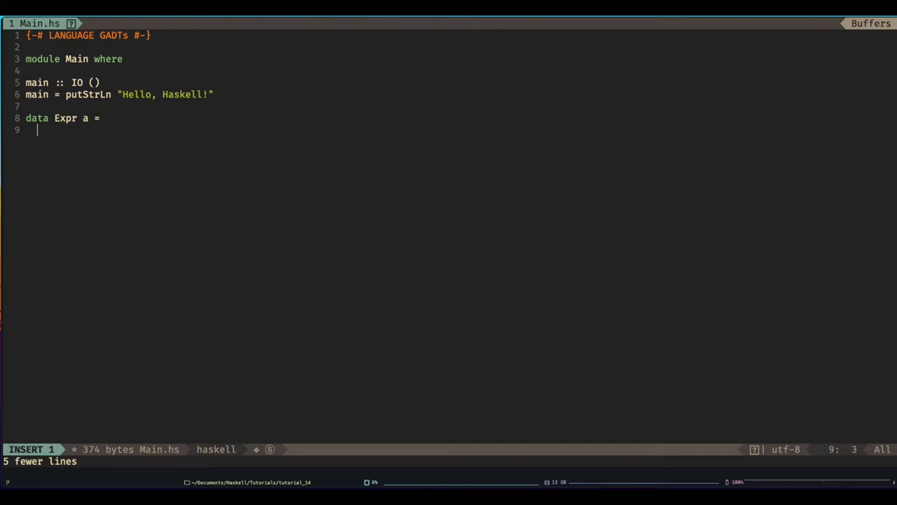
text(a)
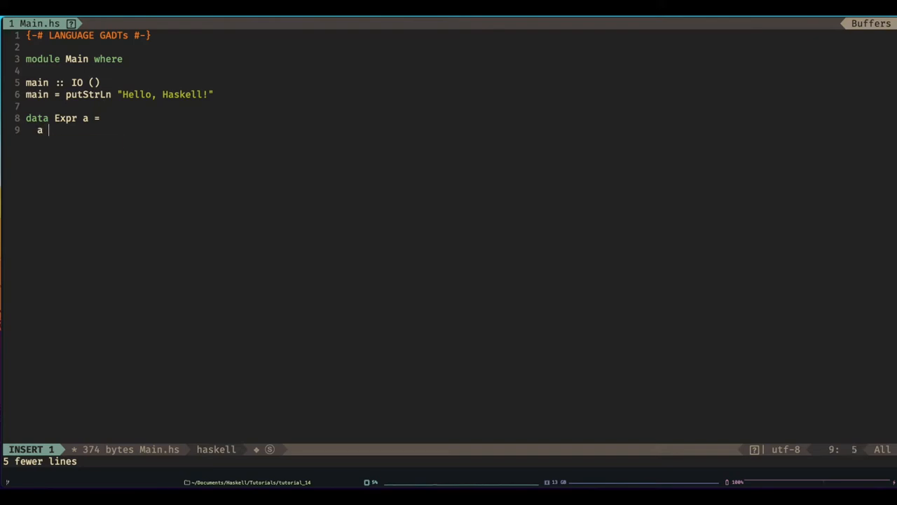
text(~ Bool)
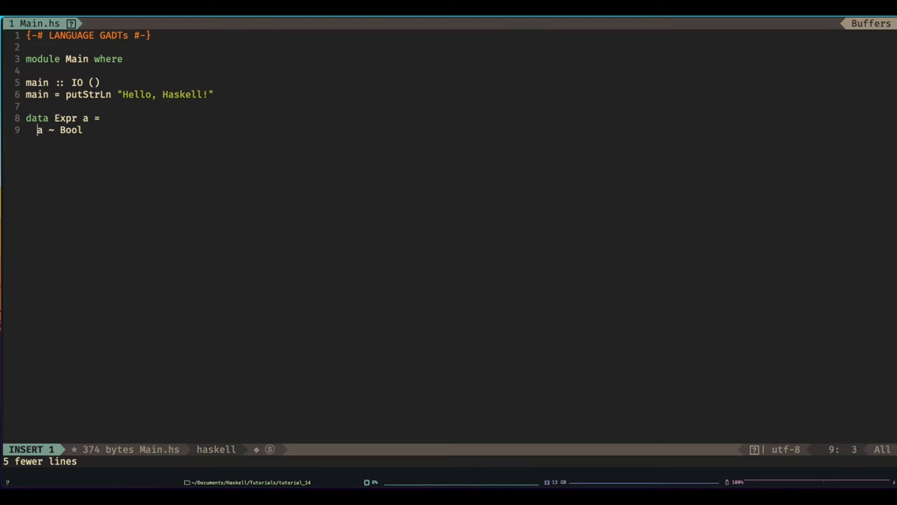
text(()
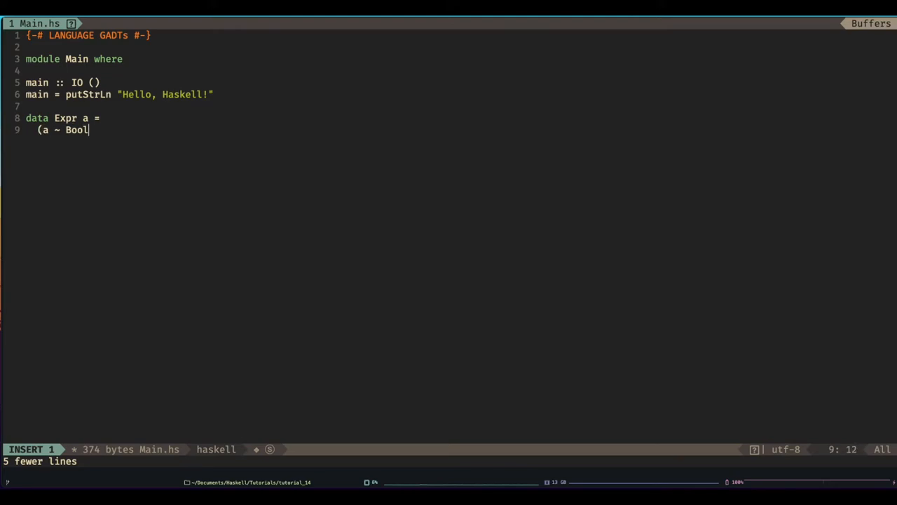
text() =>)
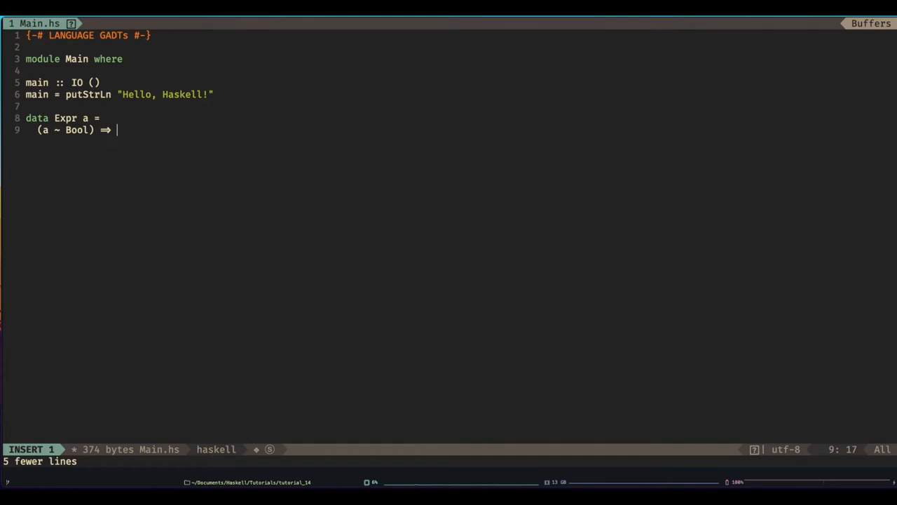
text(BoolConst)
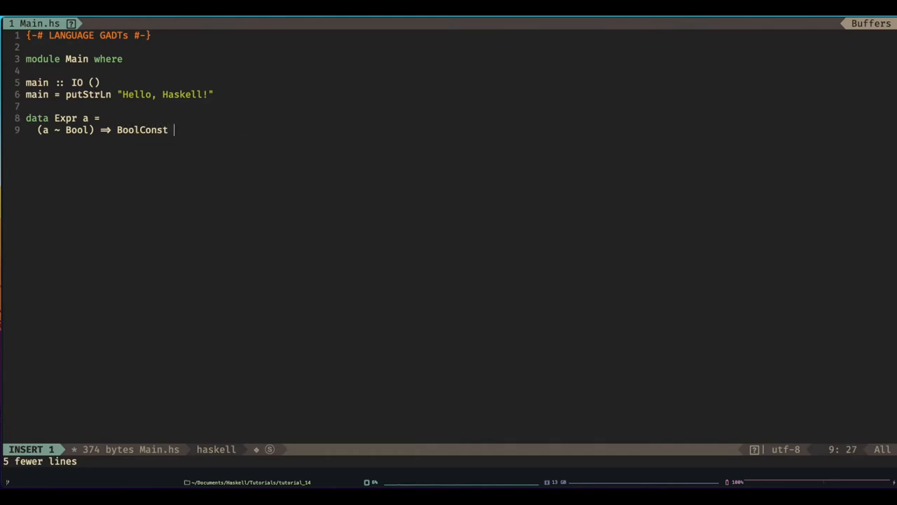
text(a)
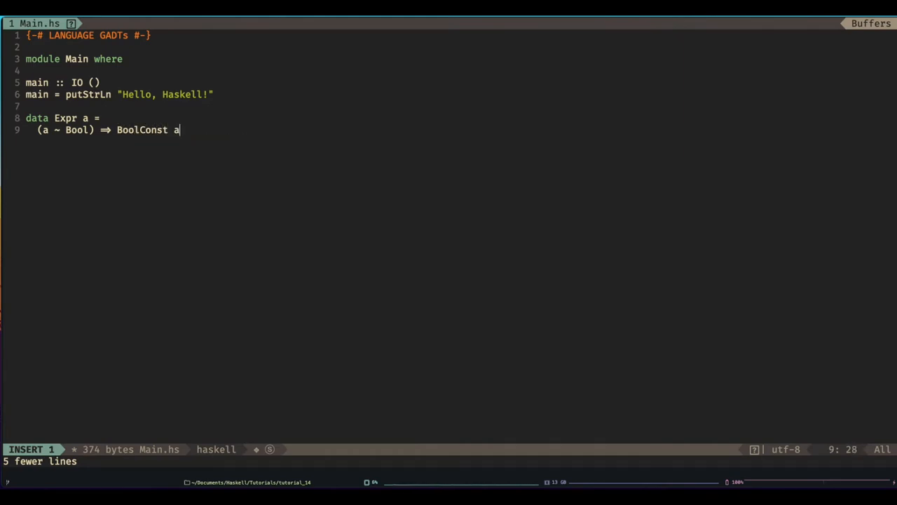
- Add constructors (a ~ Int) => IntConst a and (a ~ Int) => Add (Expr a) (Expr a)
key(Return)
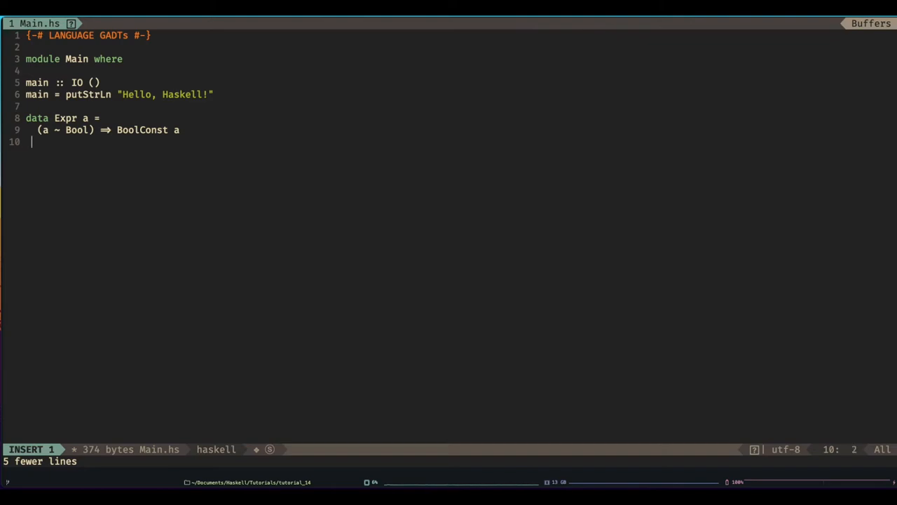
text(| (a ~)
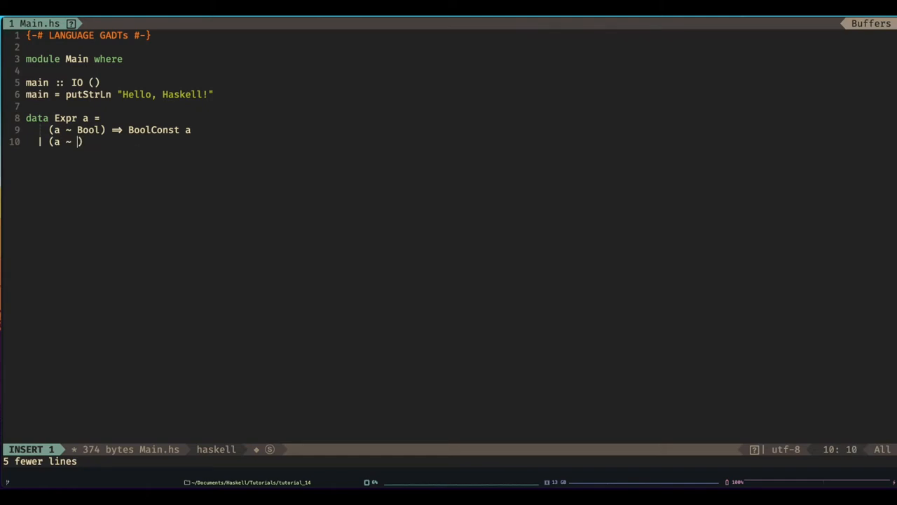
text(Int))
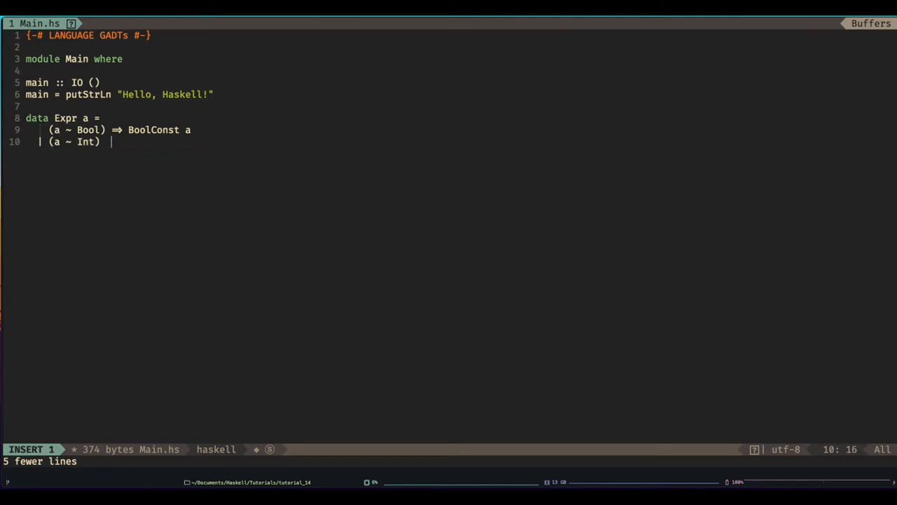
text(=> IntConst a)
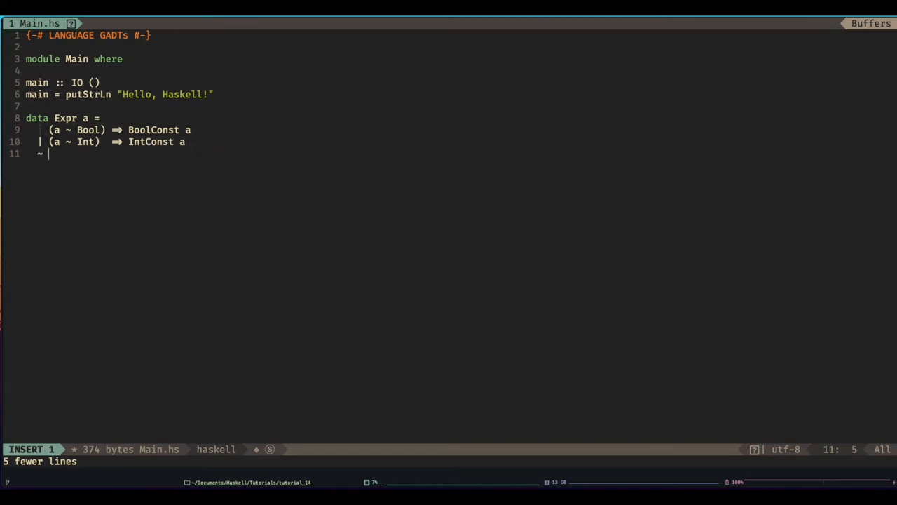
text(())
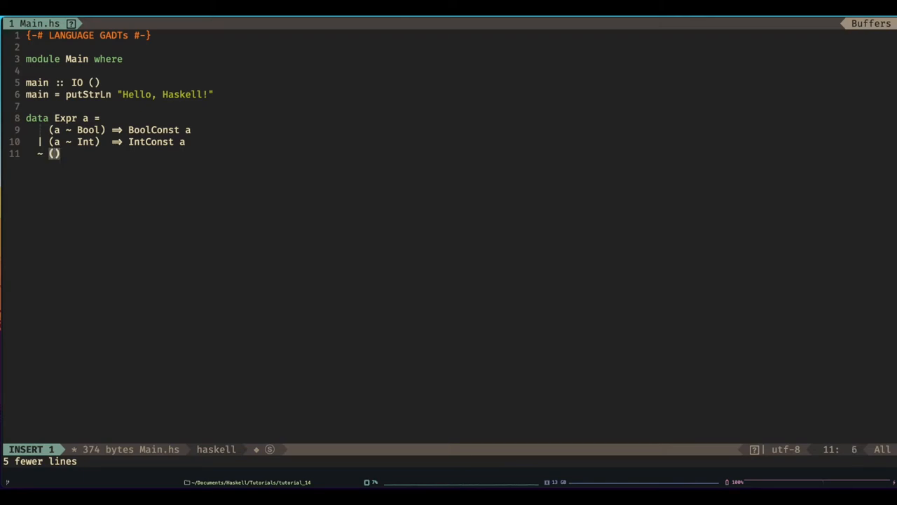
text(a ~)
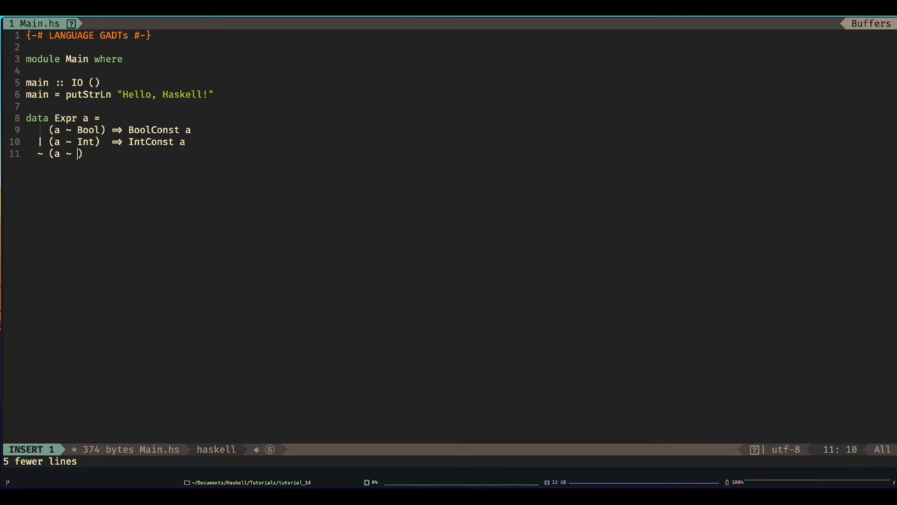
text(Int)
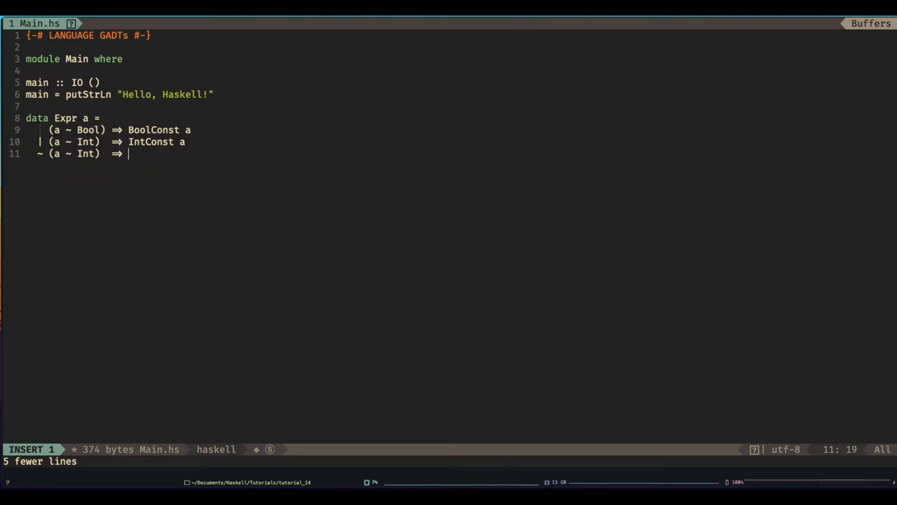
text(Add)
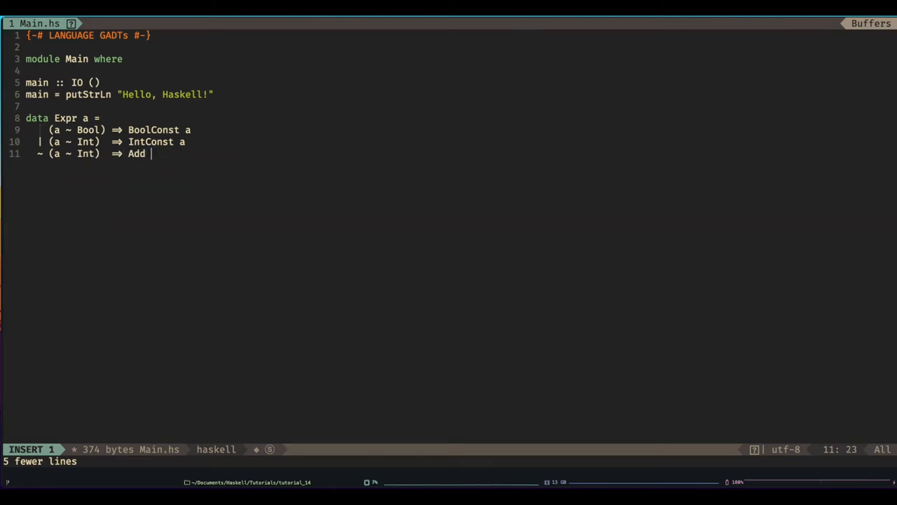
text(())
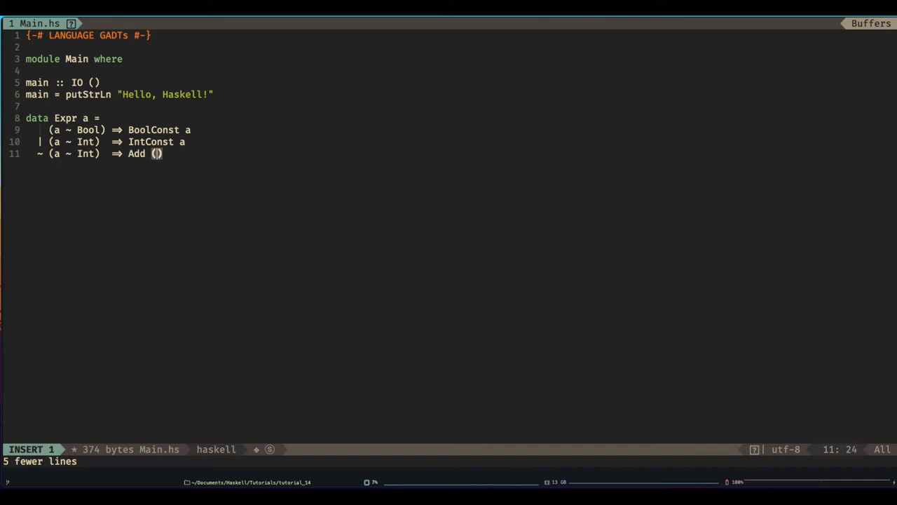
text(Expr a))
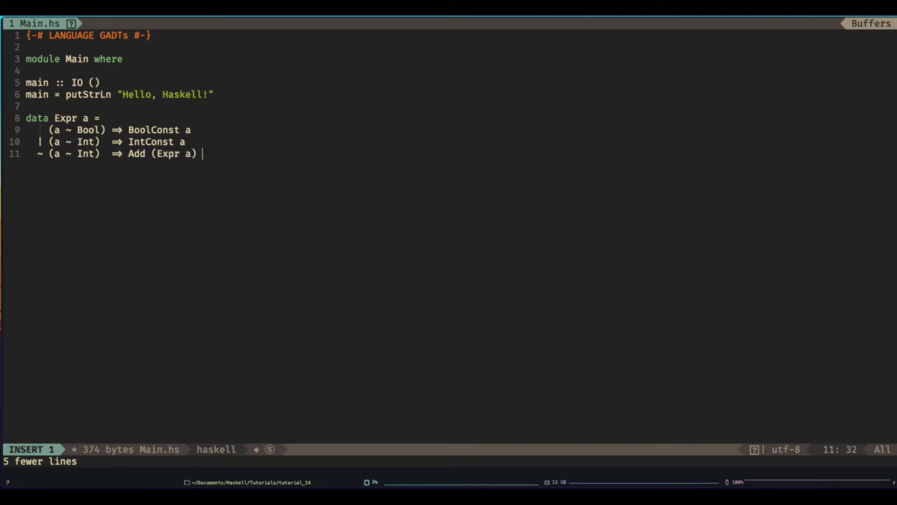
text((Expr))
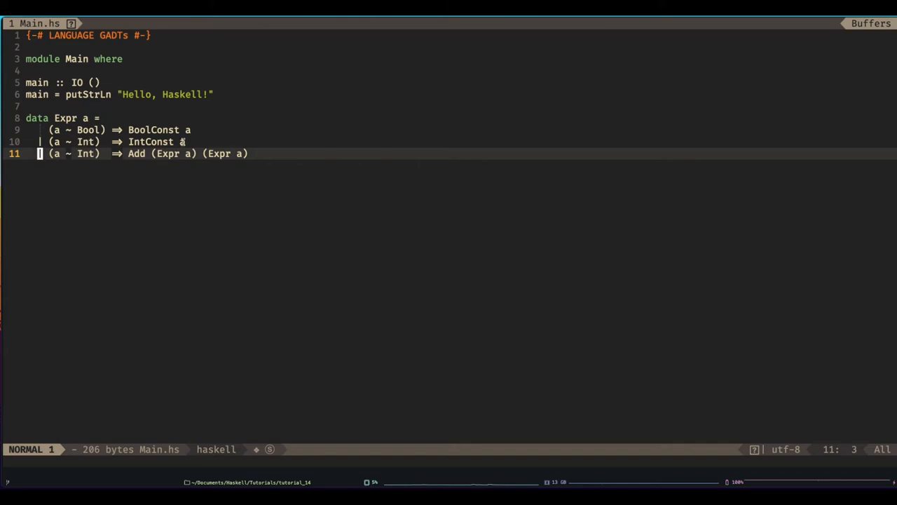
- Define eval :: Expr a -> a returning b for BoolConst, i for IntConst and (eval a) + (eval b) for Add
text(eval)
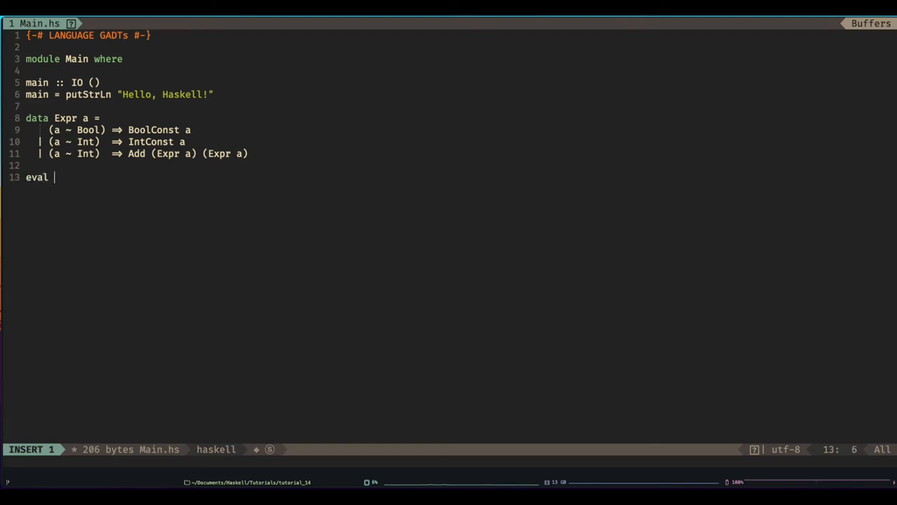
text(:: Expr a -> a)
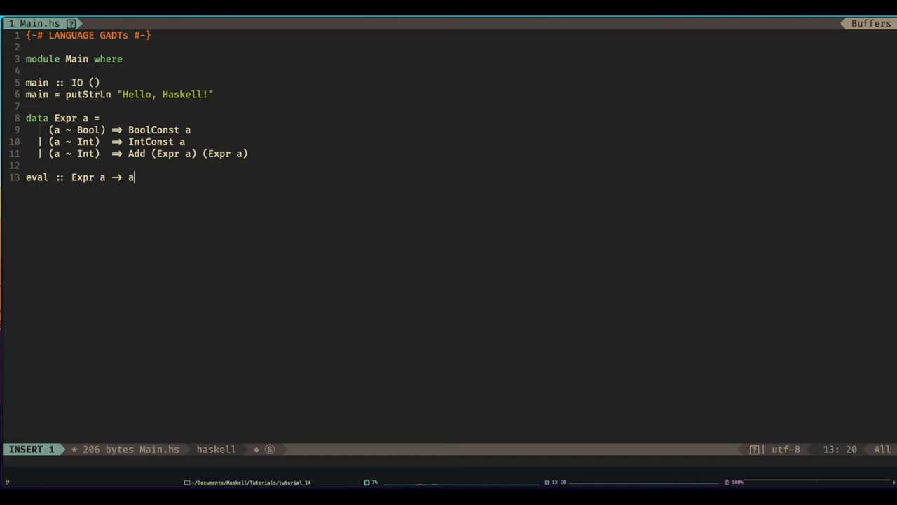
text(ev)
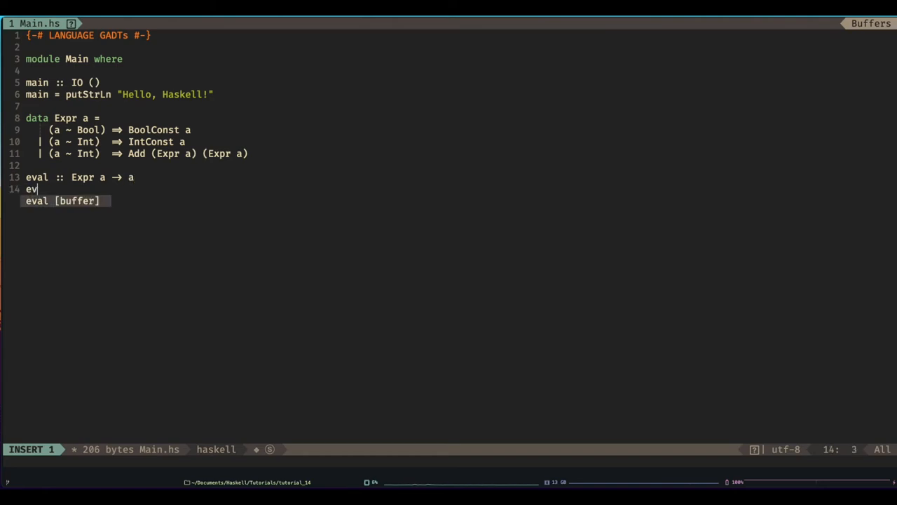
text(())
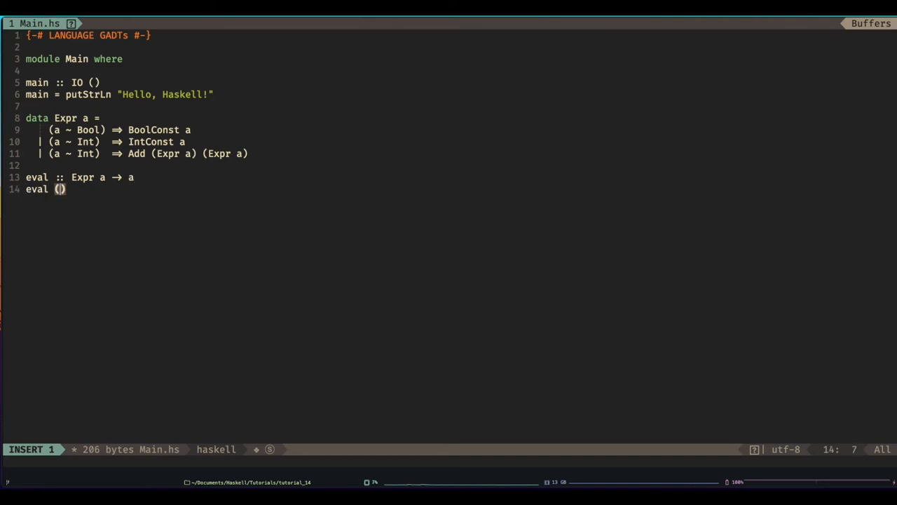
text(BoolConst)
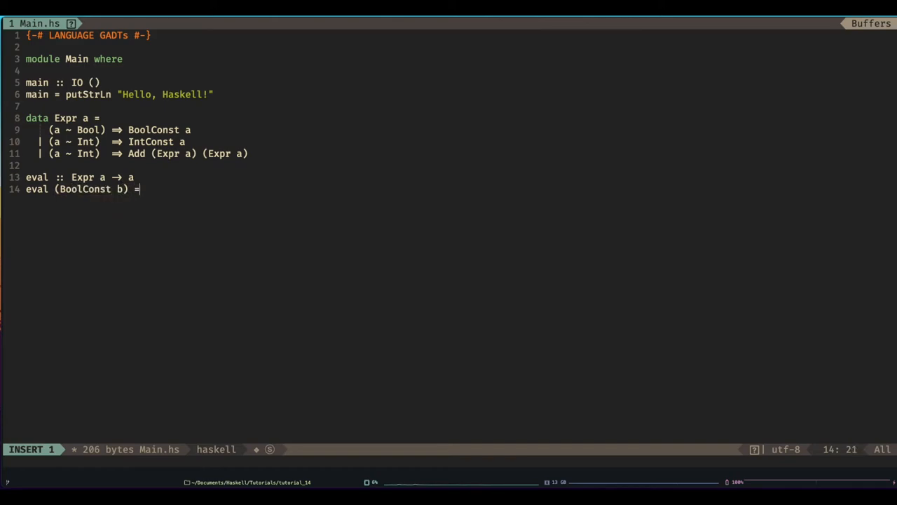
text(b)
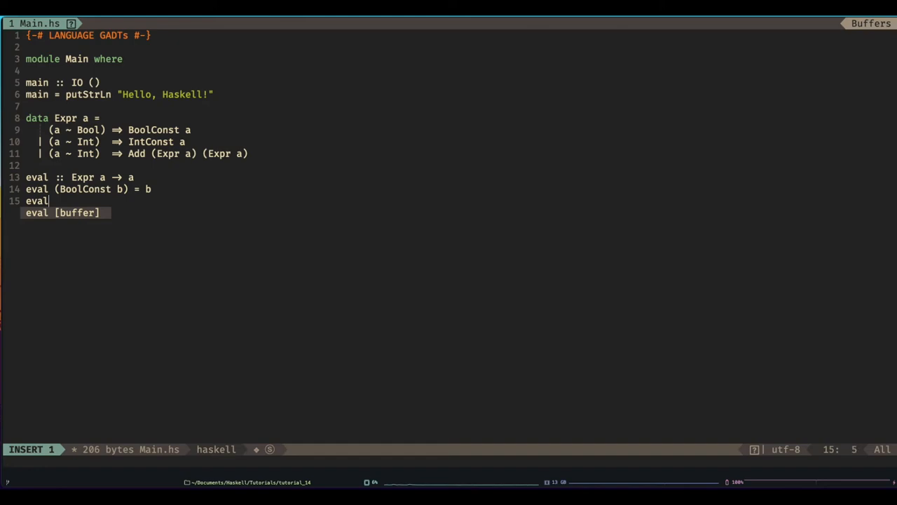
text((IntConst i)  = i)
text(eval (Add a b)
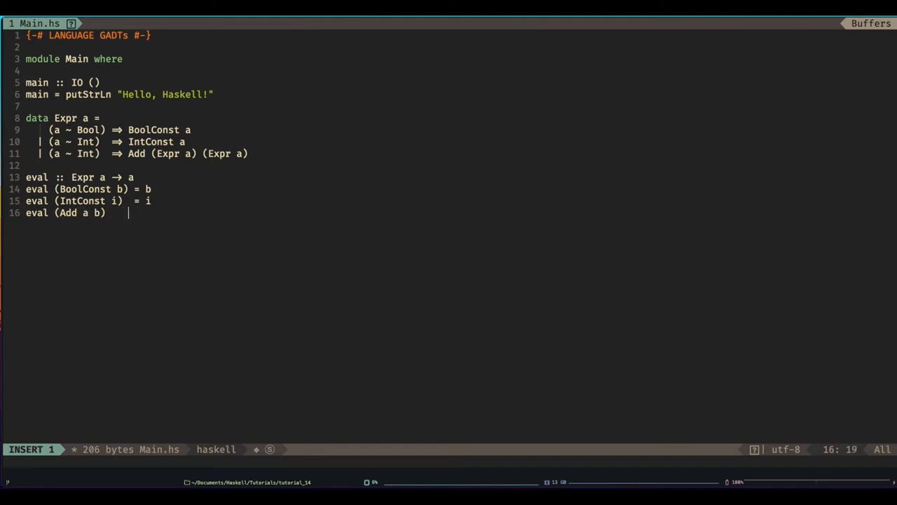
text(= eval)
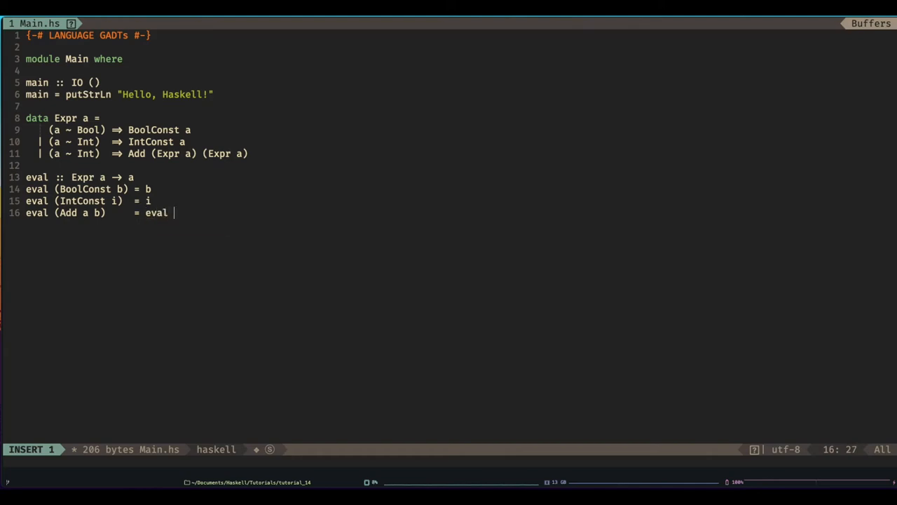
text(a)
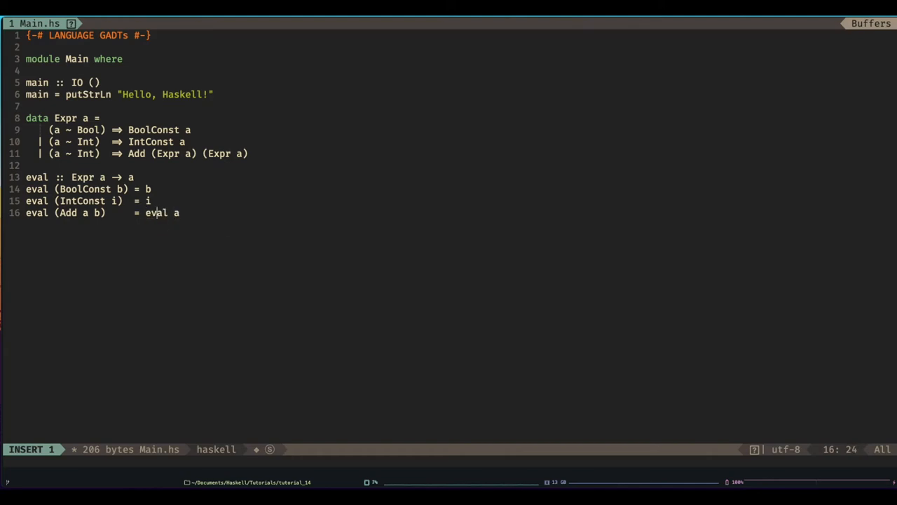
text((eval a) |)
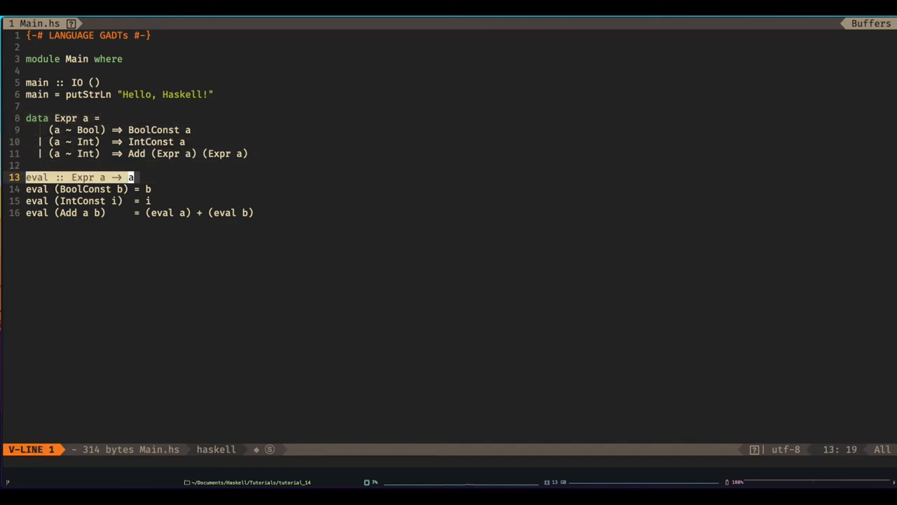
- Delete eval and rewrite the type as data List a where Empty :: List a and Cons :: a -> List a -> List a
key(d)
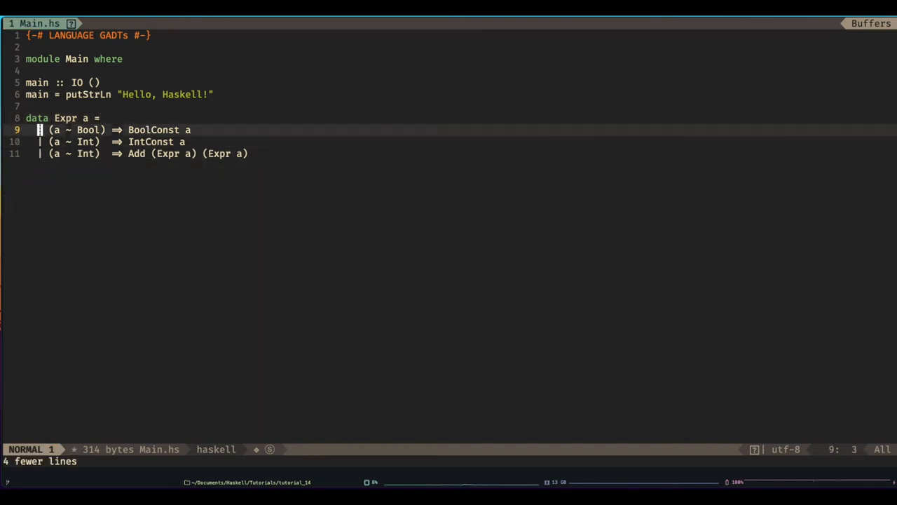
text(where)
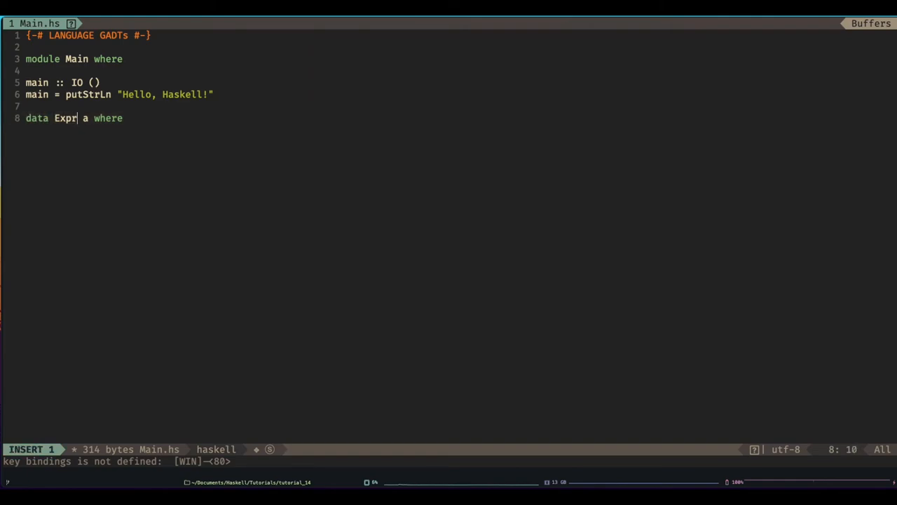
text(List)
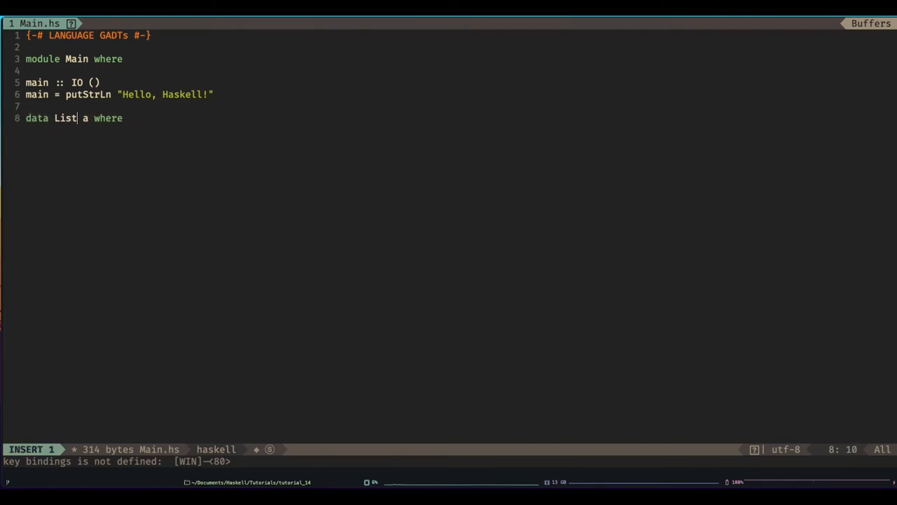
key(Return)
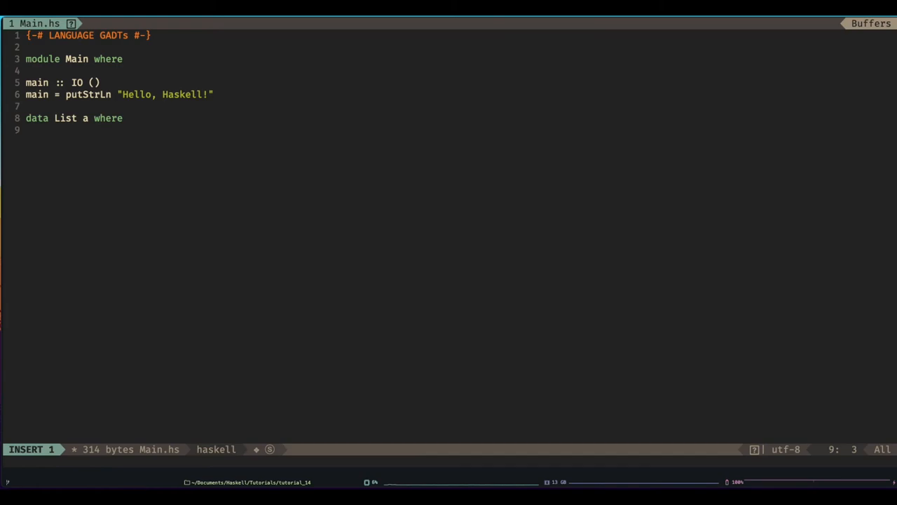
text(Empty)
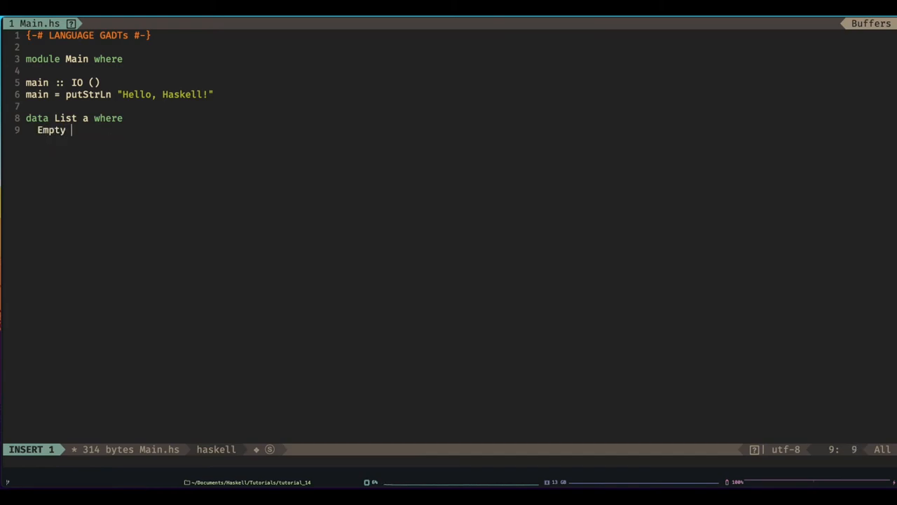
text(:: List a)
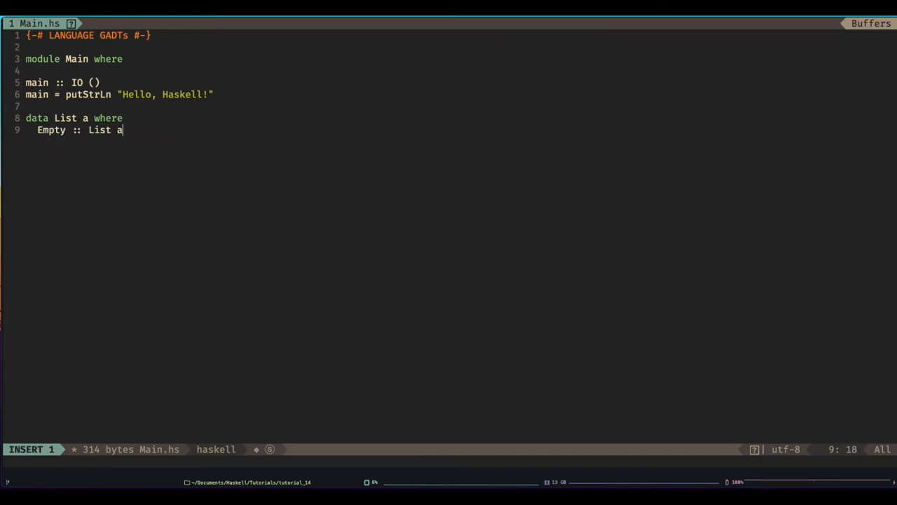
key(Return)
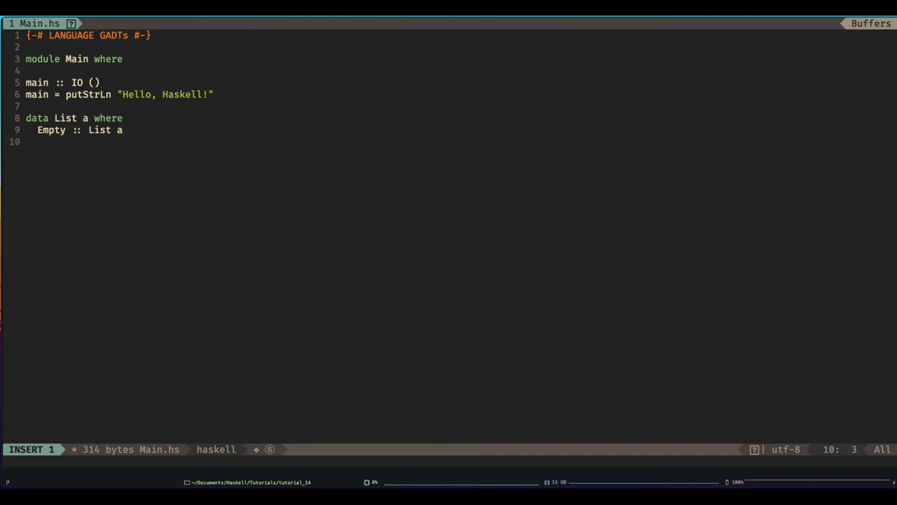
text(Cons)
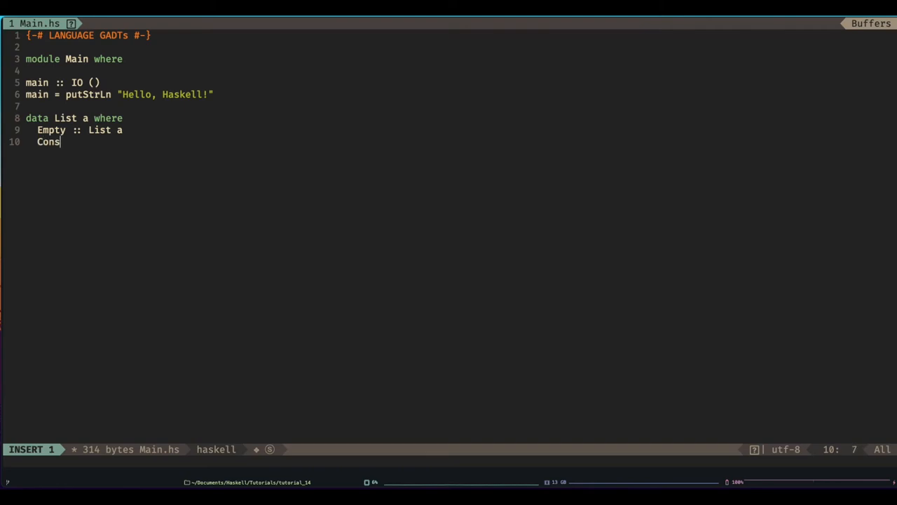
text(:: a)
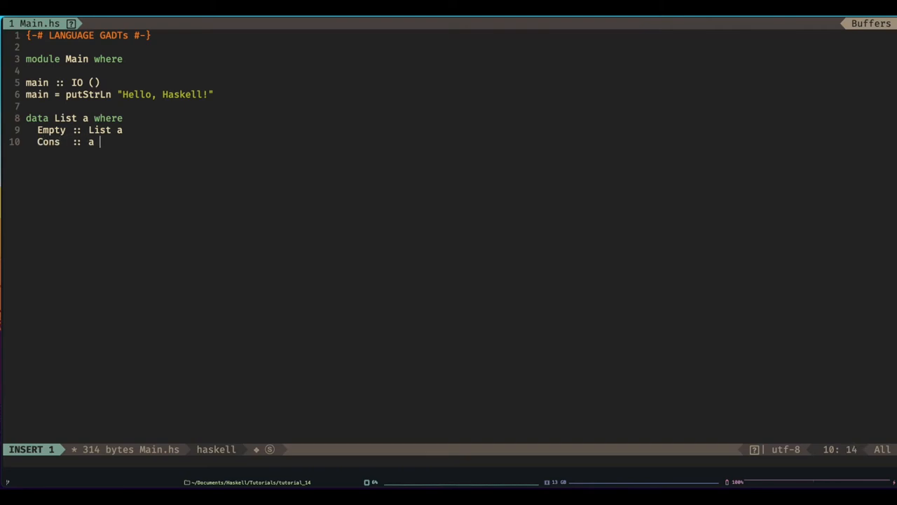
text(→ List a → List a)
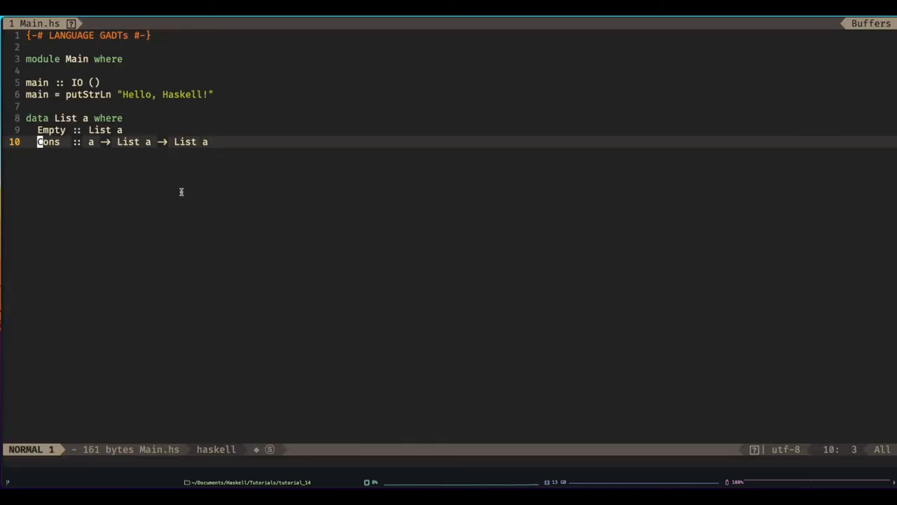
text(Cons)
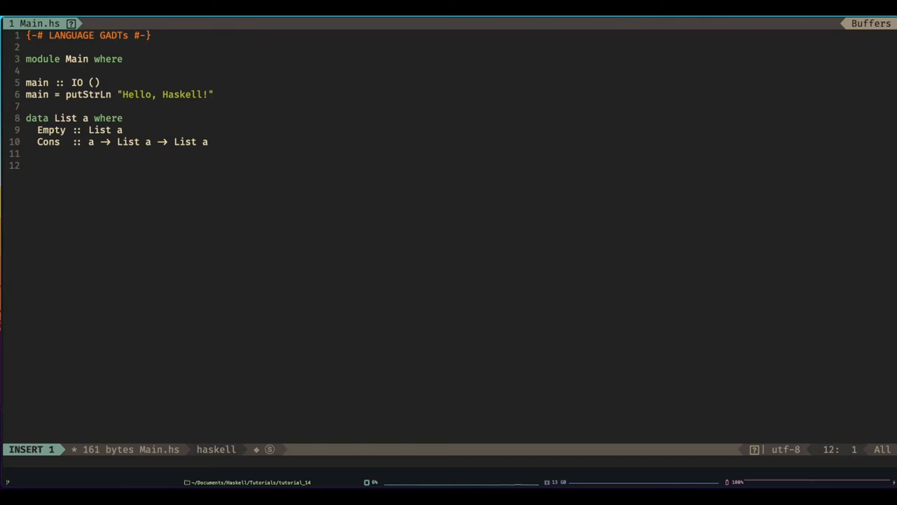
- Write a trial list = 1 `Cons` 2 `Cons` Empty value, then remove it and begin renaming List
text(list)
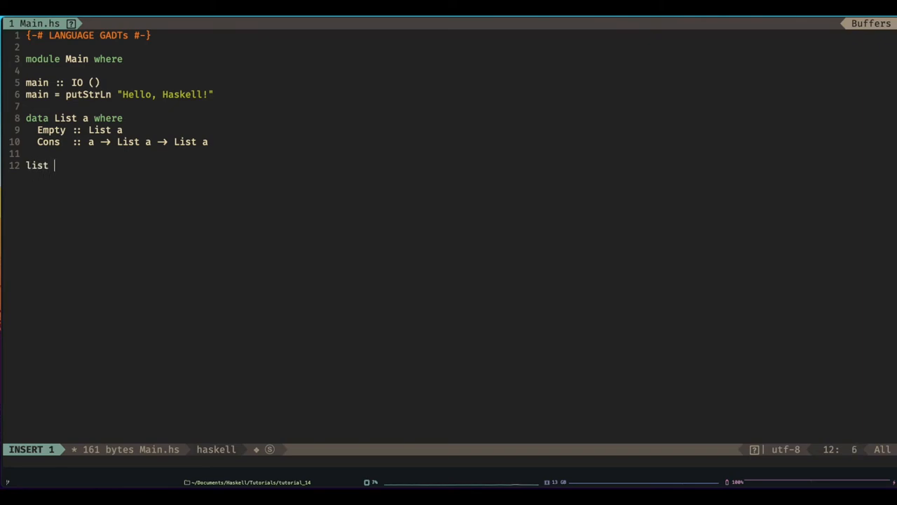
text(= (1 ))
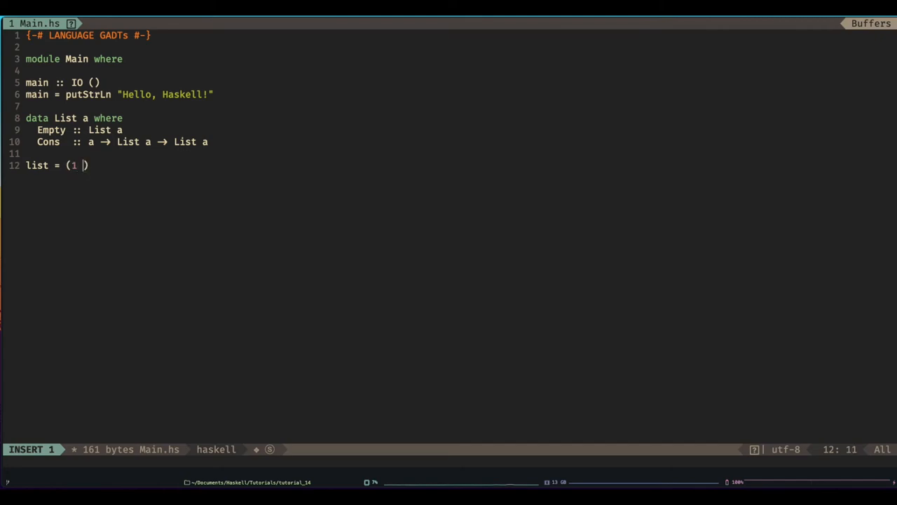
text(`)
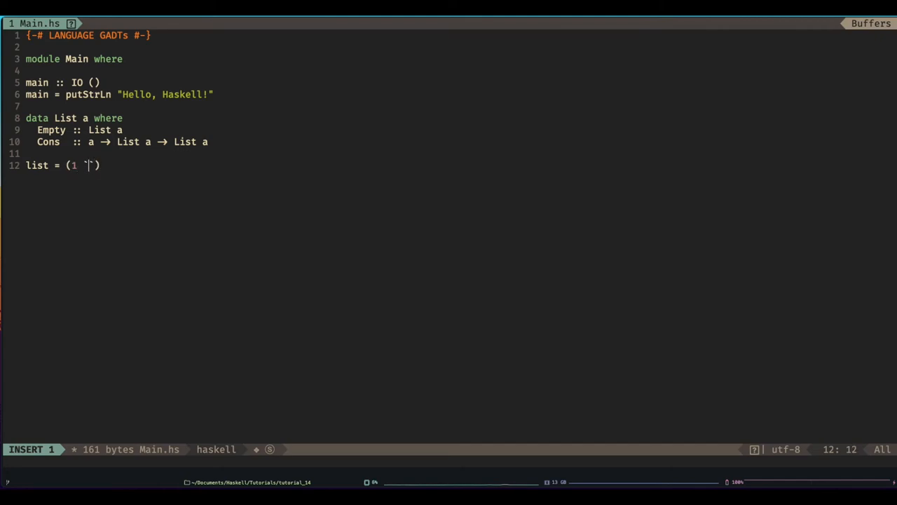
text(cons` 2)
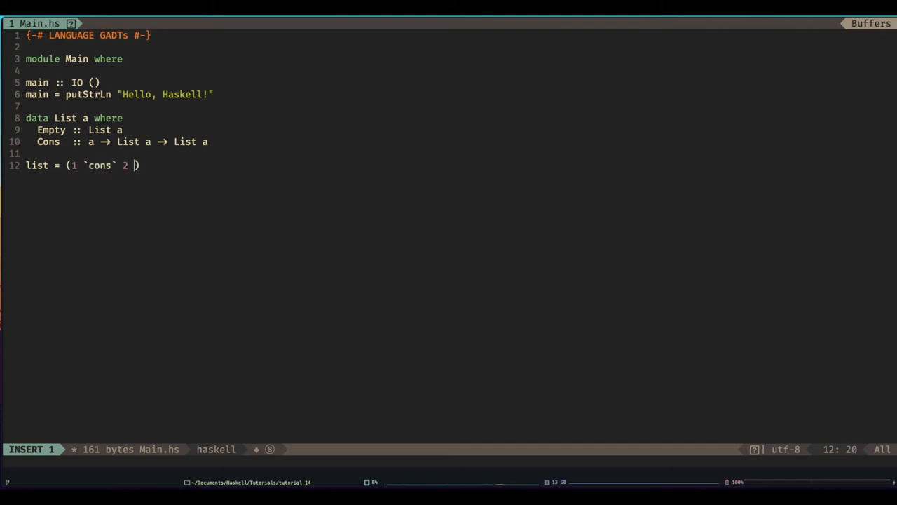
text(`cons)
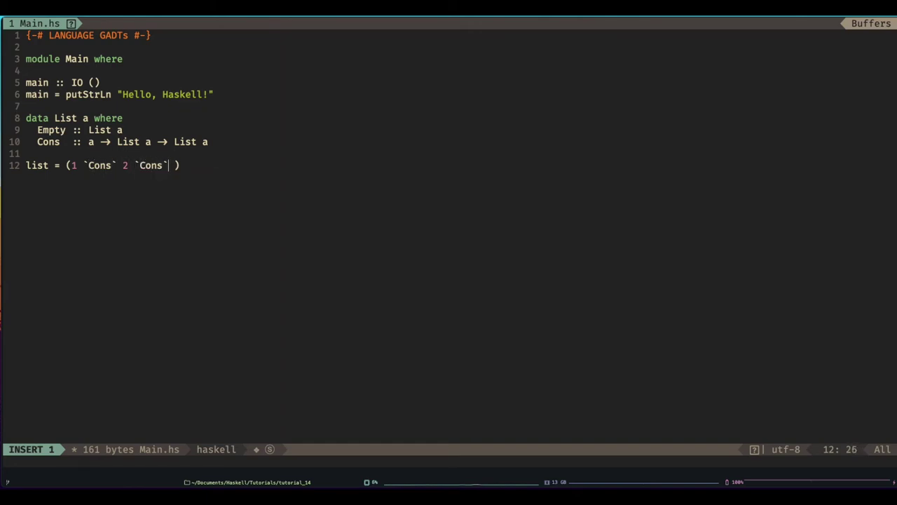
text(Em)
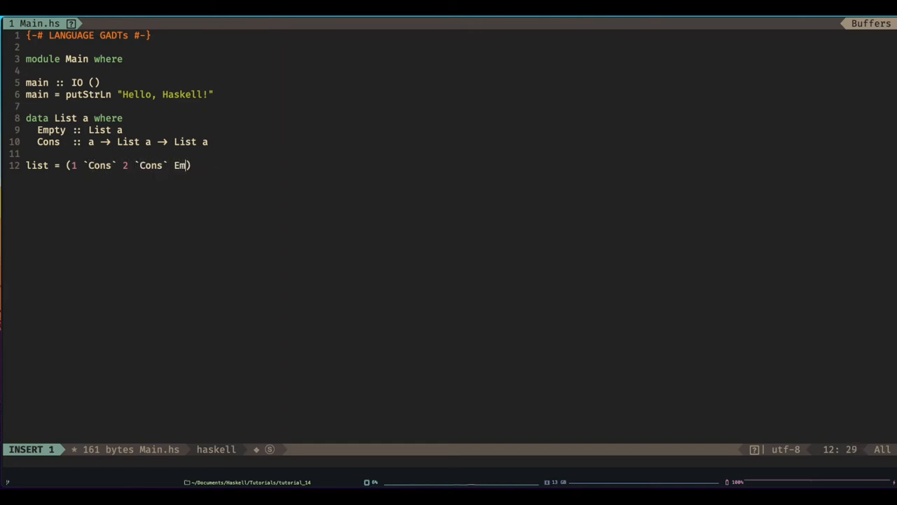
text(pty))
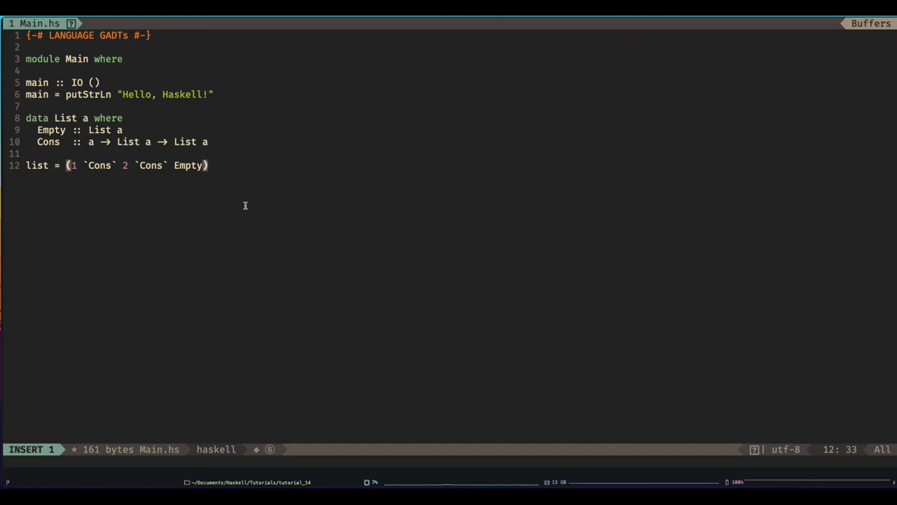
key(Return)
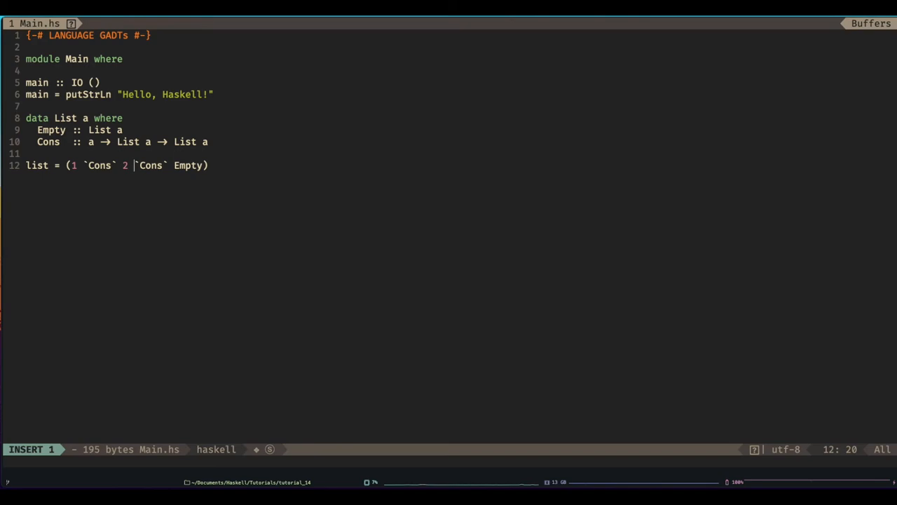
text(()
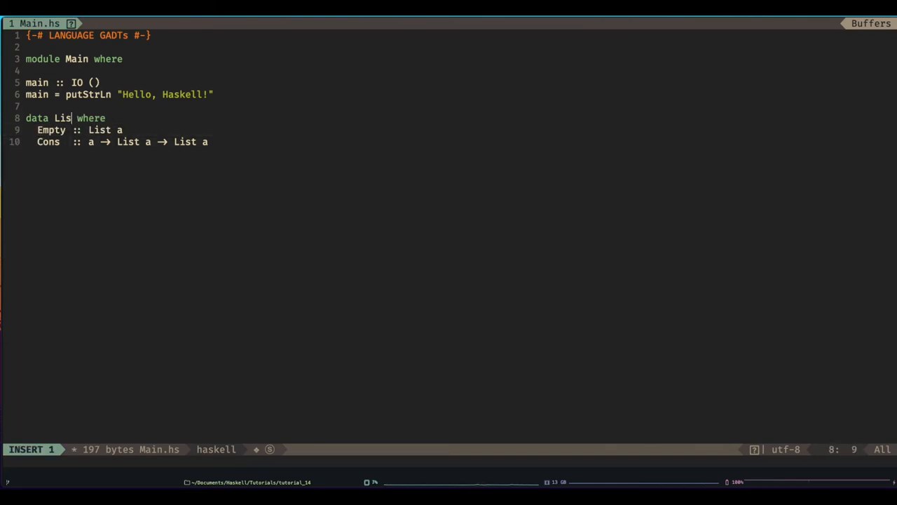
- Rename the GADT to Expr a, drop Empty and Cons, and add BoolC :: Bool -> Expr Bool and IntC :: Int -> Expr Int
text(Expr a)
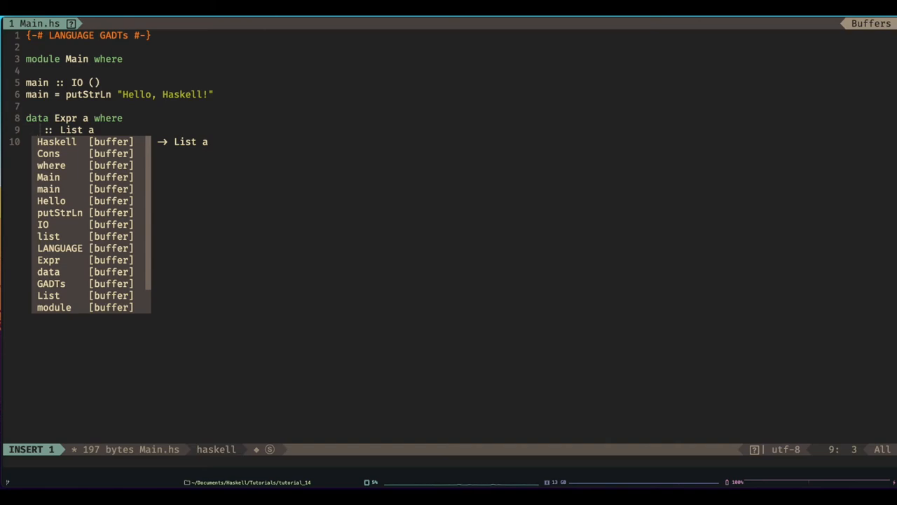
key(Escape)
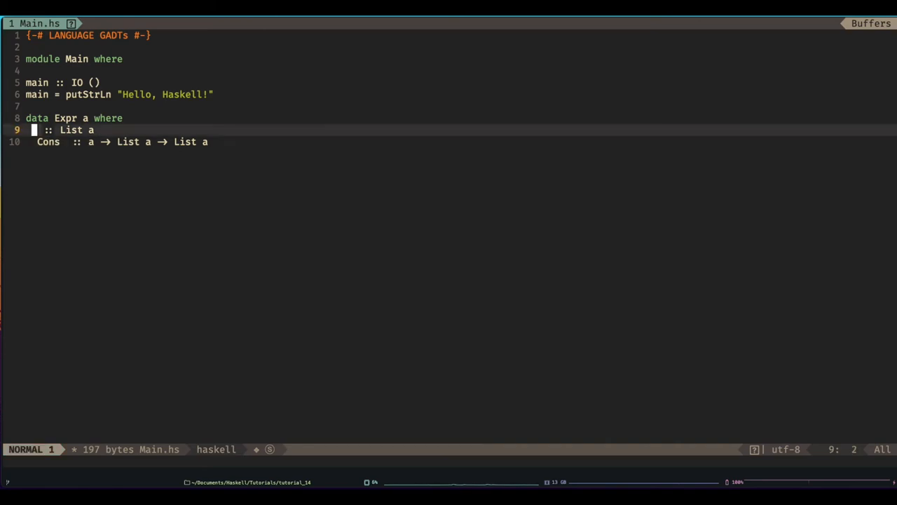
key(d)
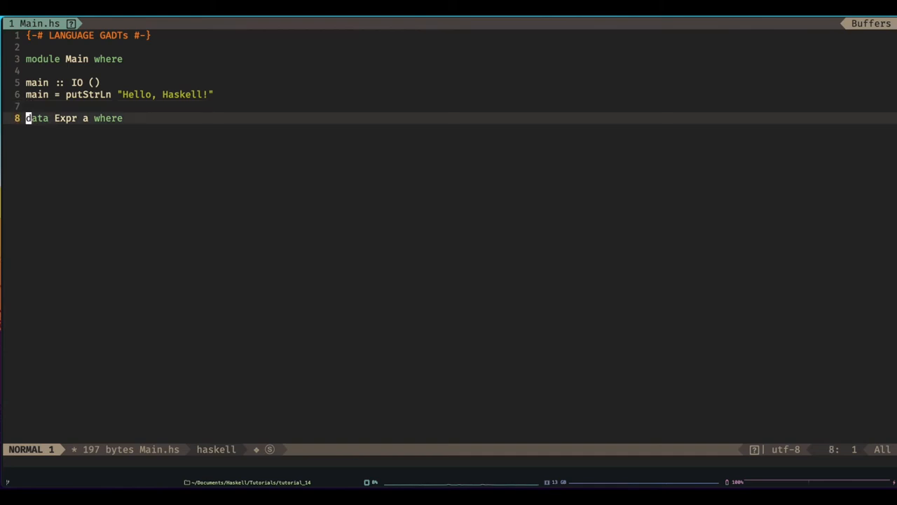
text(Bool)
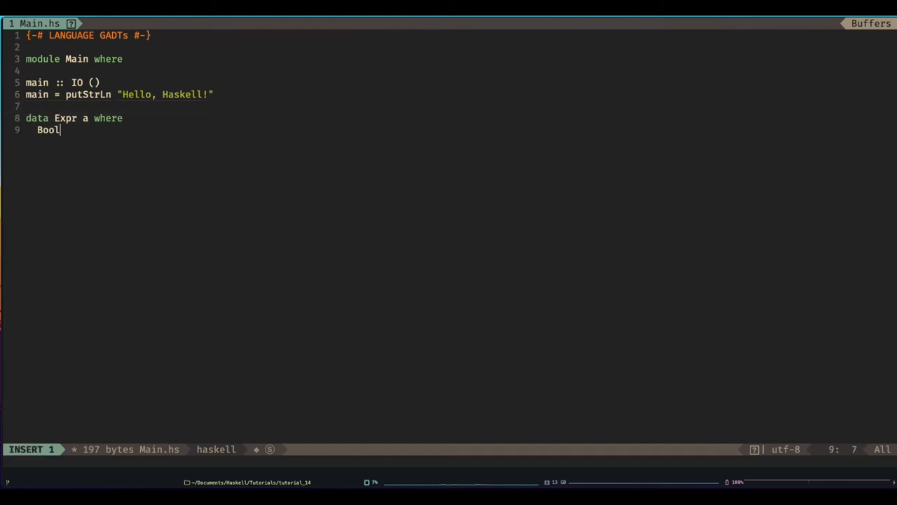
text(C :)
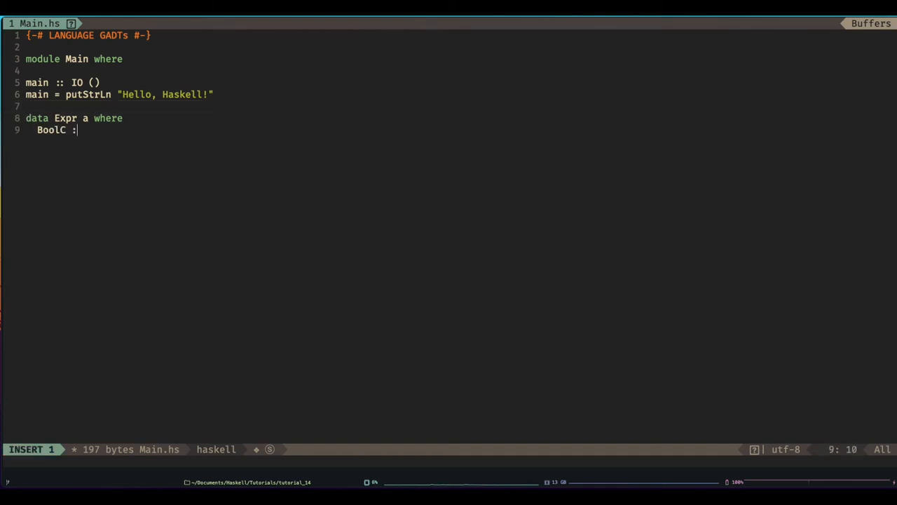
text(:: Bool -> Expr)
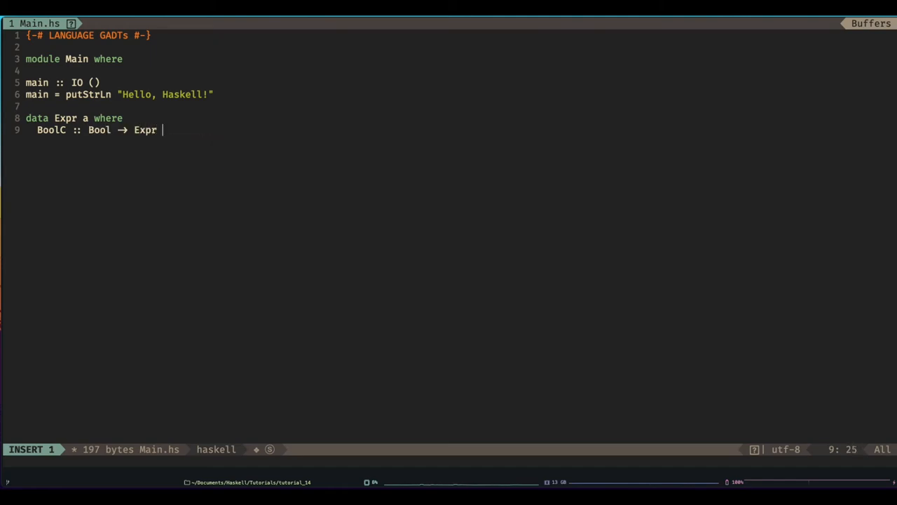
text(Bool)
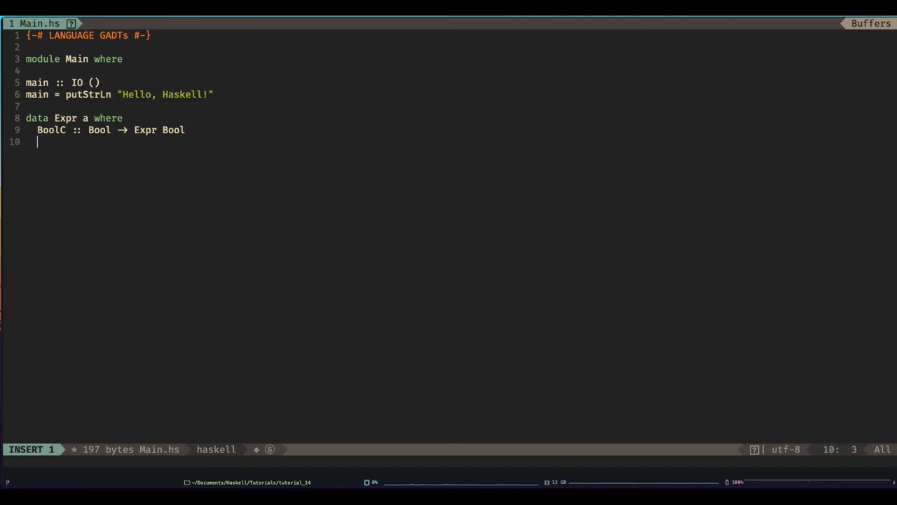
text(Int)
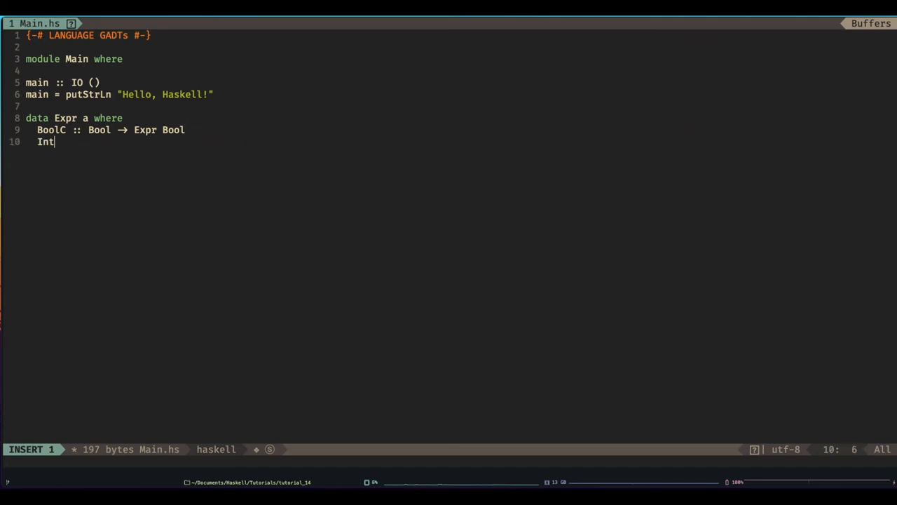
text(C)
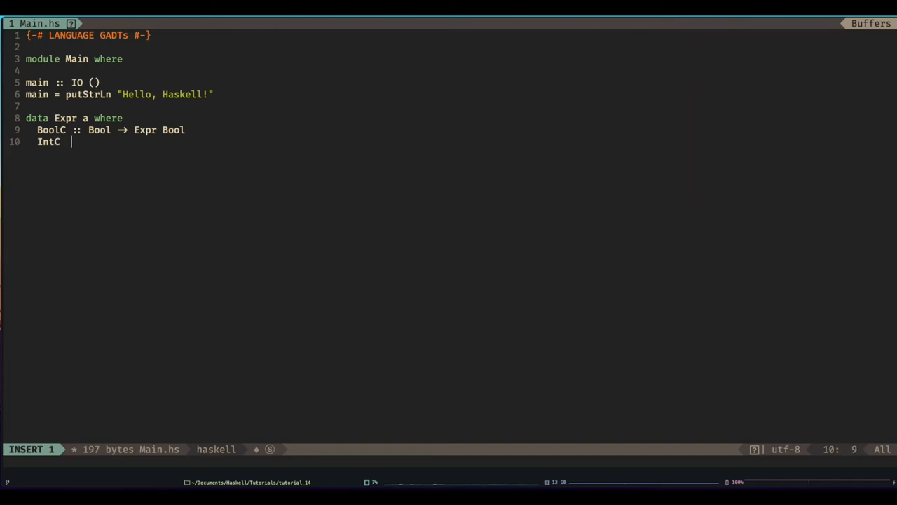
text(:: Int →)
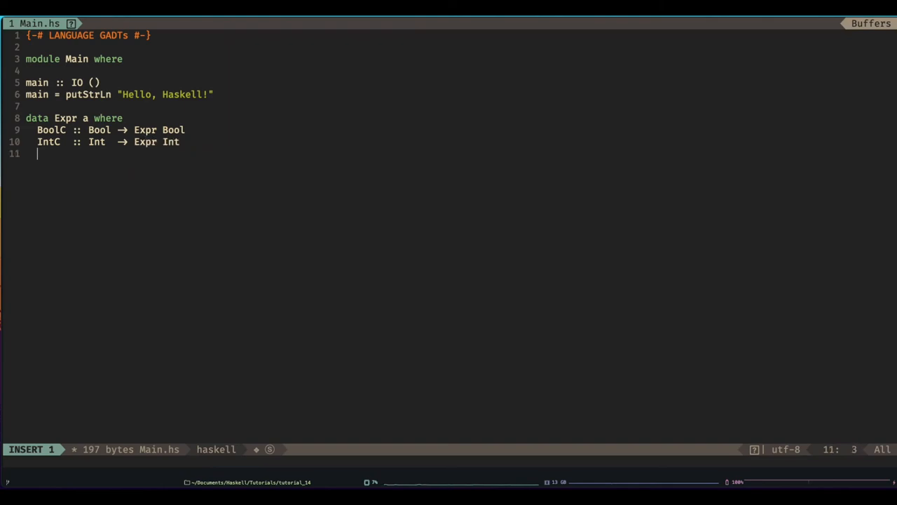
- Add Add :: Expr Int -> Expr Int -> Expr Int and If :: Expr Bool -> Expr a -> Expr a -> Expr a
text(Add)
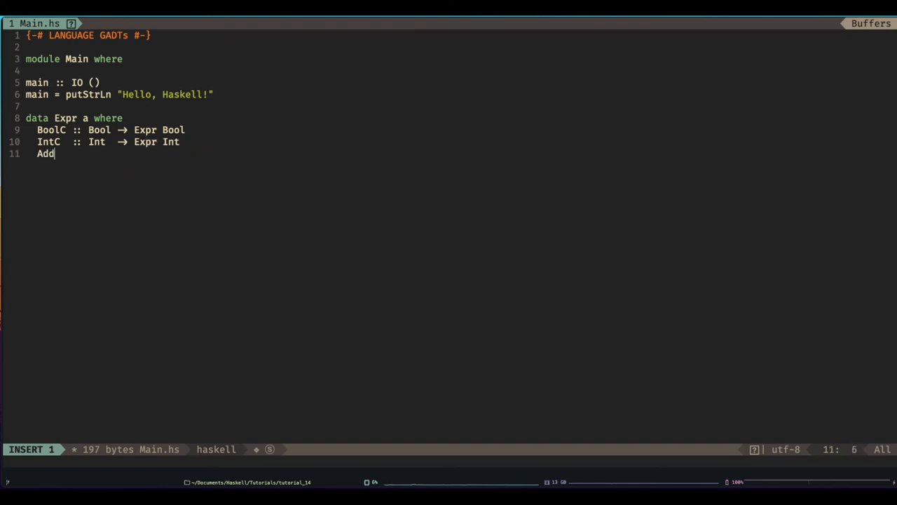
text(::)
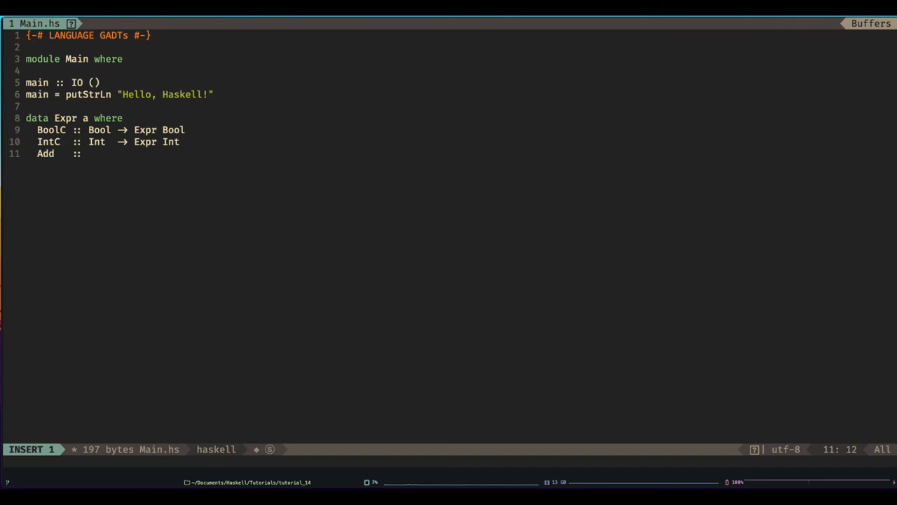
text(Expr)
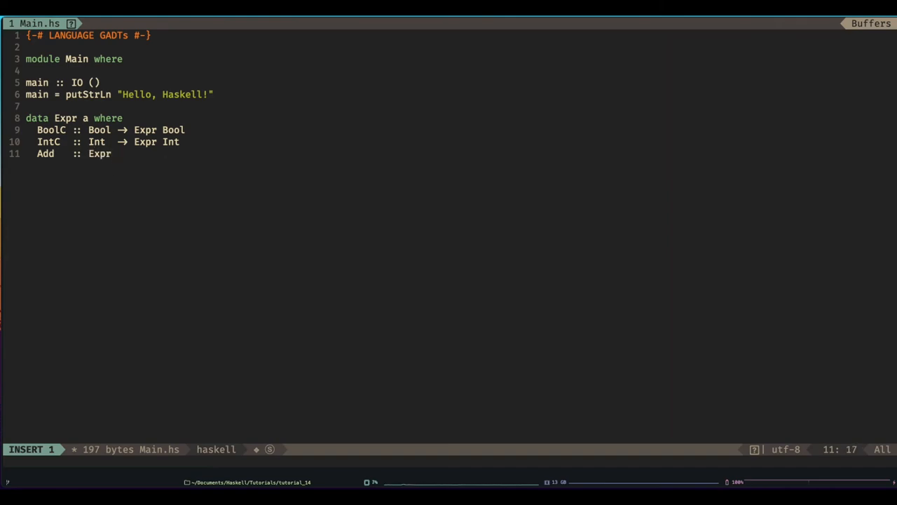
text(Int → Expr Int → Expr Int)
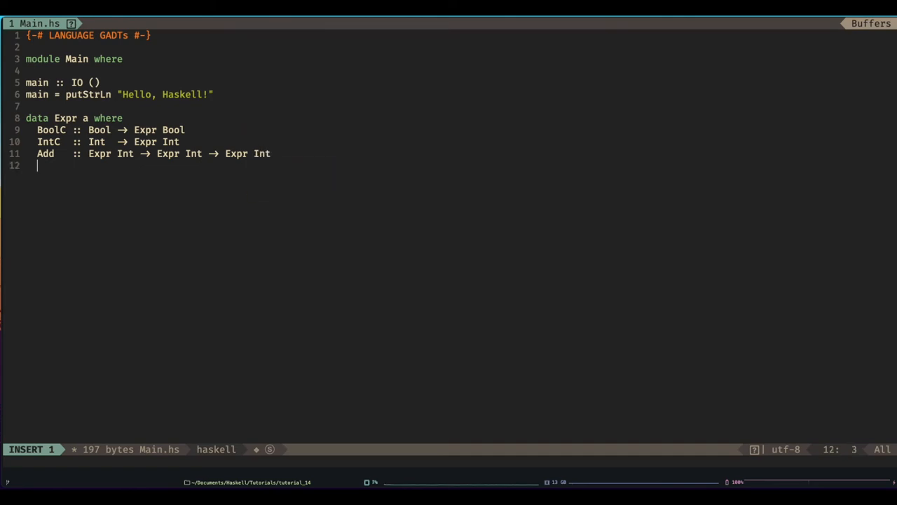
text(If    ::)
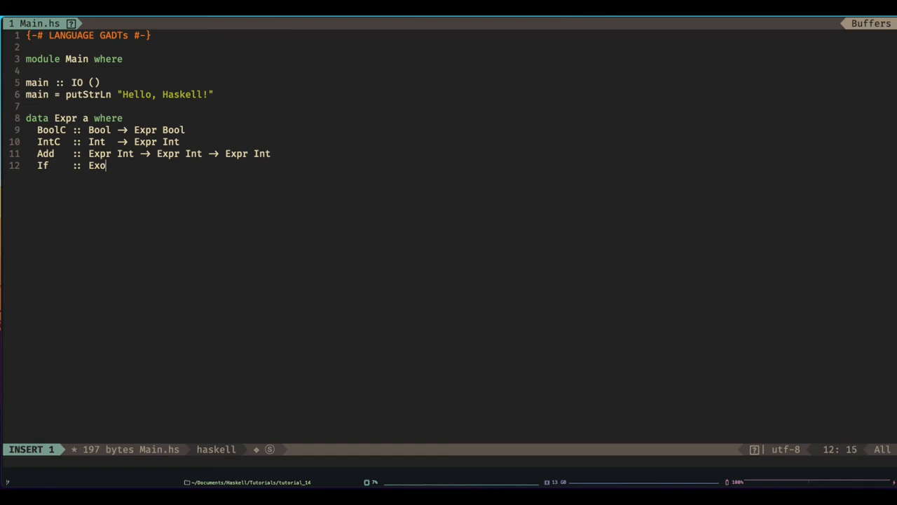
text(Expr Bool →)
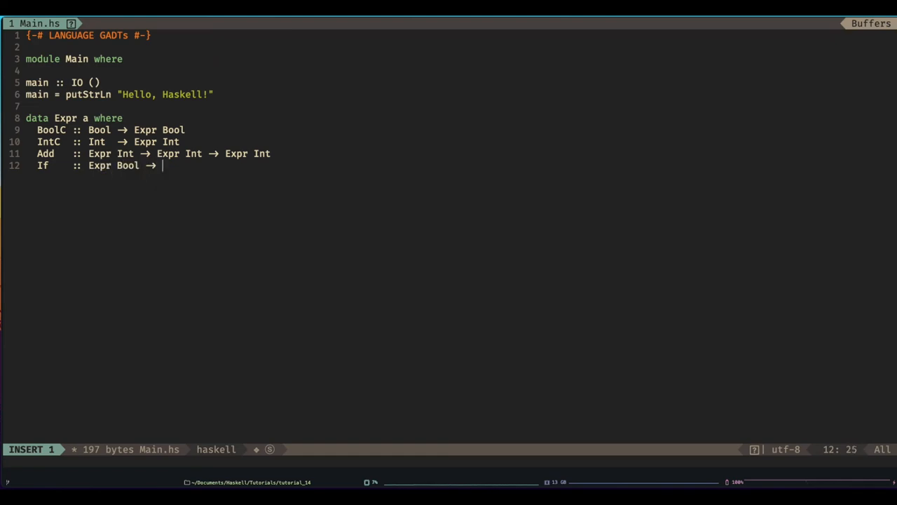
text(Expr a)
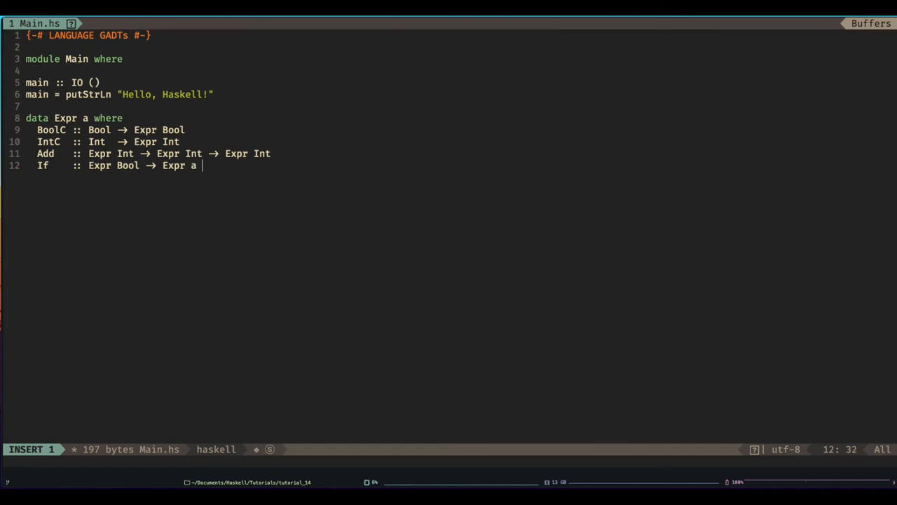
text(→ Expr)
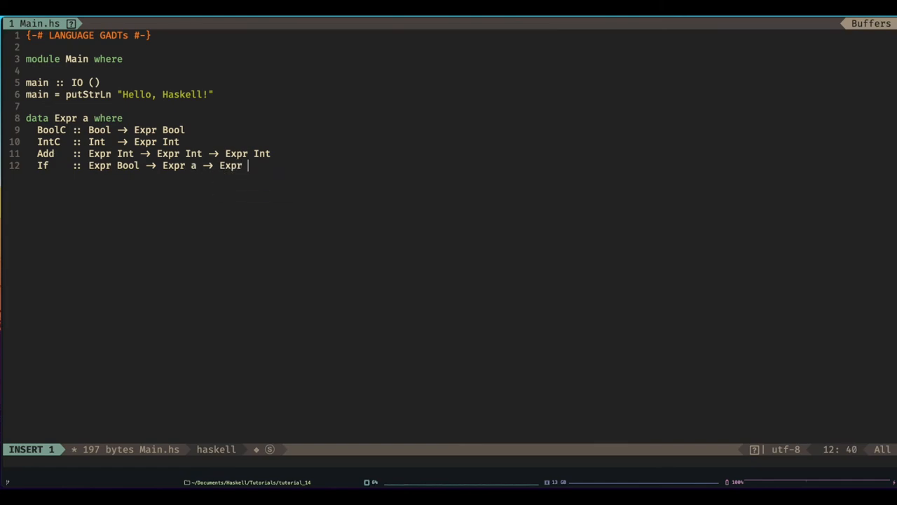
text(a → Ex)
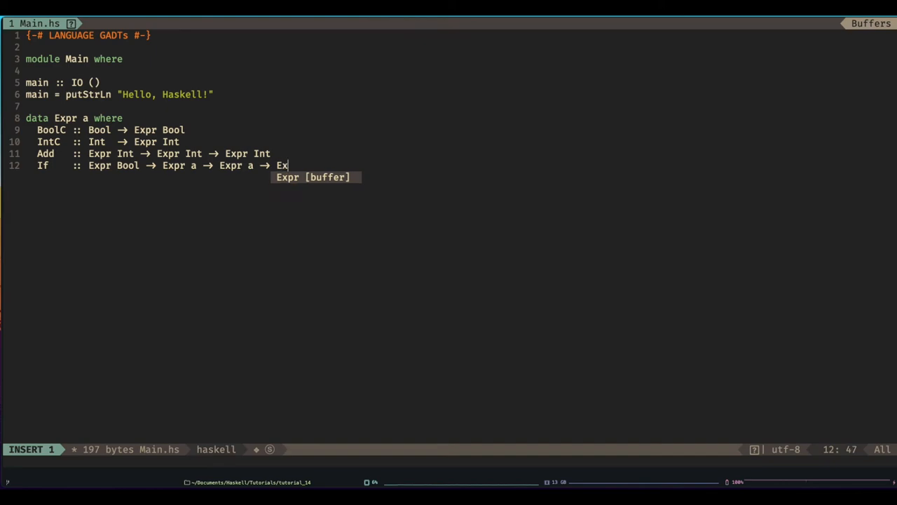
text(pr a)
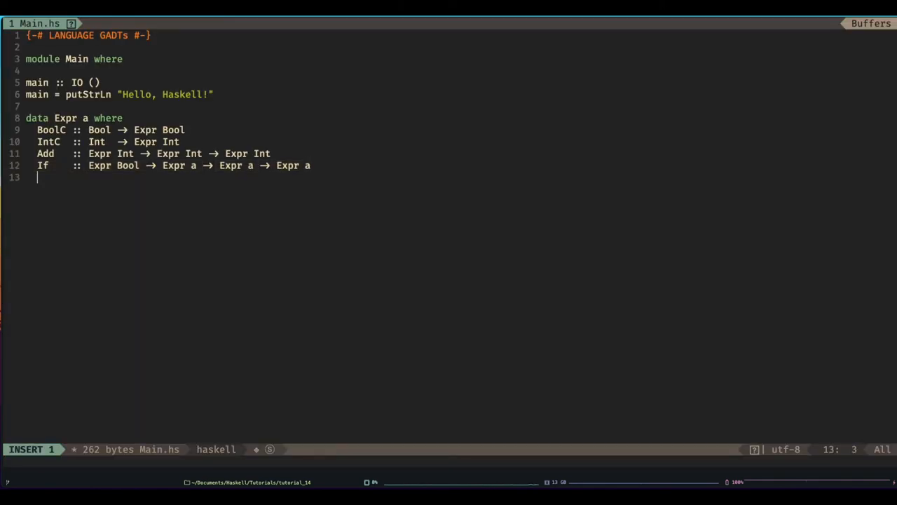
- Write eval :: Expr a -> a with (If cond e1 e2) = if (eval cond) then eval e1 else eval e2
text(eval)
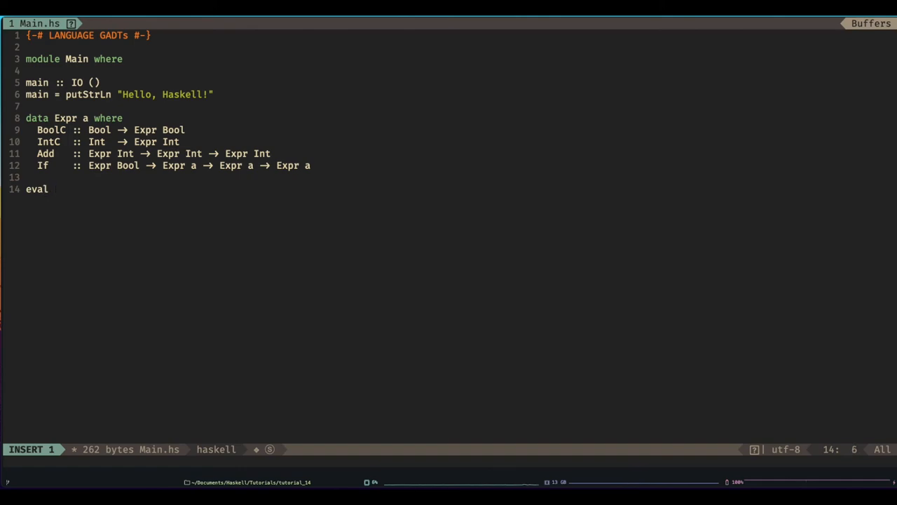
text(:: Expr a → a)
text((If )
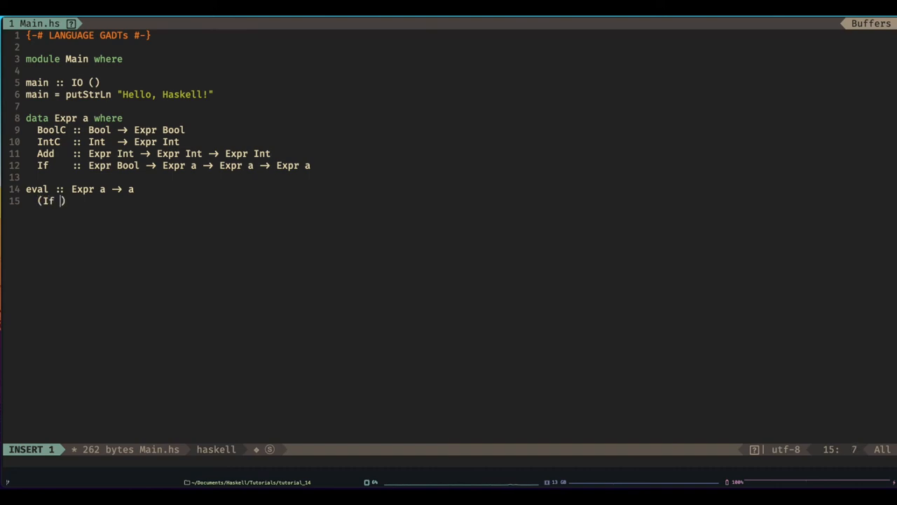
text(cond)
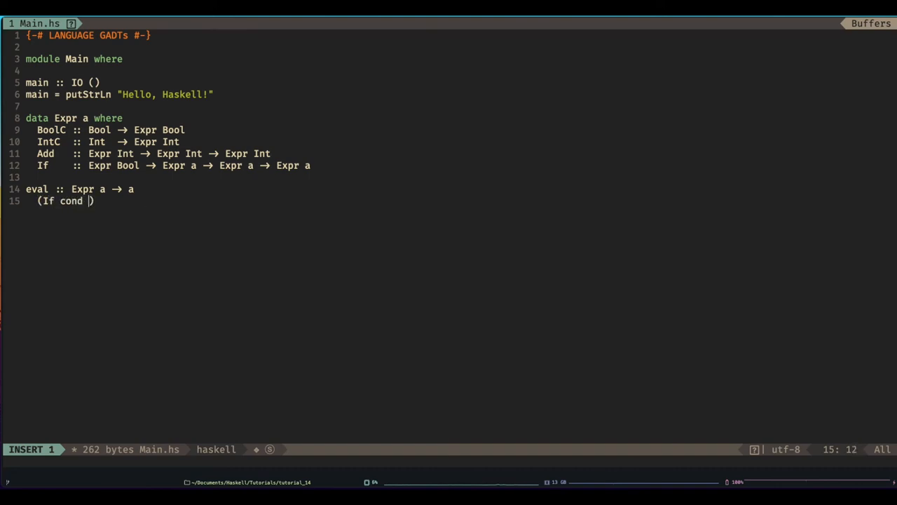
text(e1 e2))
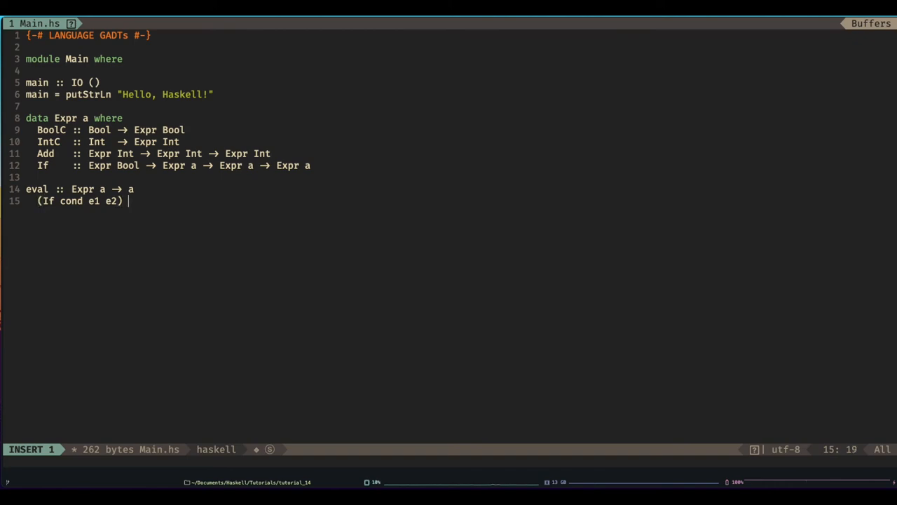
text(= if ())
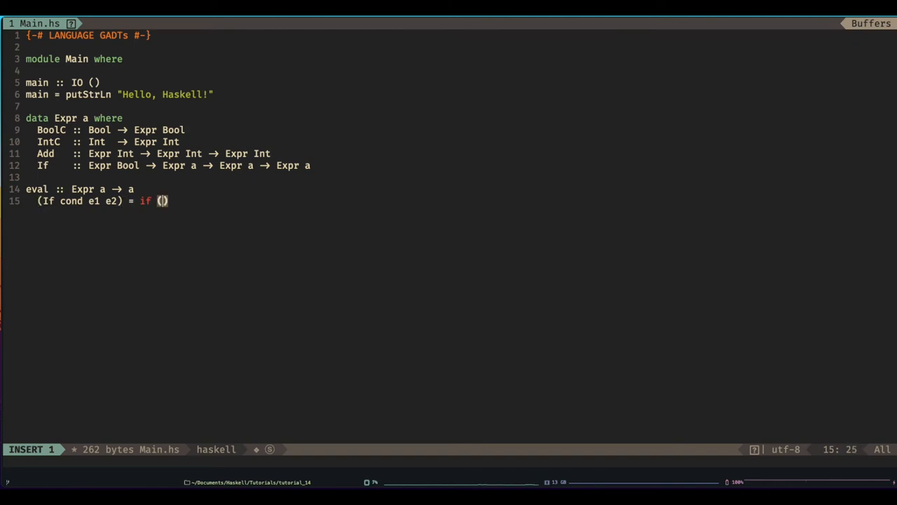
text(eval co)
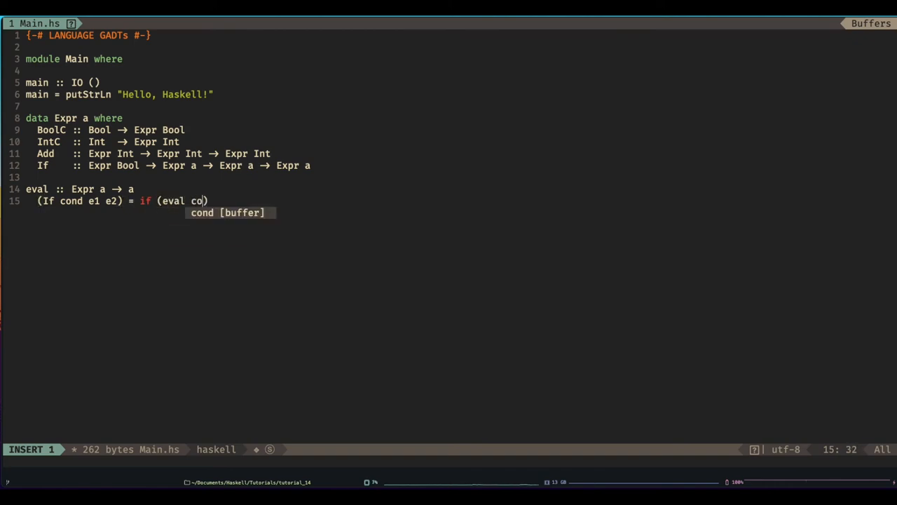
text(nd) then)
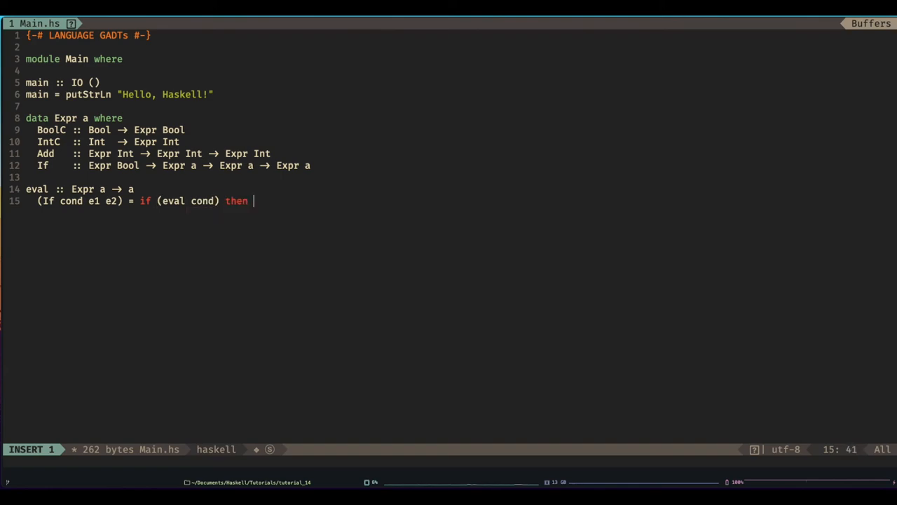
text(eval e1 else eval e2)
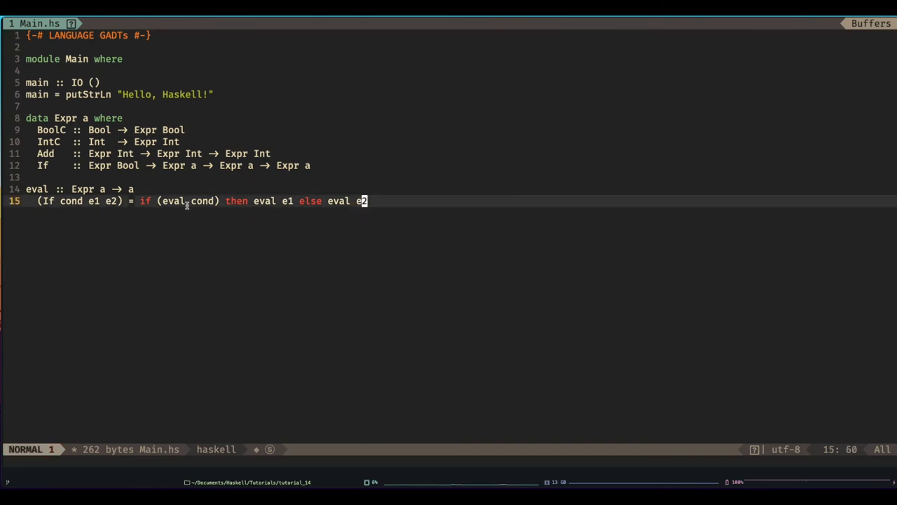
mouse_move(296, 208)
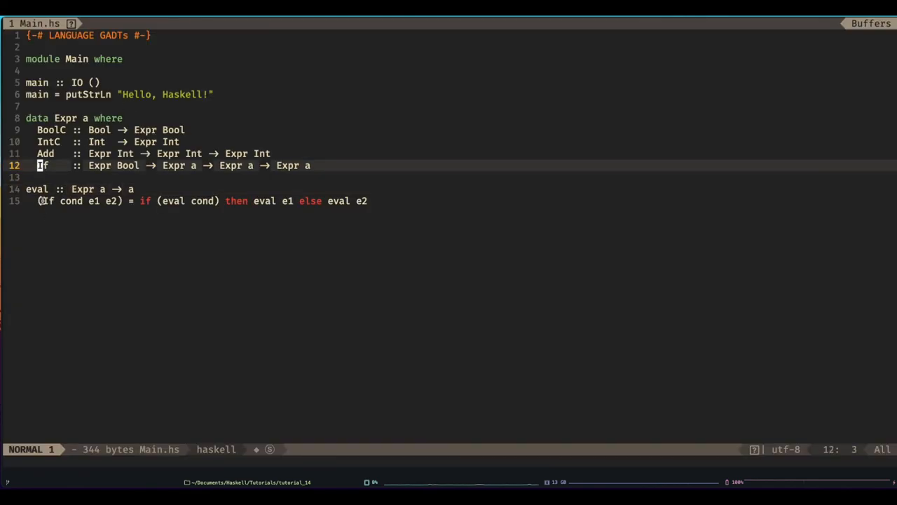
- Join the If clause onto one line starting with eval and reload the file in GHCi with :e
key(J)
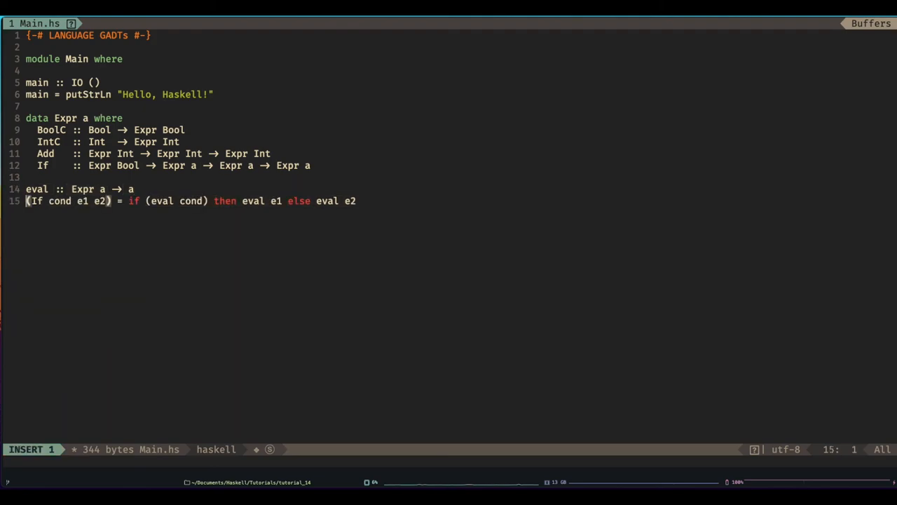
key(Escape)
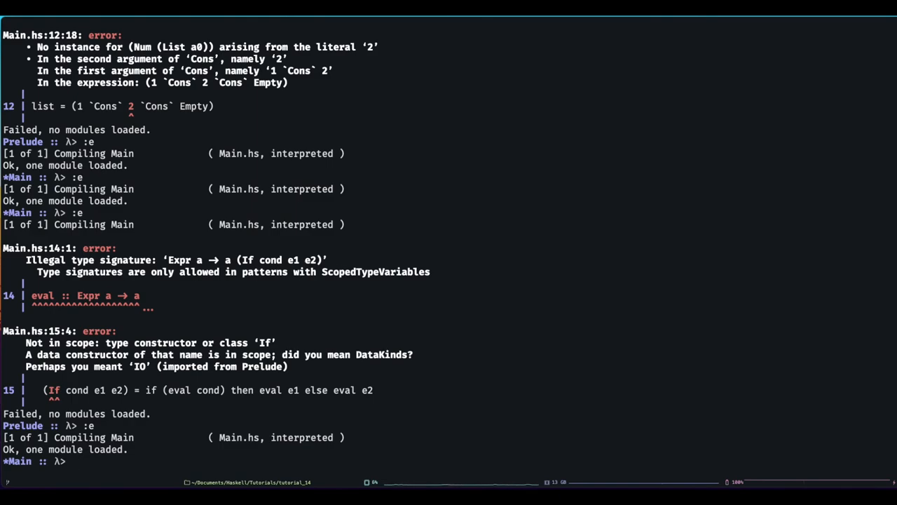
text(:e)
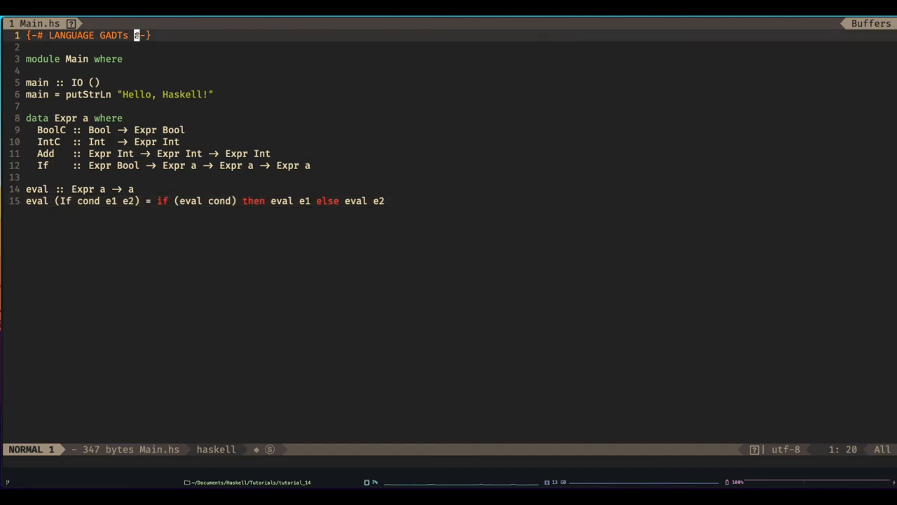
- Extend the LANGUAGE pragma to GADTs, RankNTypes with tidy spacing
text(,)
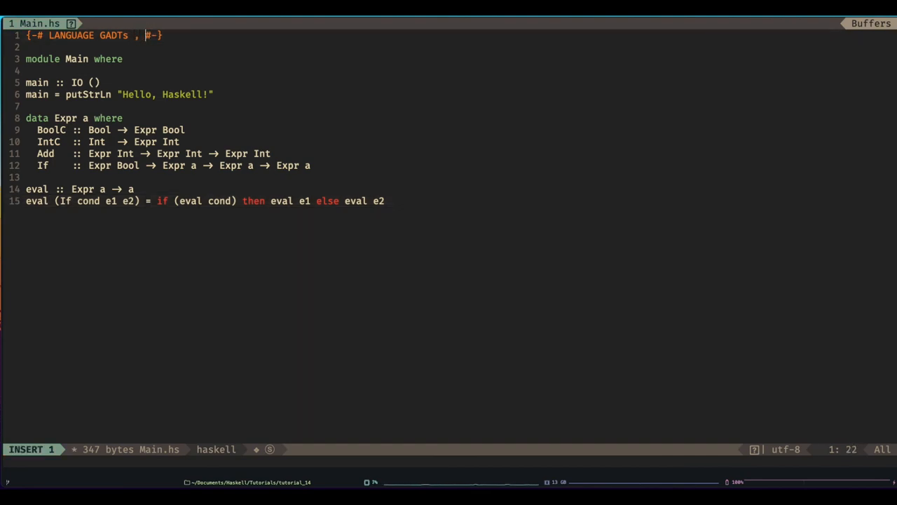
key(BackSpace)
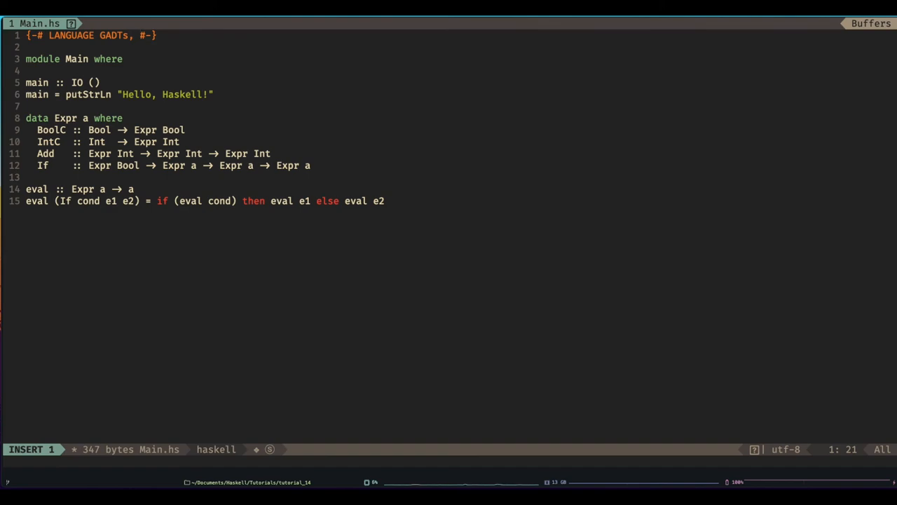
text(RankNTypes)
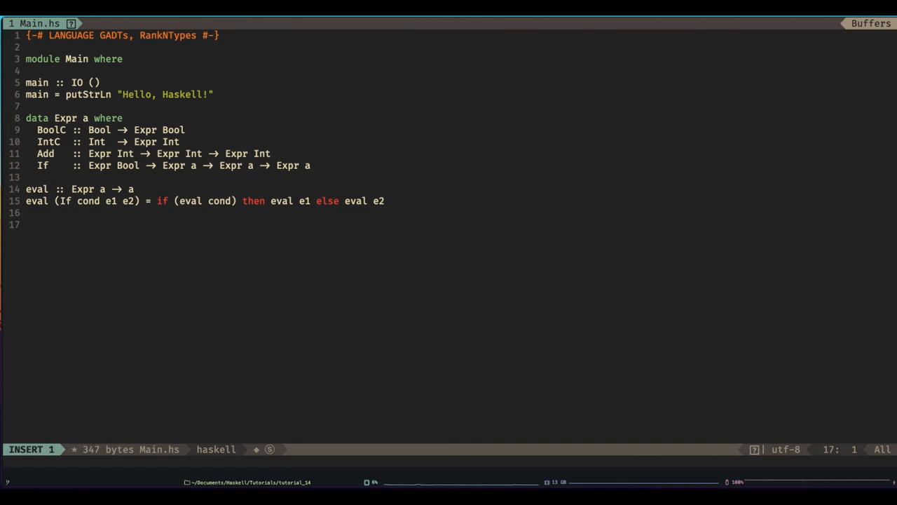
- Define apply5 :: (a -> a) -> Int as apply5 f = f 5 and save Main.hs with :w
text(apply5 :: (a → a)
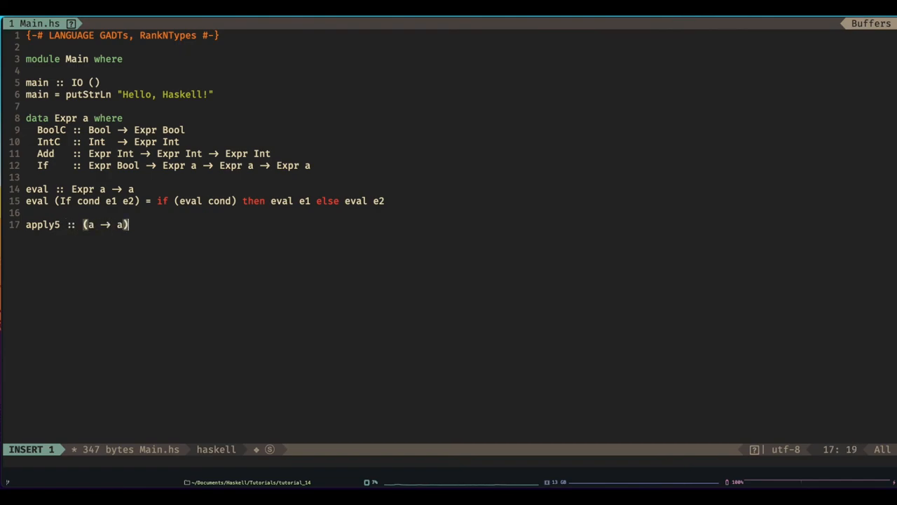
text(→ Int)
text(p)
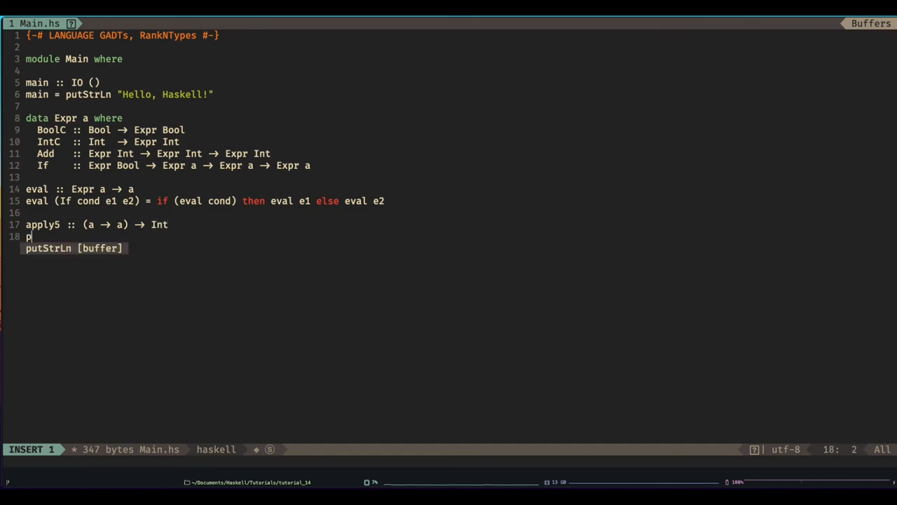
text(apply5)
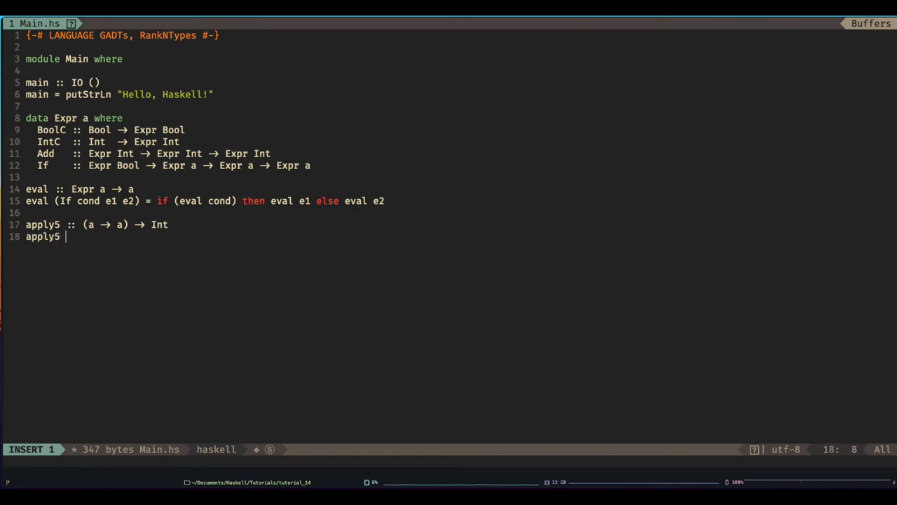
text(f = f)
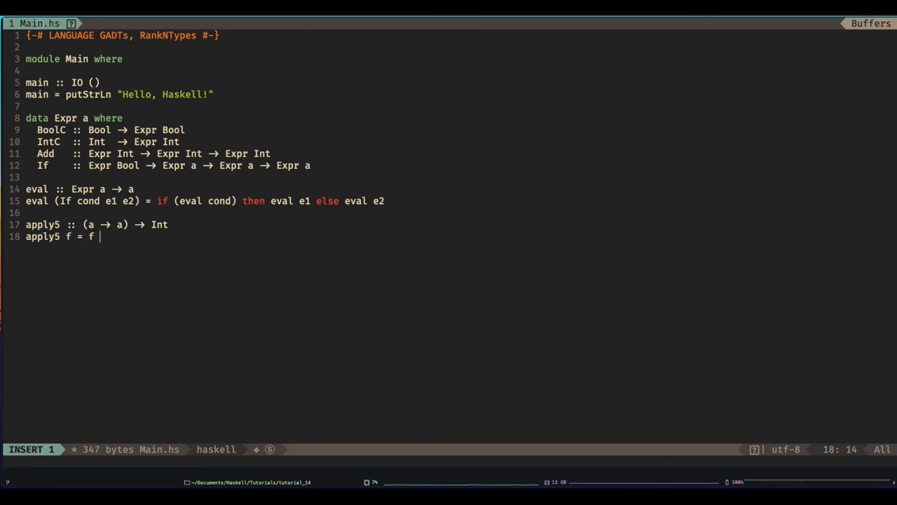
text(5)
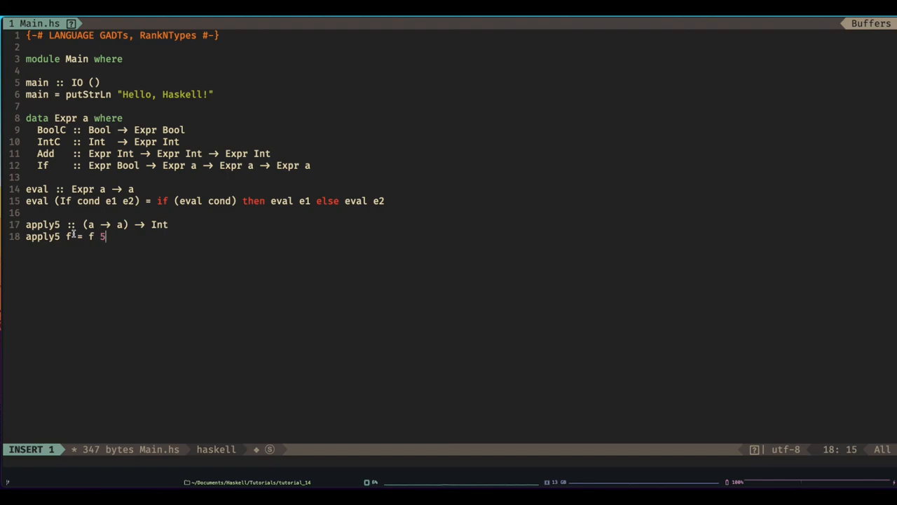
key(Escape)
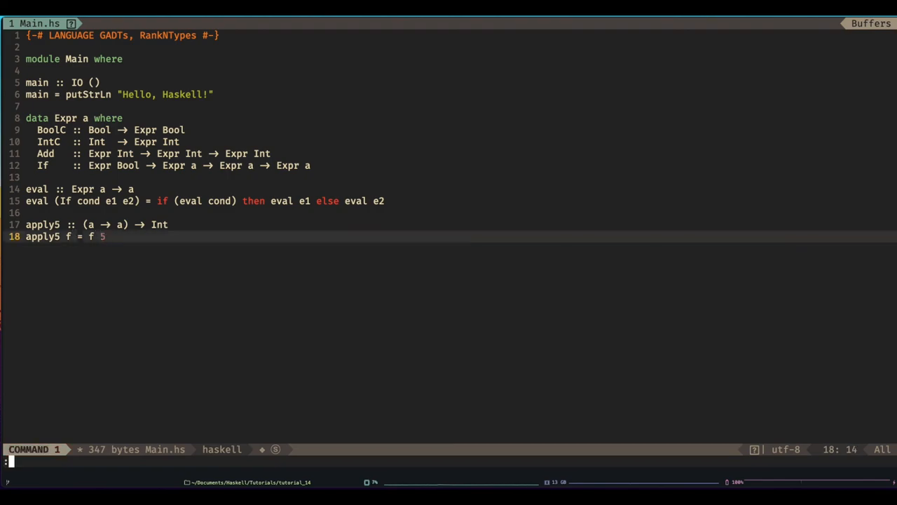
key(Return)
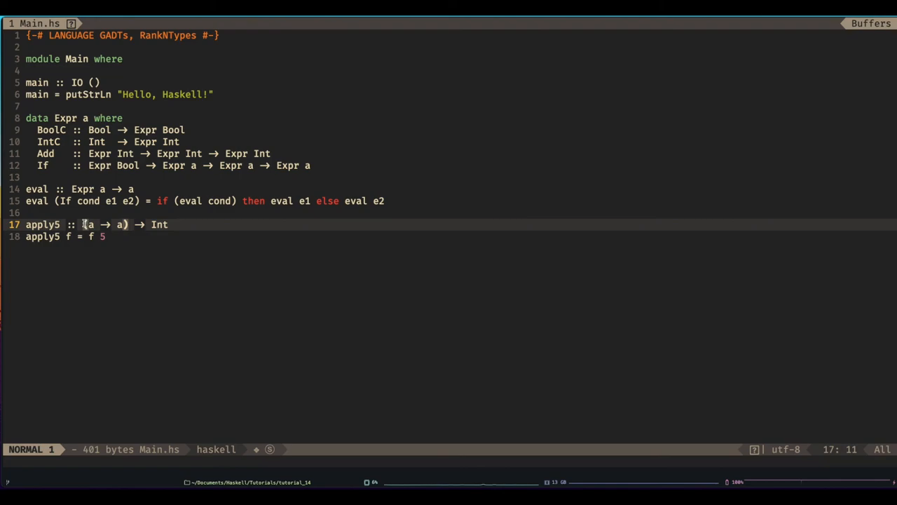
- Add 'forall a .' before '(a → a)' in apply5's signature, save Main.hs and return to GHCi
key(i)
text( forall a .)
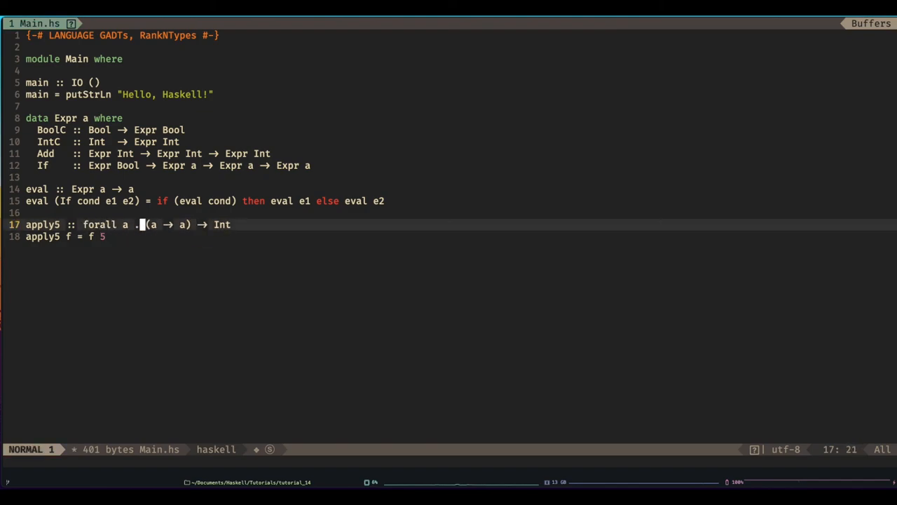
text(:wq)
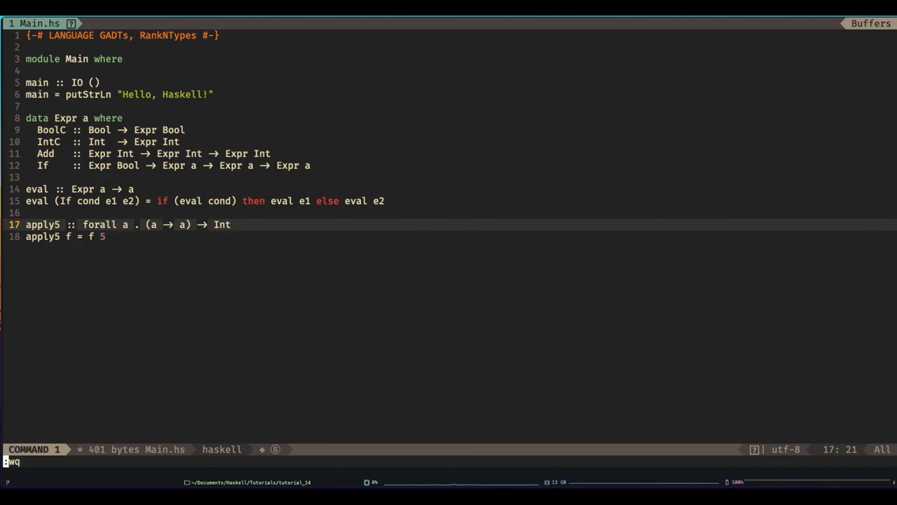
key(Return)
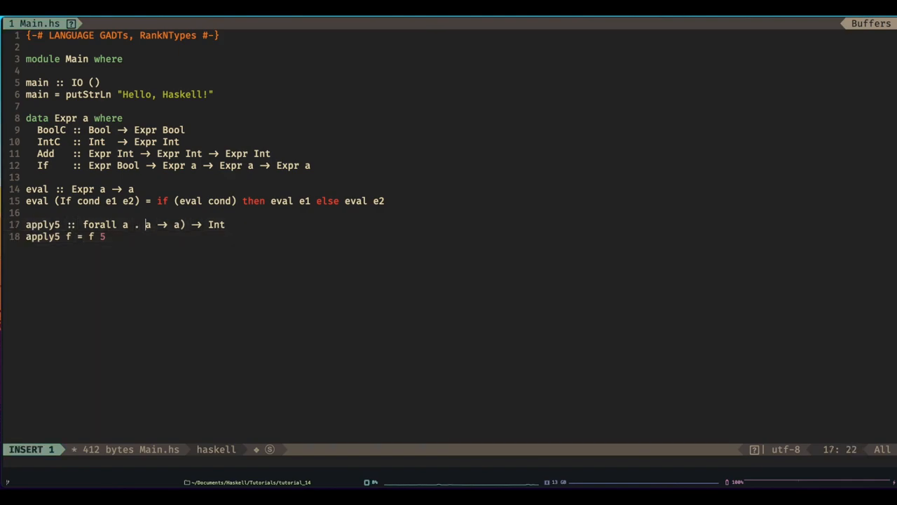
key(Escape)
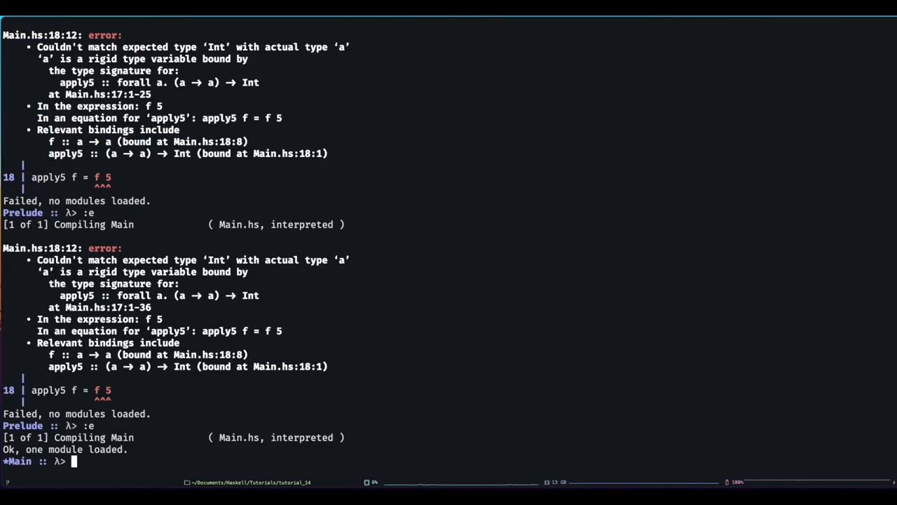
- Query ':t apply5' in GHCi to see its (forall a. a -> a) -> Int type
text(:t)
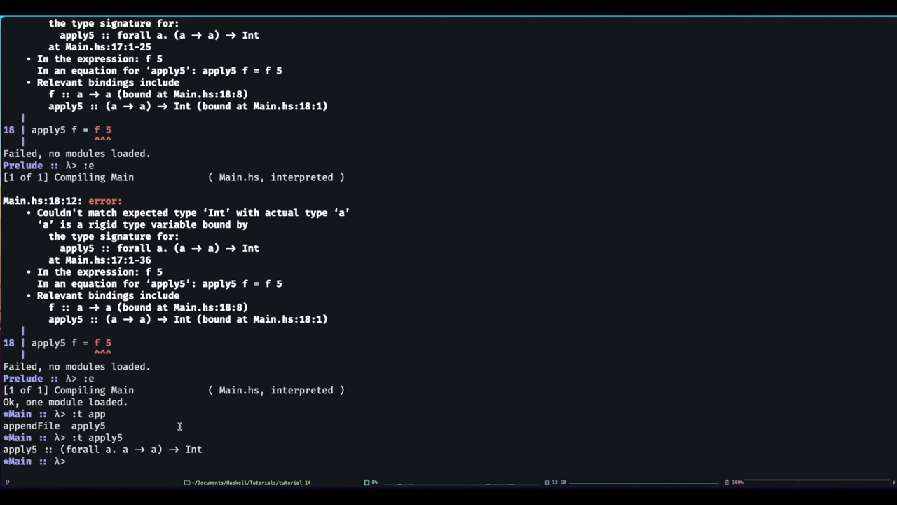
text(apply5 id)
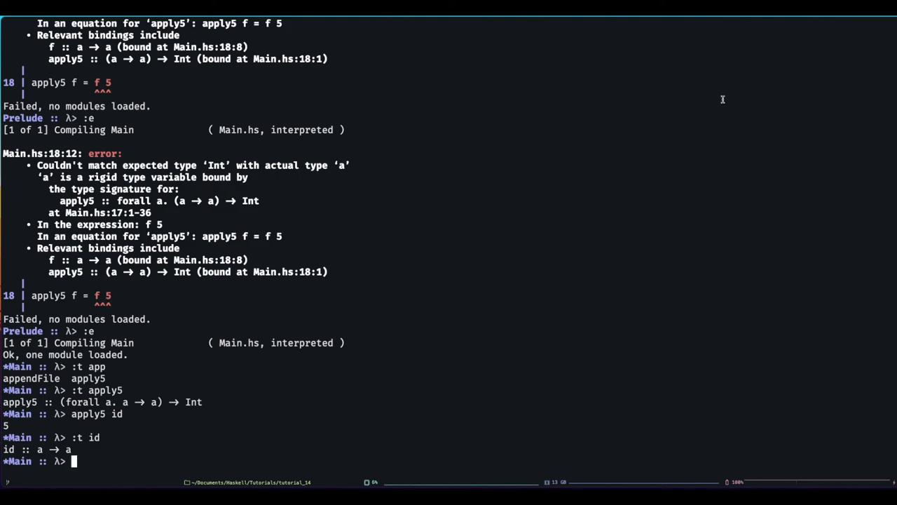
mouse_move(706, 128)
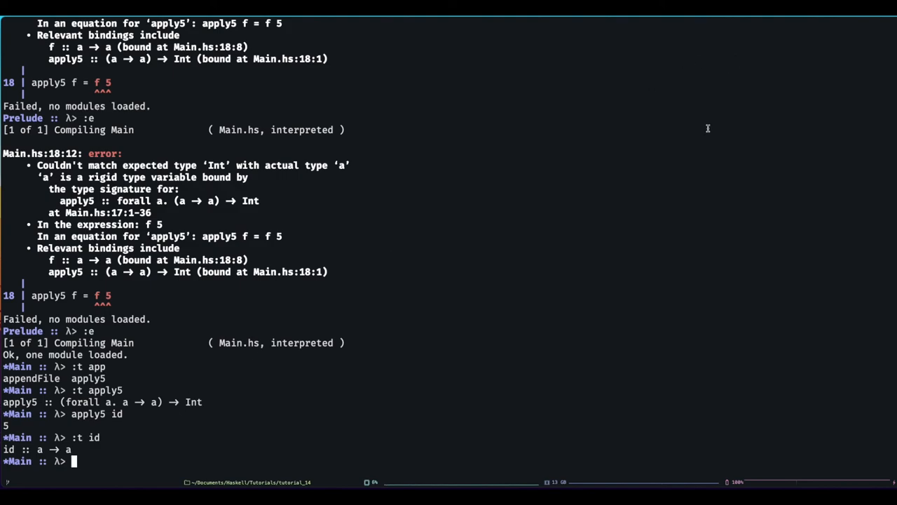